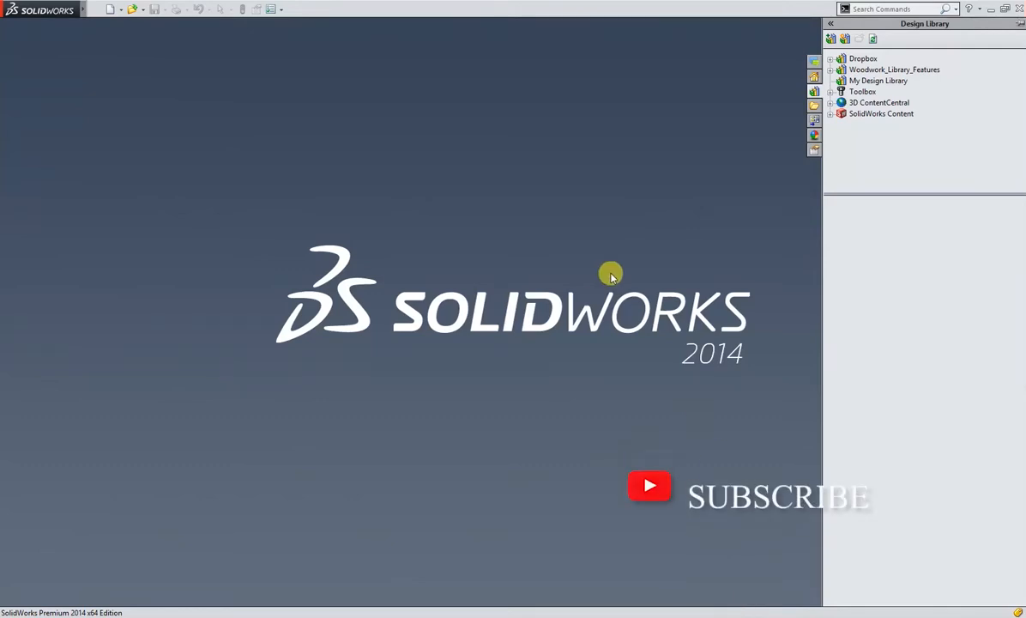
mouse_move(417, 247)
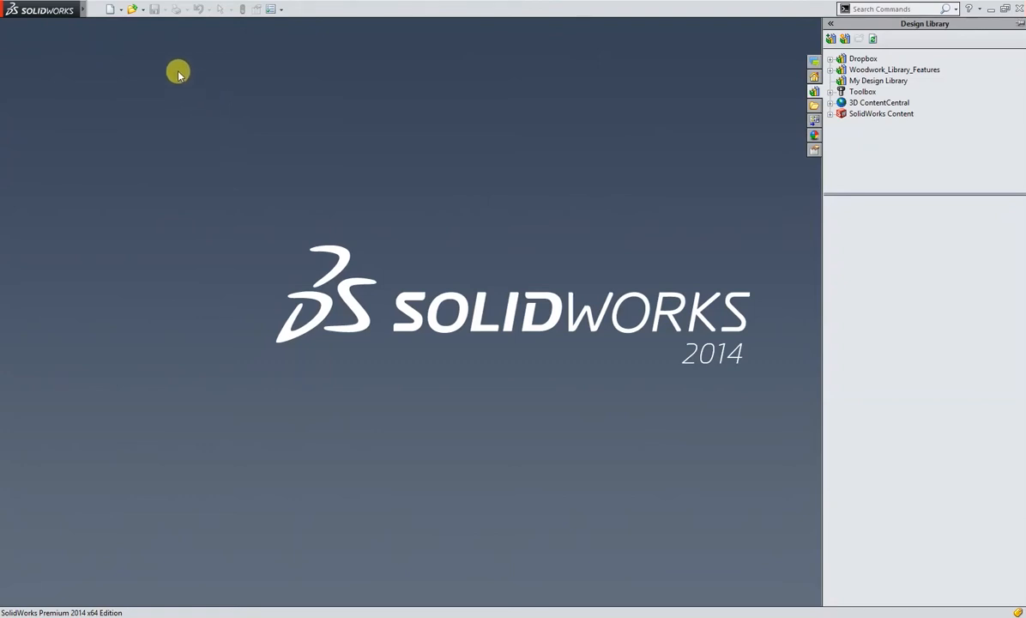
mouse_move(112, 12)
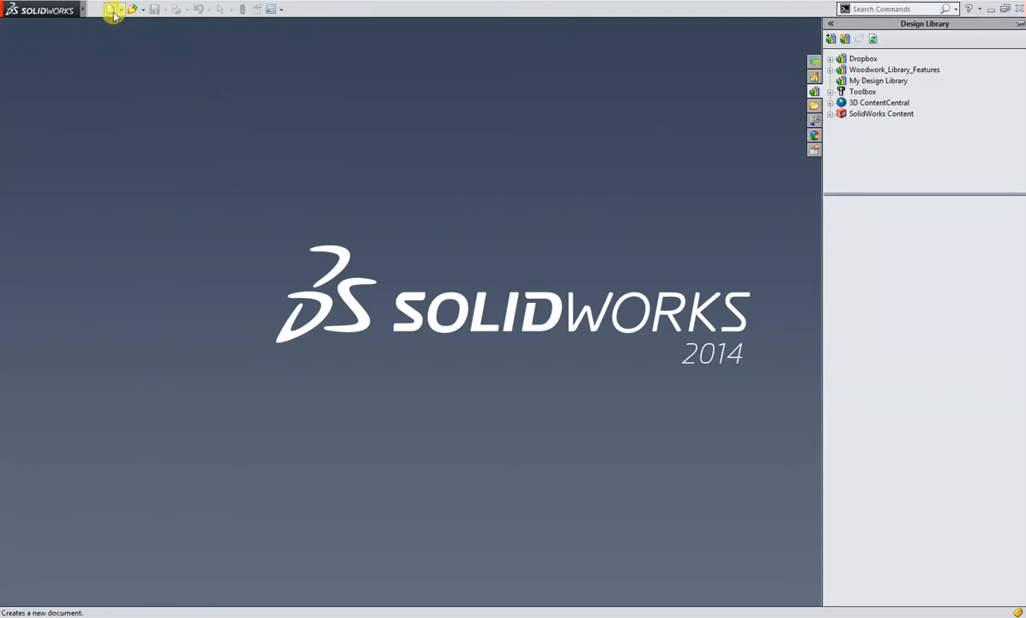
- Create a new part and draw a hexagon from the origin on the Front Plane
click(113, 10)
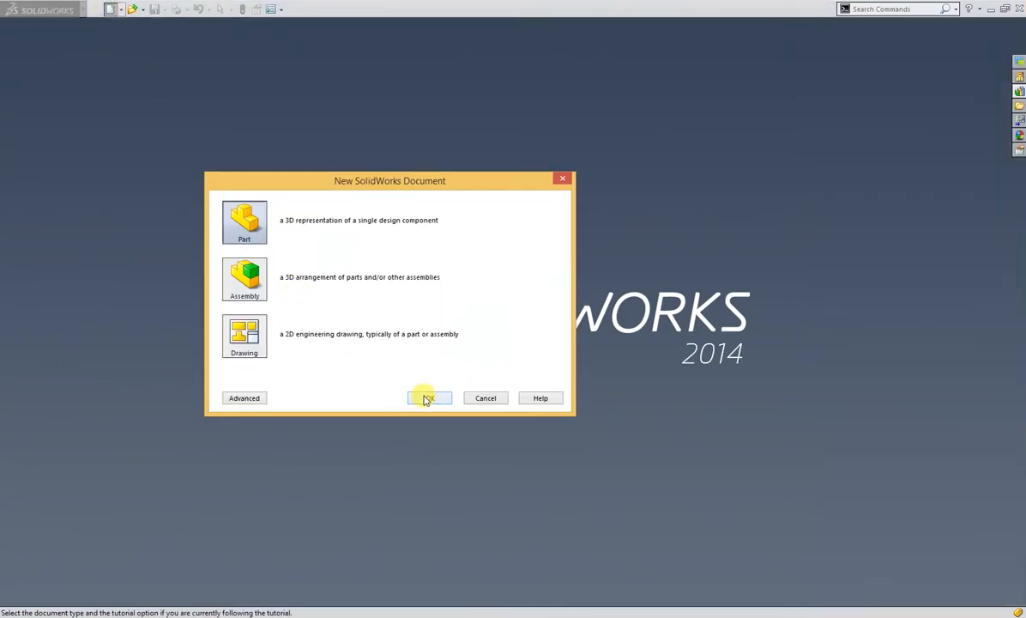
click(430, 397)
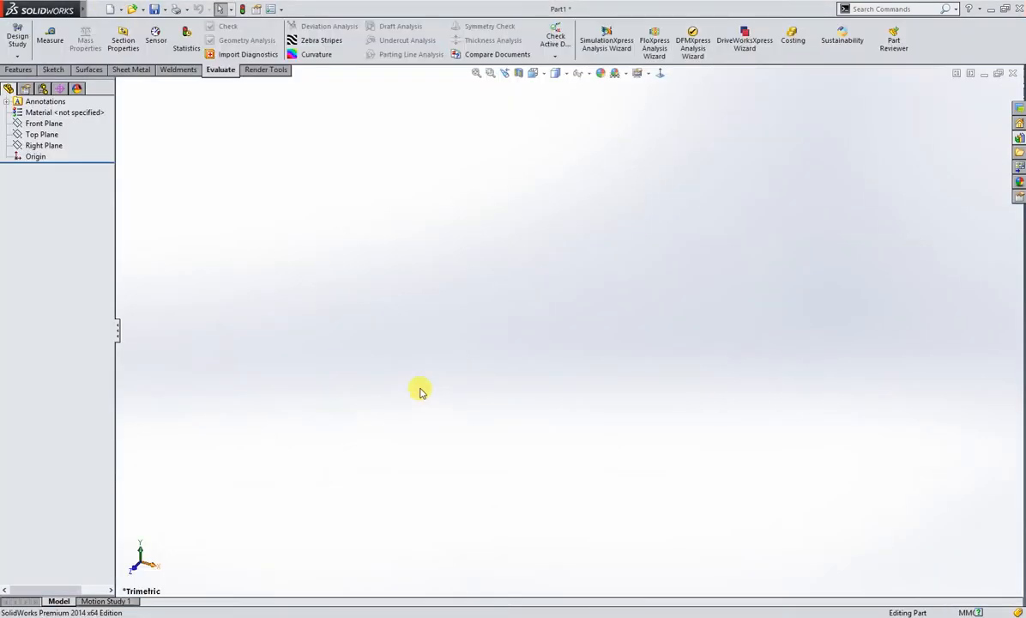
click(43, 169)
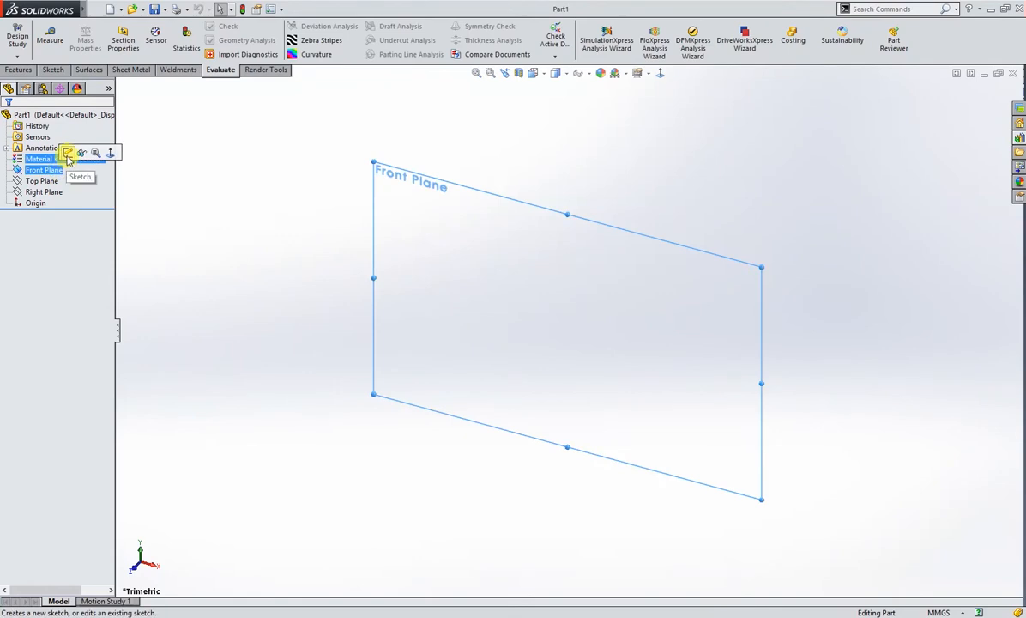
click(68, 152)
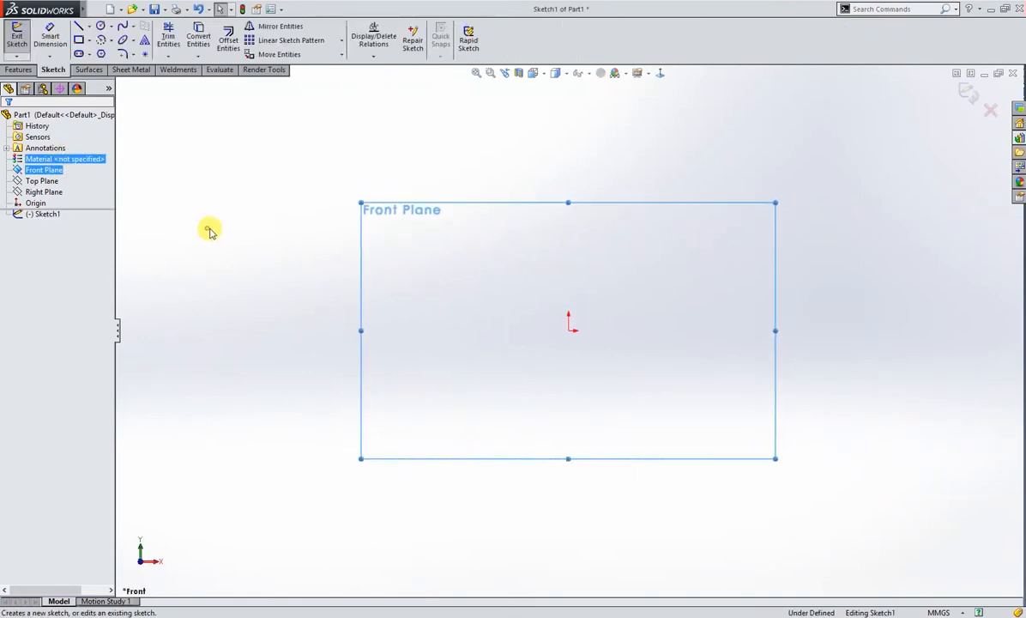
right_click(211, 230)
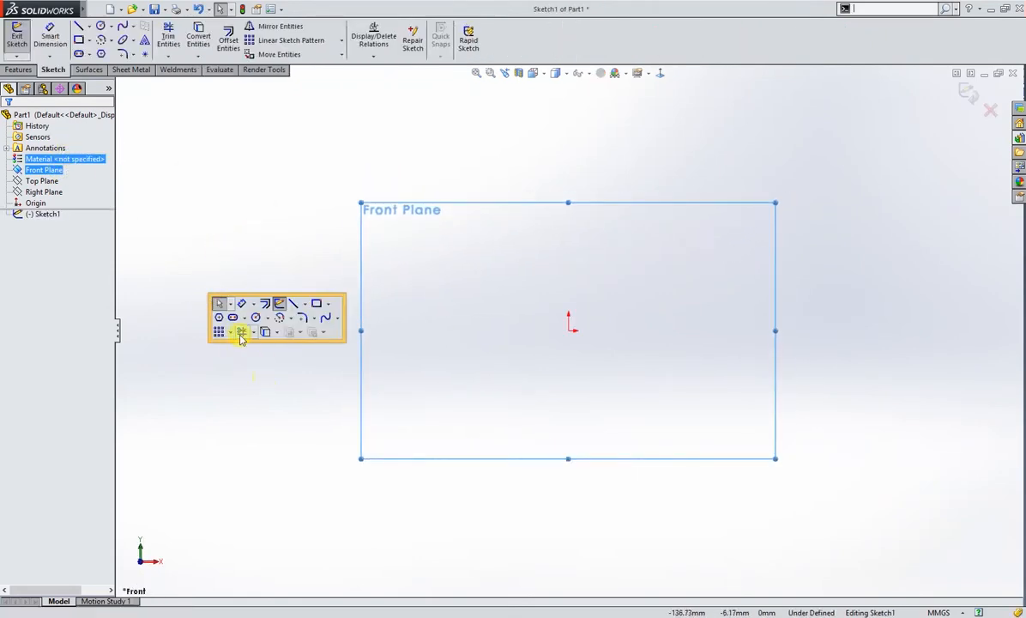
click(242, 331)
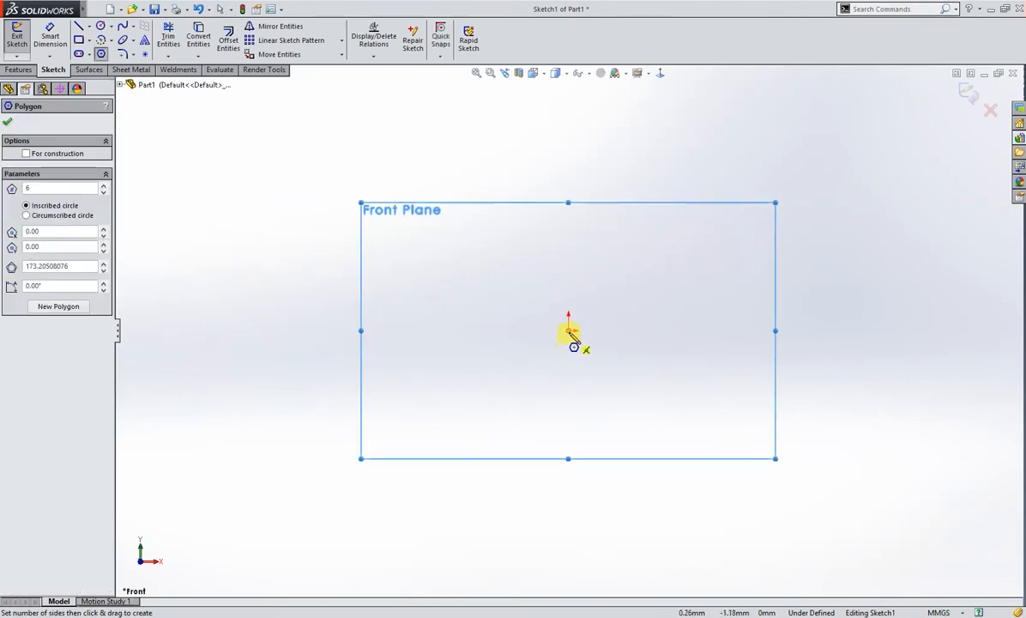
drag(573, 325, 633, 273)
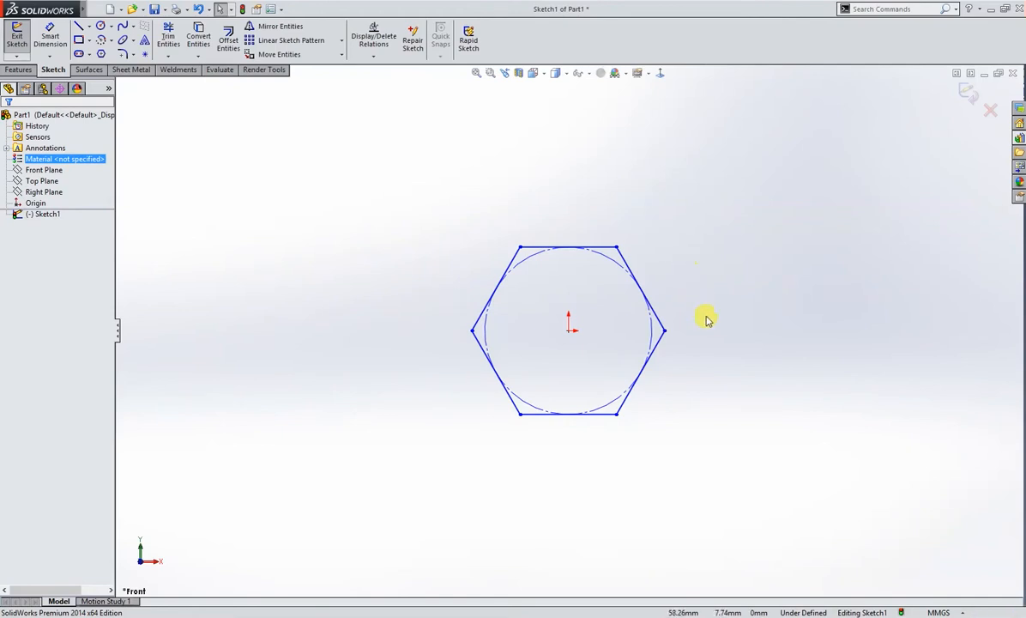
- Dimension the hexagon across flats to 17 mm, checked against the M10 bolt chart
click(566, 248)
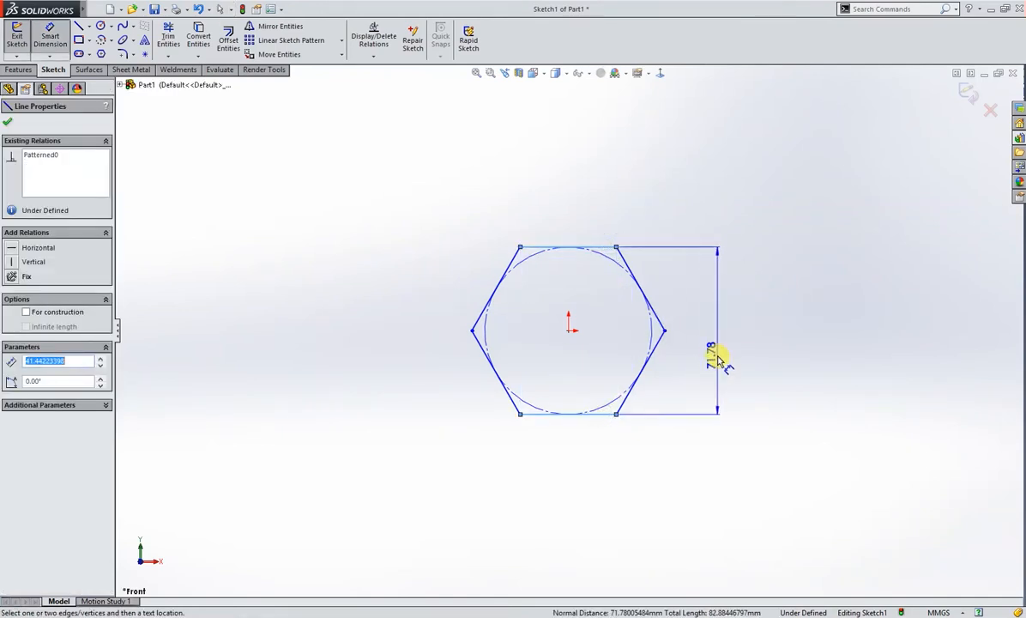
click(716, 353)
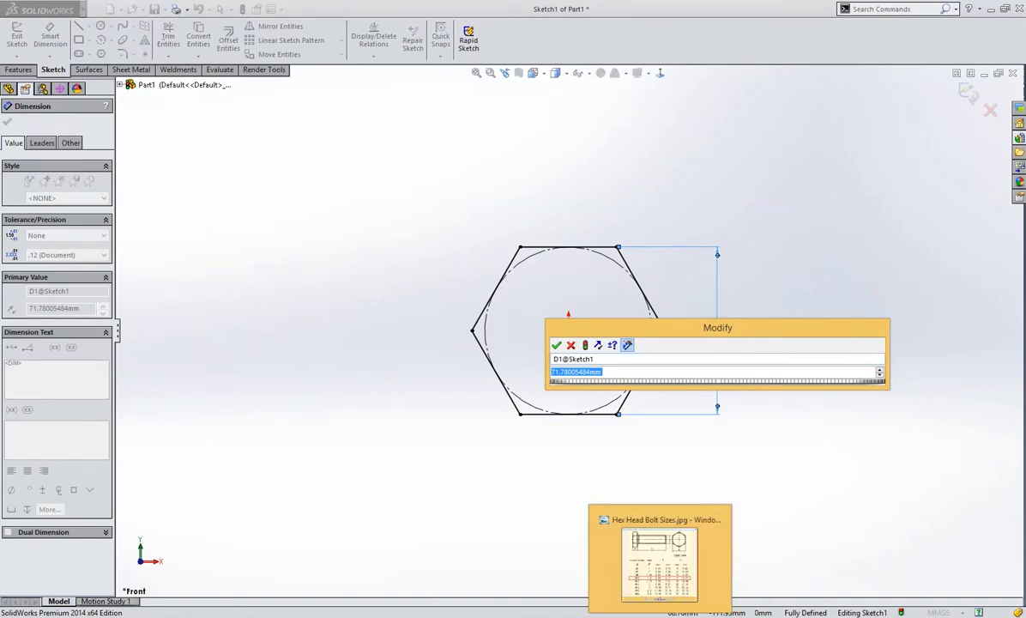
click(663, 536)
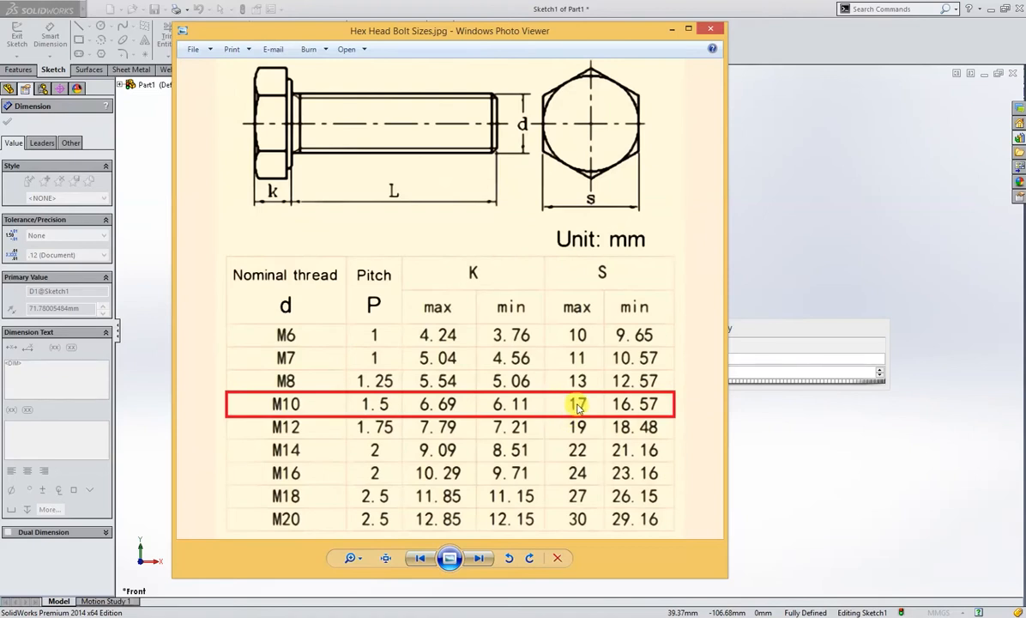
mouse_move(589, 408)
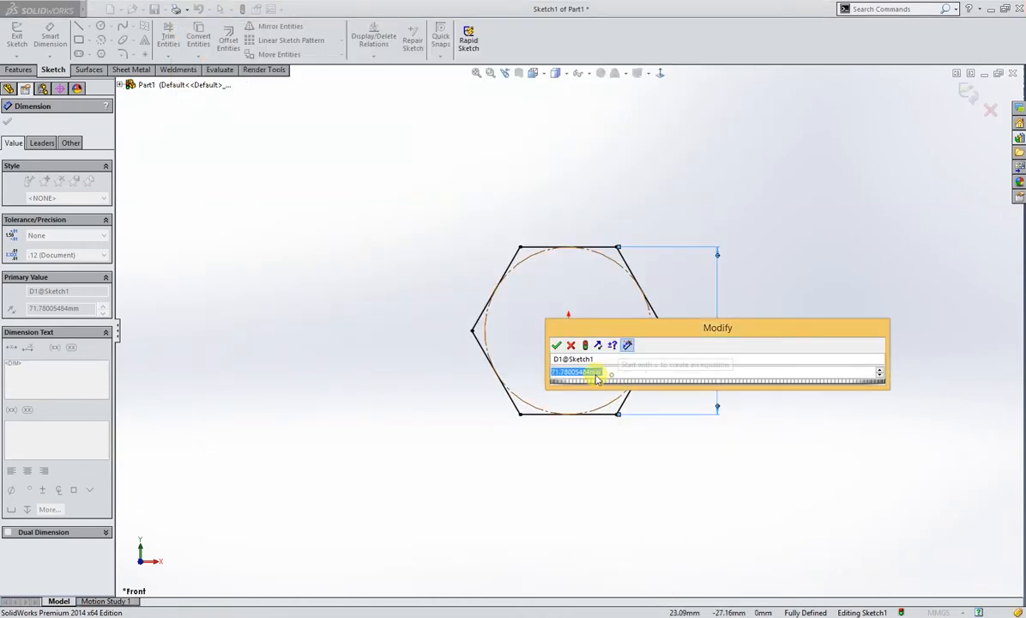
text(17)
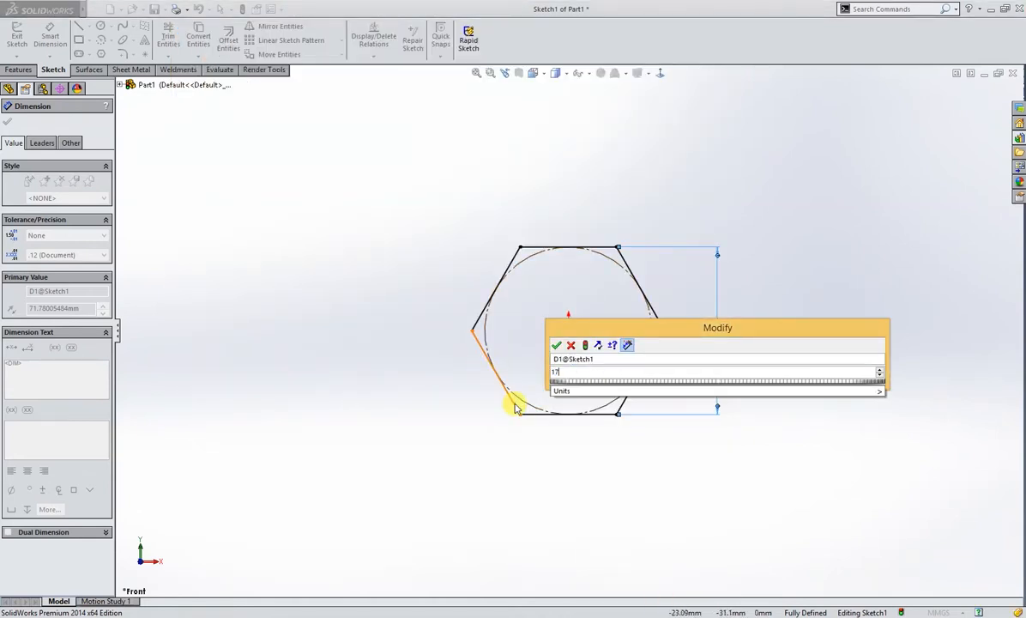
click(558, 345)
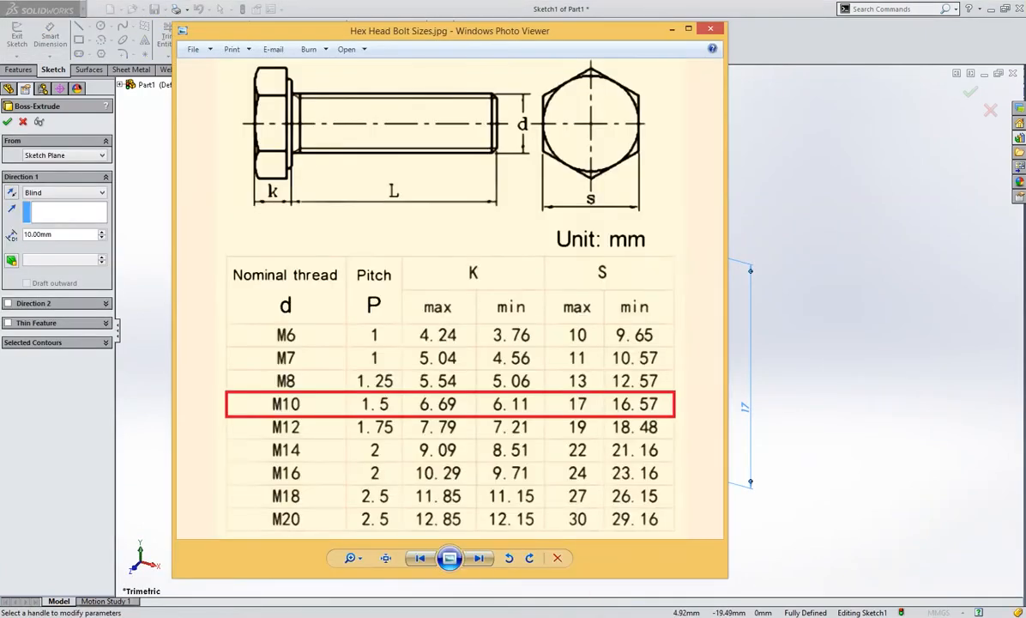
mouse_move(588, 414)
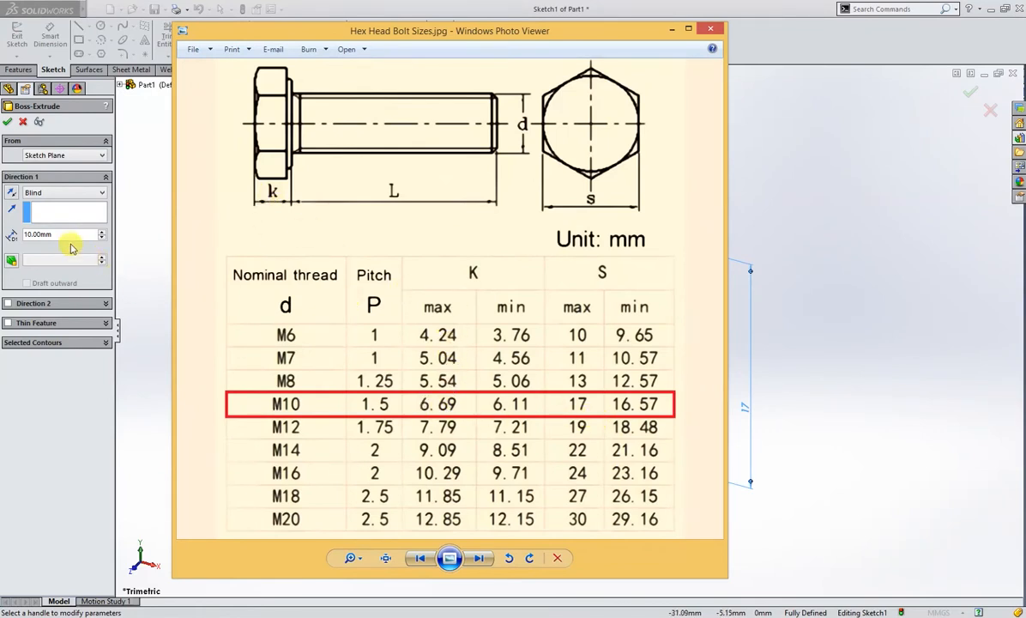
- Set the hex head extrusion depth to the M10 head height after hiding the chart
click(710, 29)
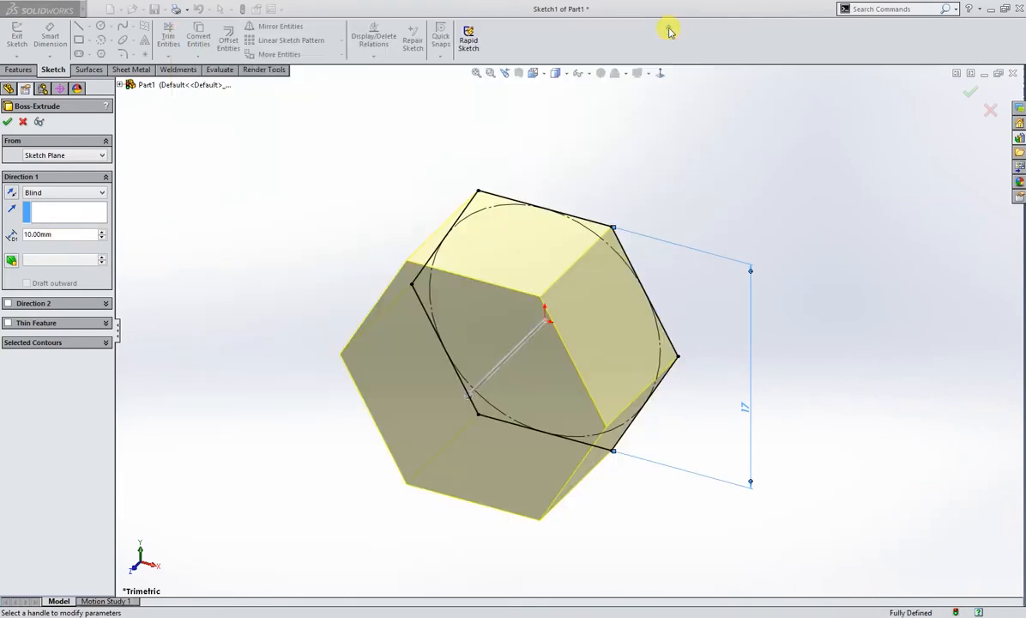
click(47, 234)
text(6.6)
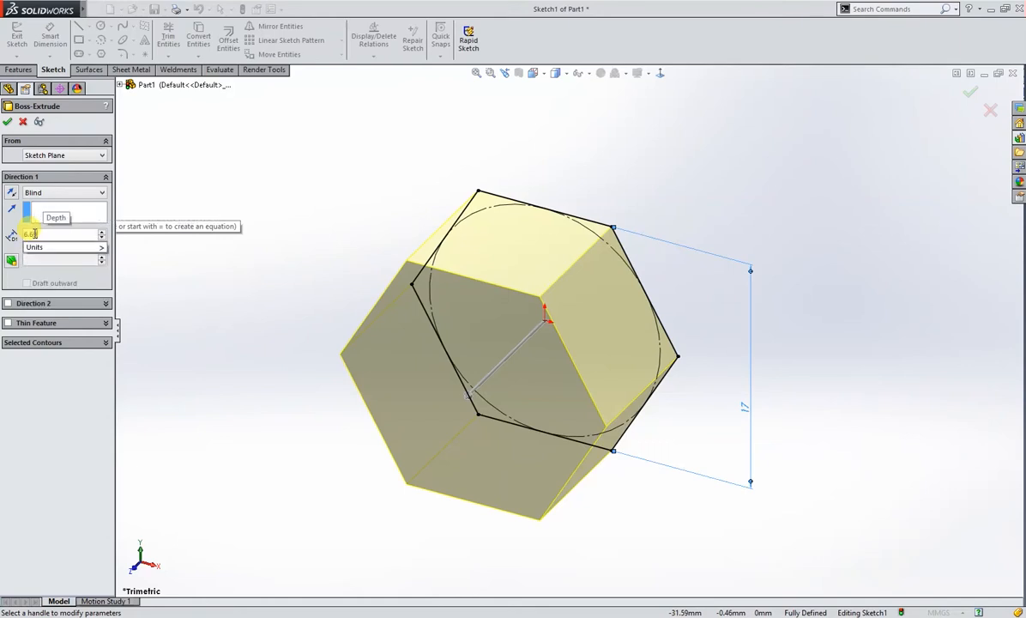
click(96, 9)
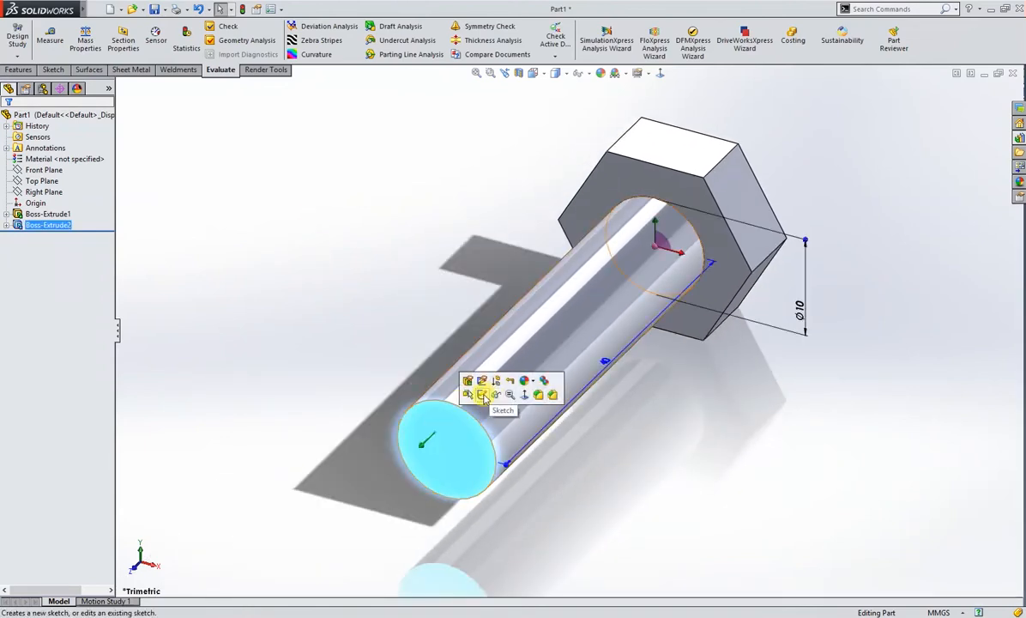
- Create a helix from the shank end circle: 25 mm height, 1.5 mm pitch, reversed
click(479, 395)
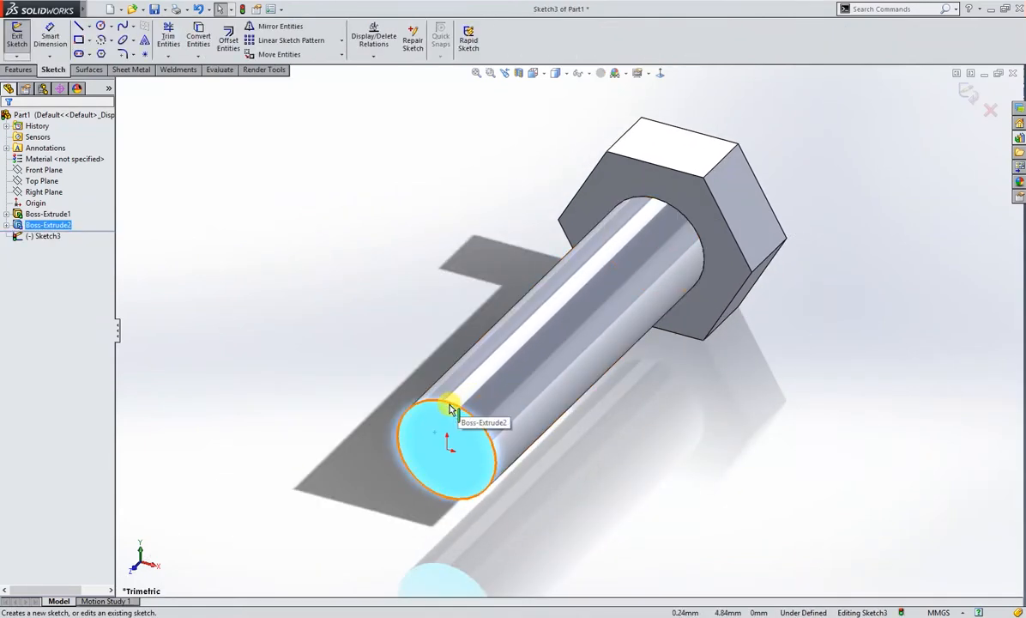
mouse_move(420, 375)
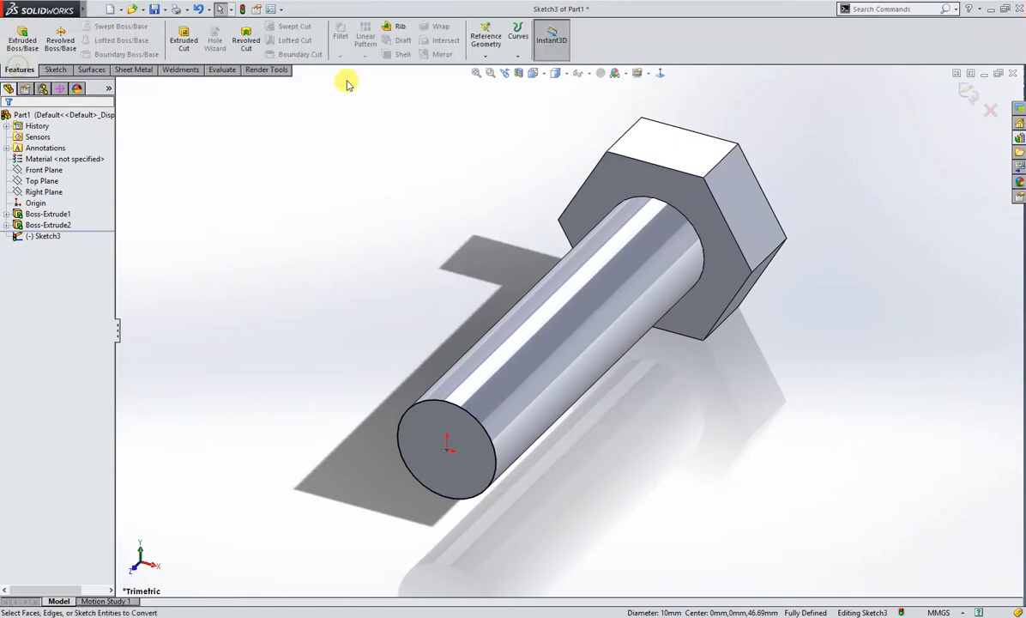
click(515, 38)
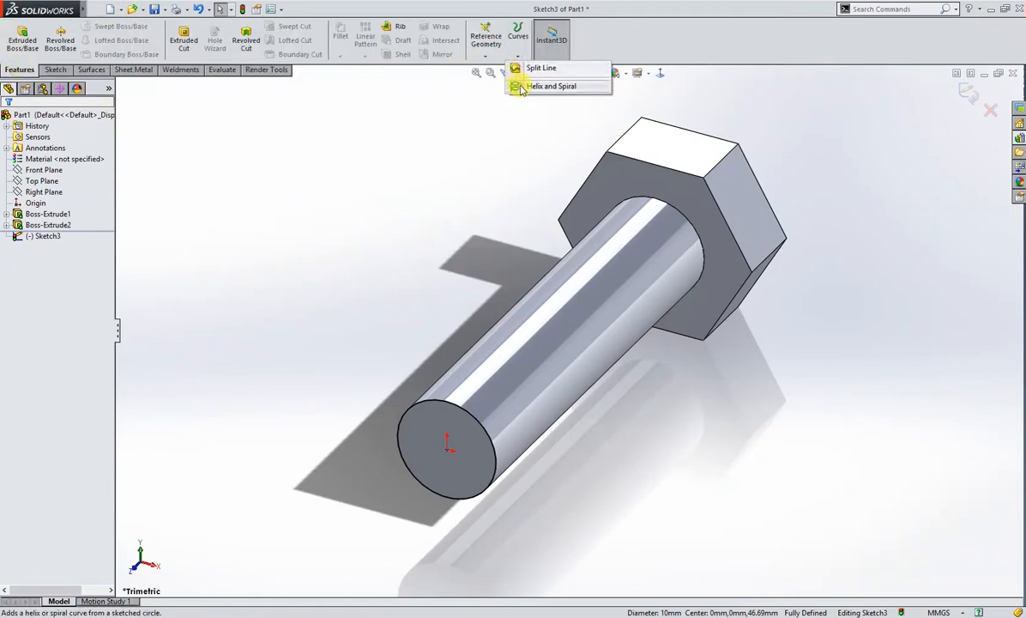
click(558, 85)
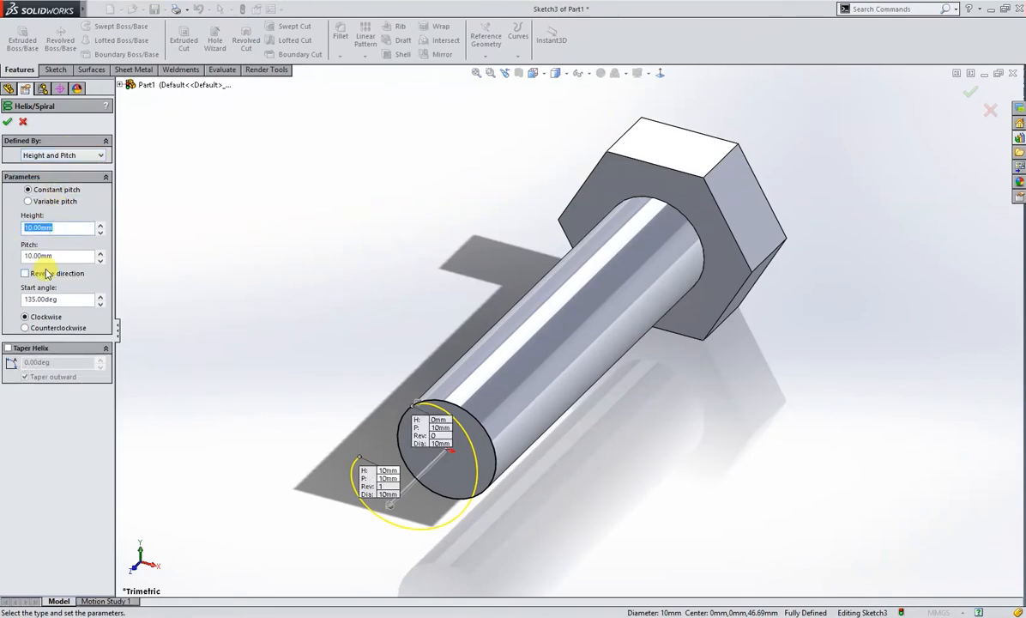
text(25.00mm)
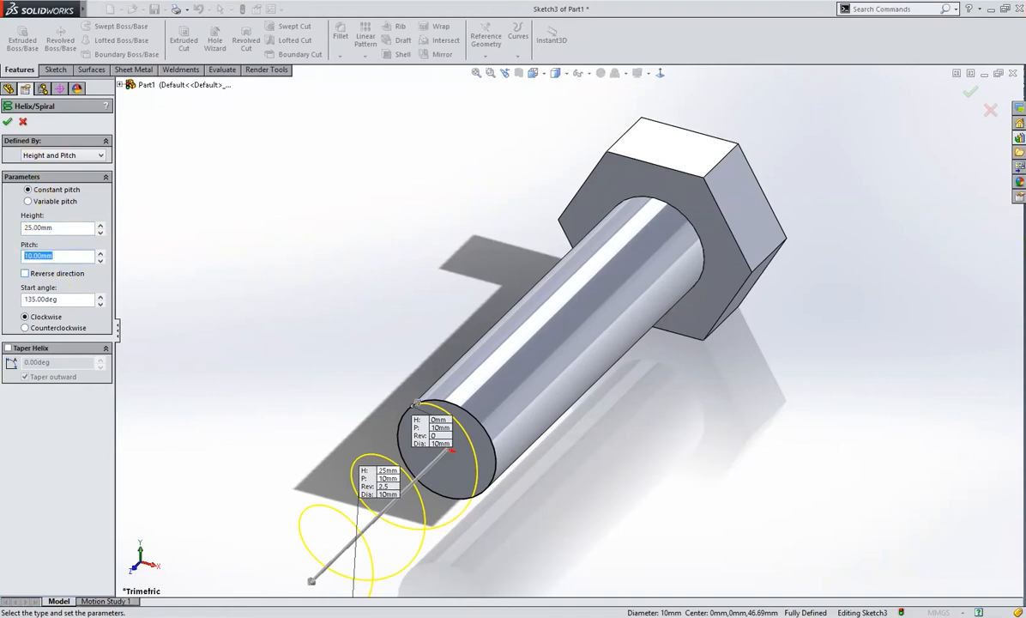
text(1.5)
click(58, 299)
text(0)
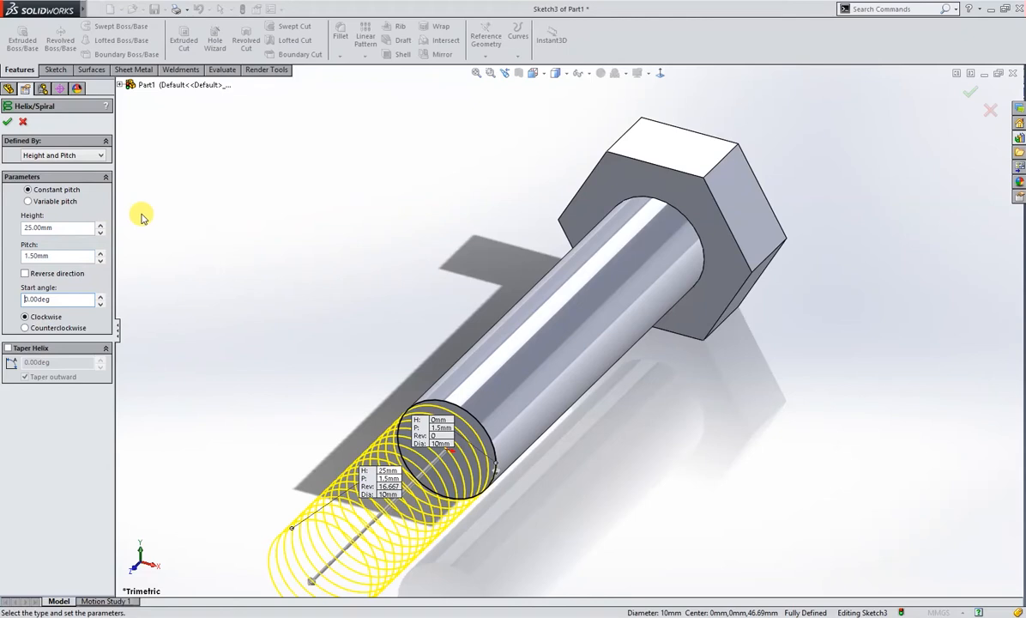
mouse_move(303, 401)
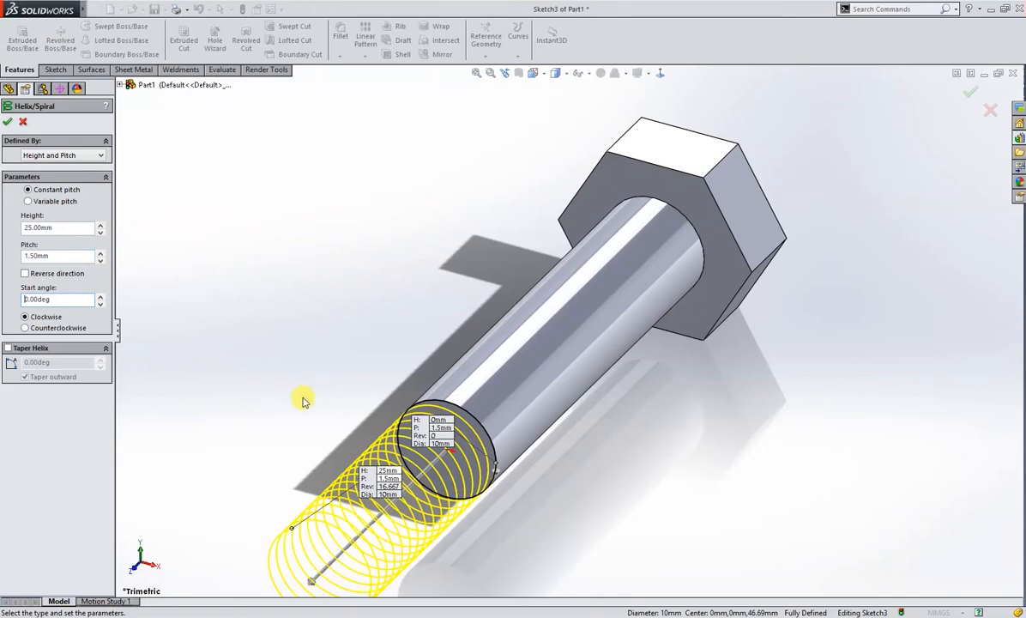
click(26, 273)
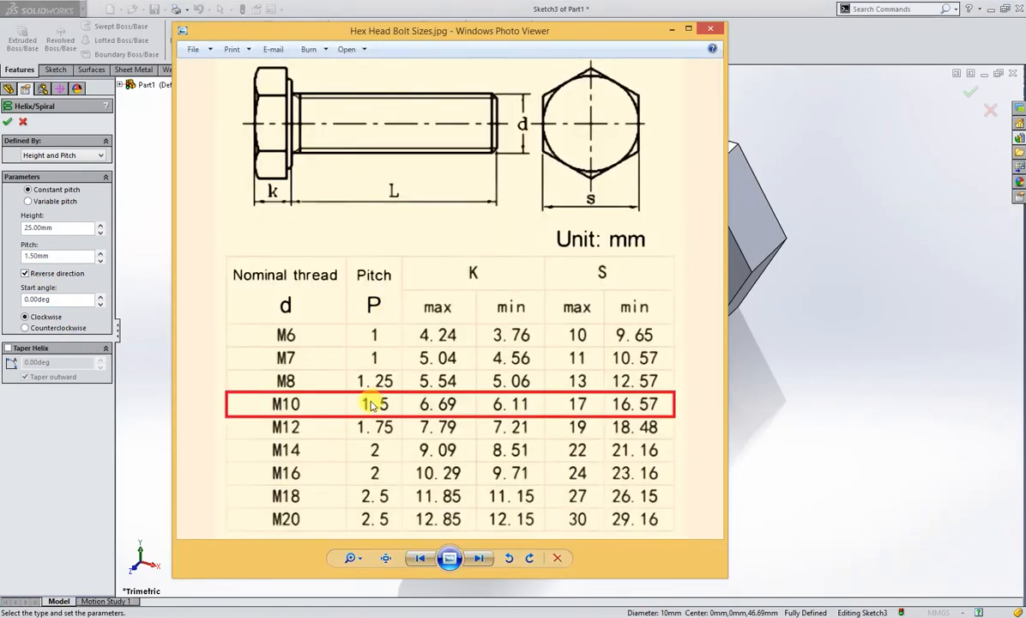
mouse_move(622, 107)
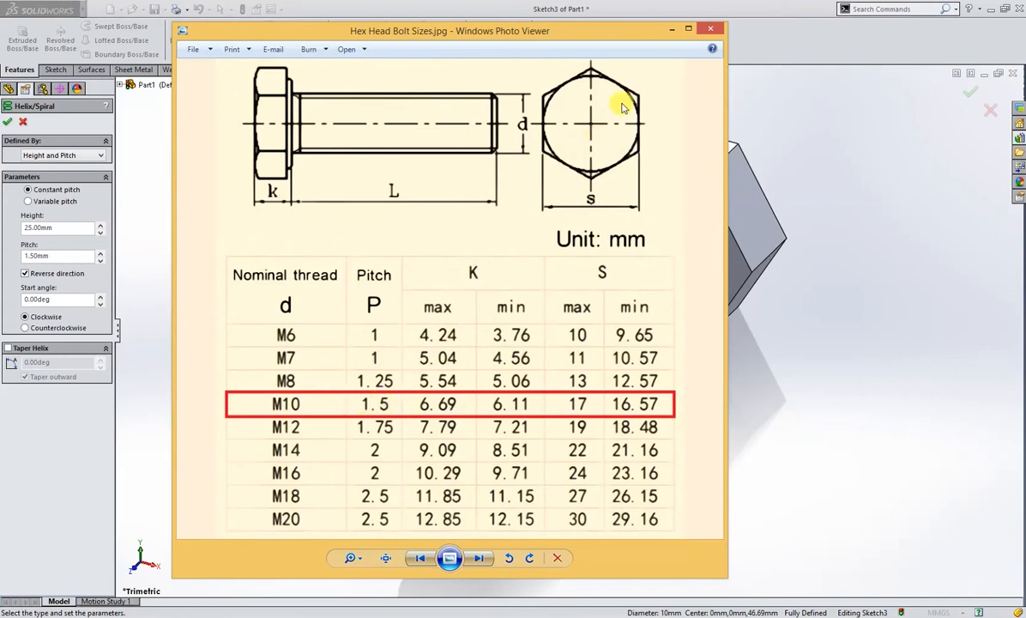
click(709, 29)
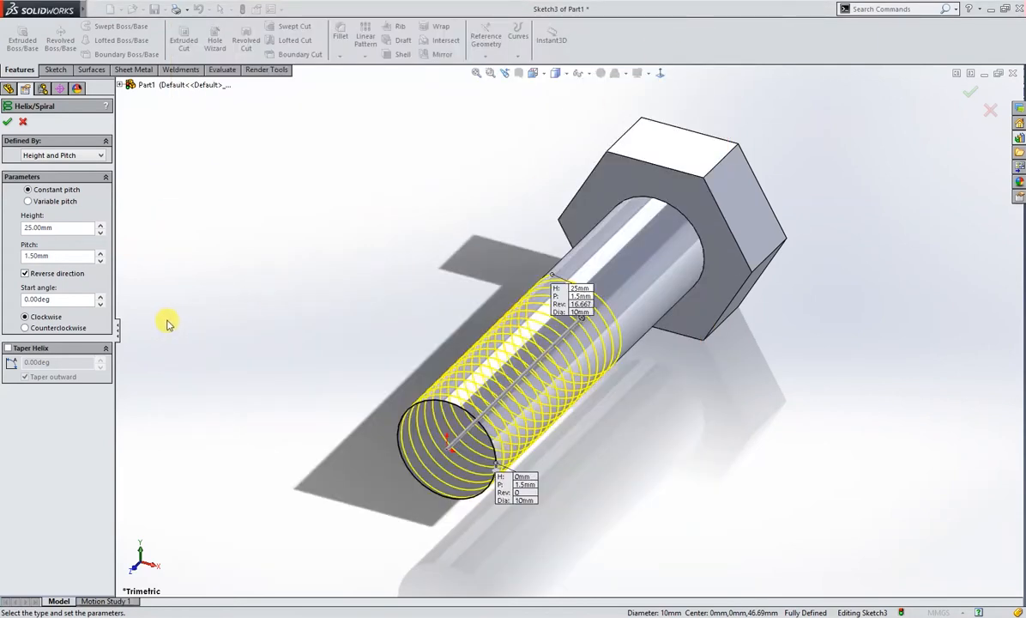
click(12, 129)
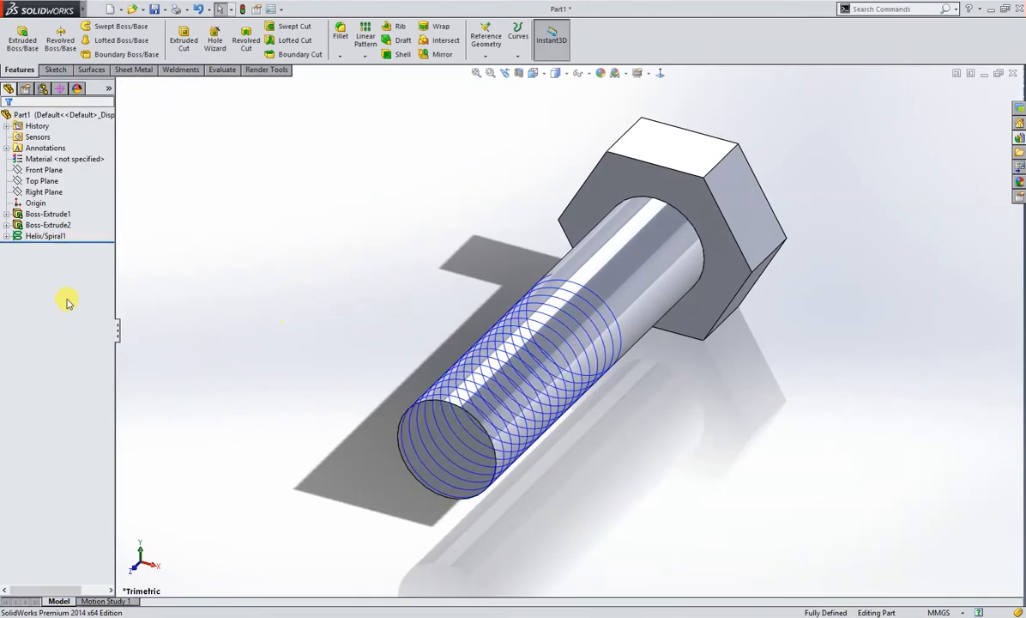
- Start a new sketch on the Top Plane and bring up the quick sketch tools
click(42, 180)
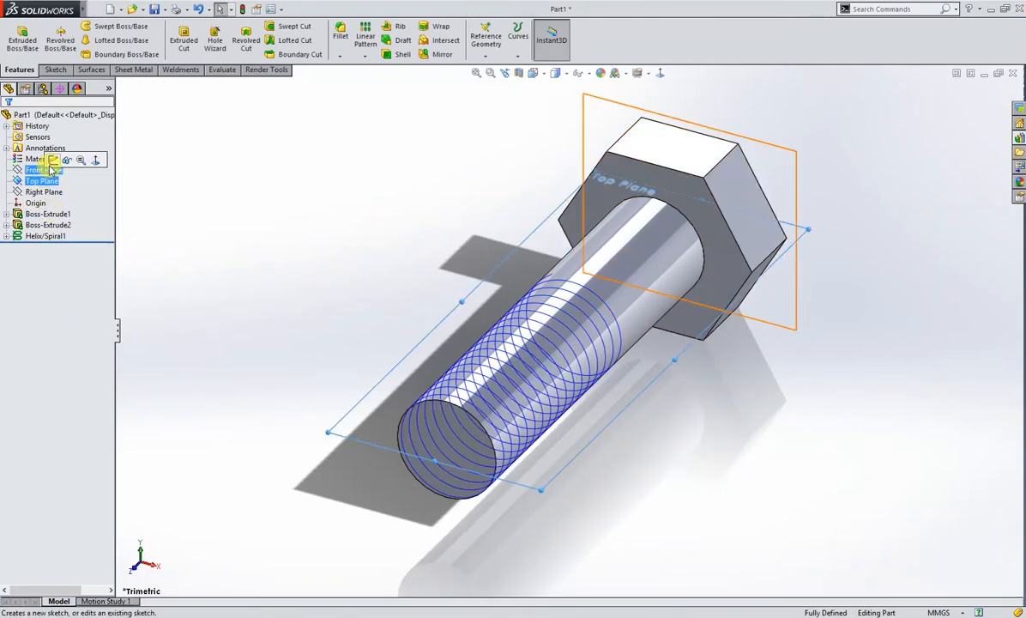
click(41, 169)
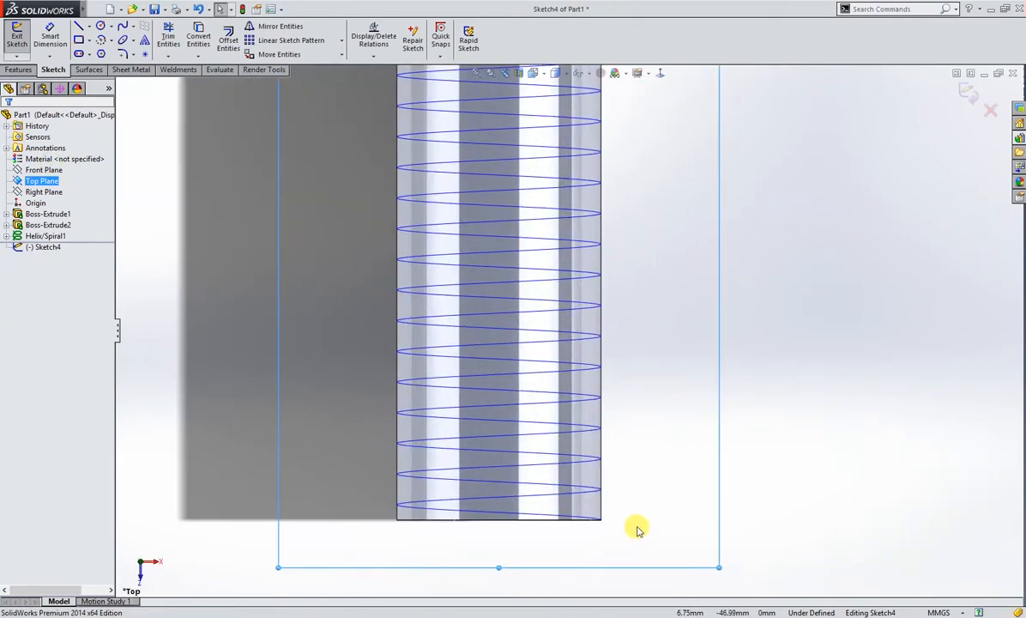
mouse_move(662, 520)
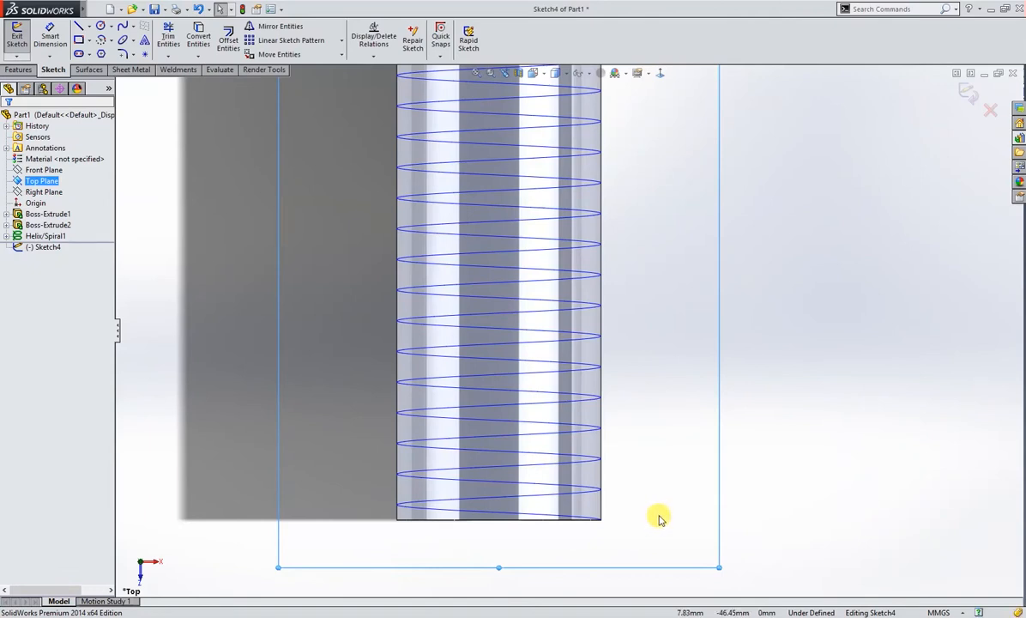
click(86, 41)
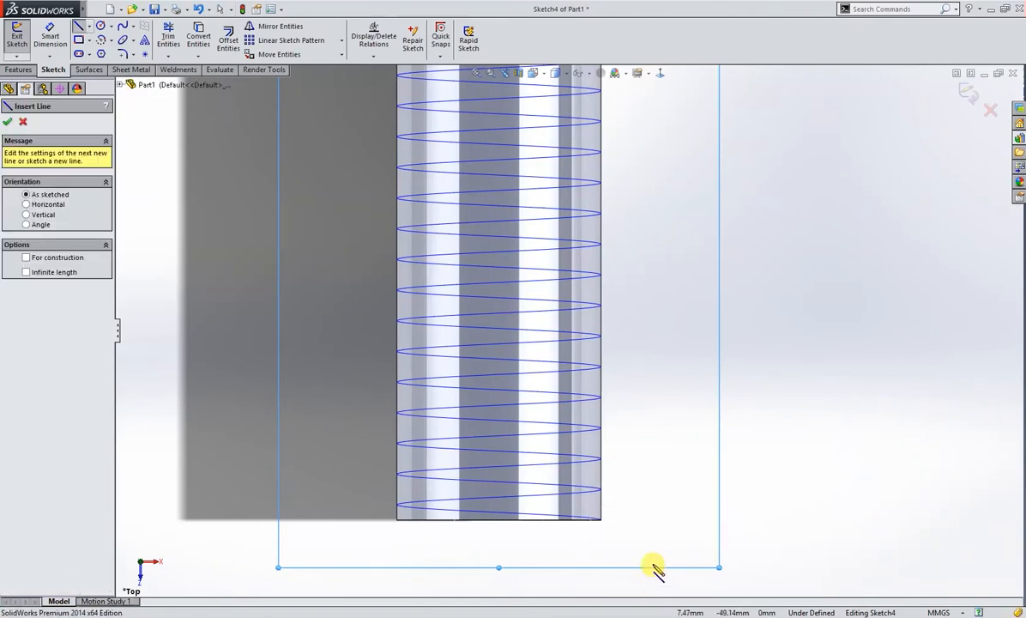
mouse_move(639, 378)
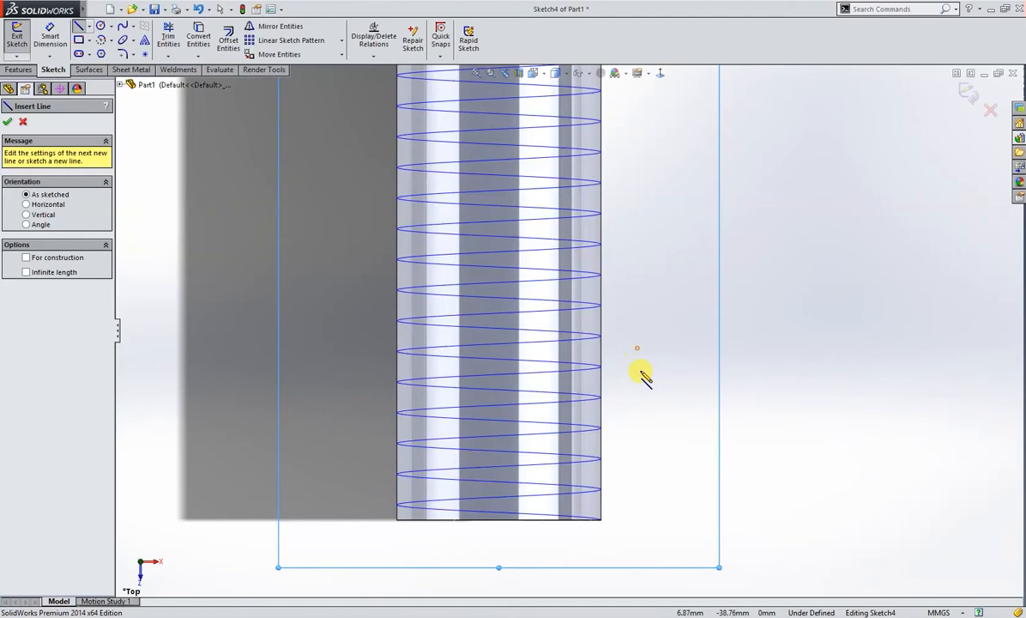
right_click(642, 376)
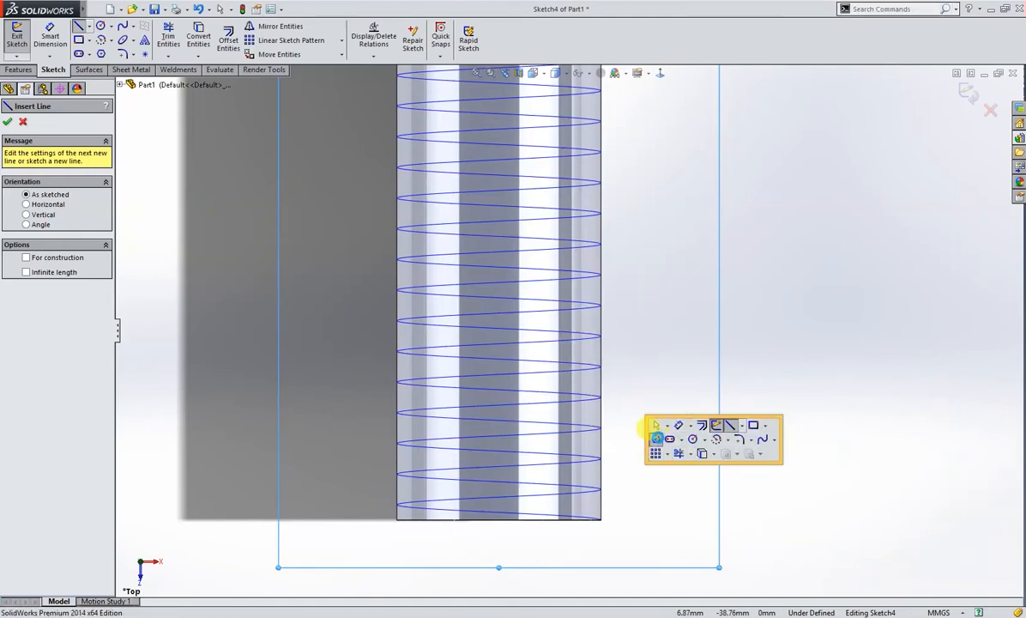
click(736, 425)
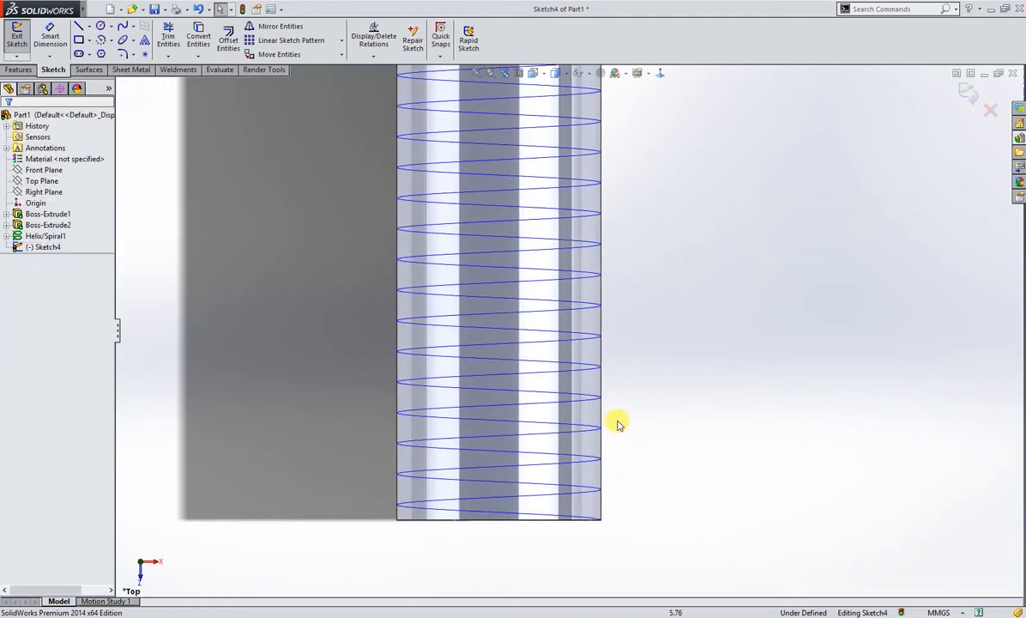
mouse_move(711, 434)
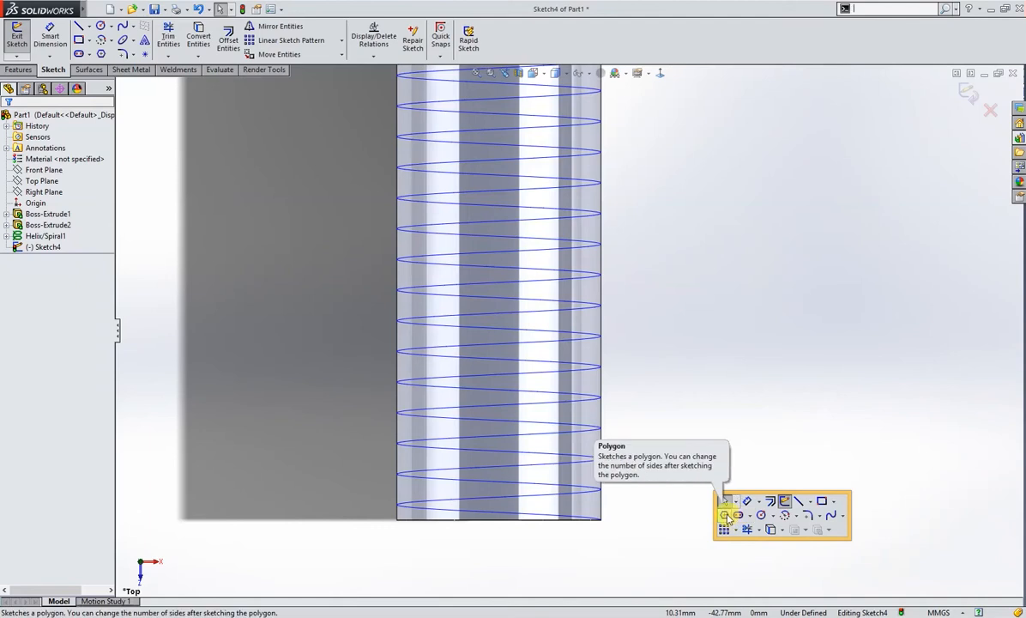
- Place a 3-sided polygon at the helix end and dimension its inscribed circle to 1.20 mm
click(723, 518)
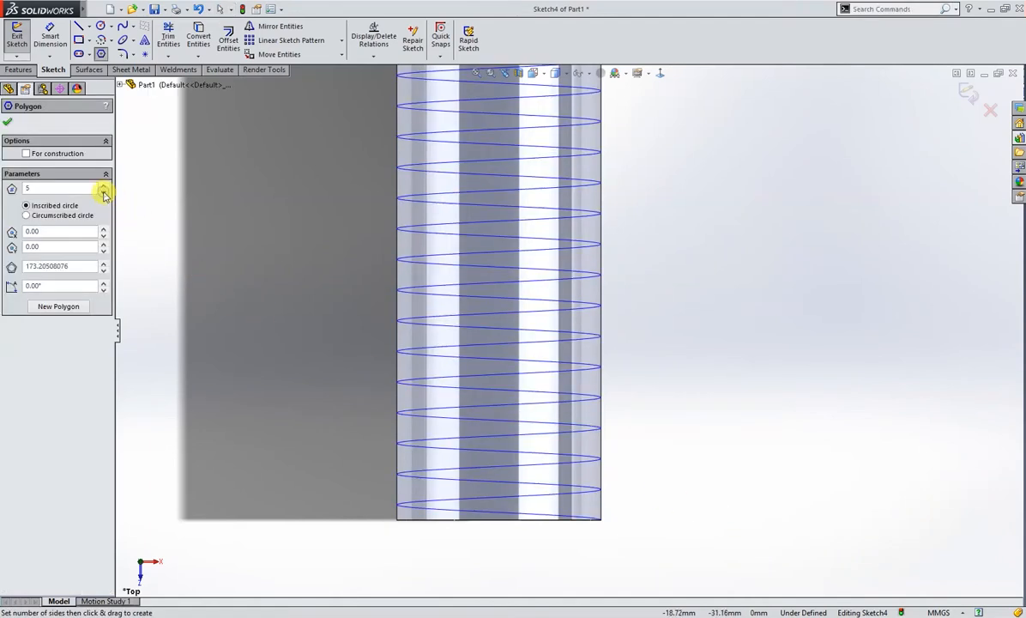
click(103, 192)
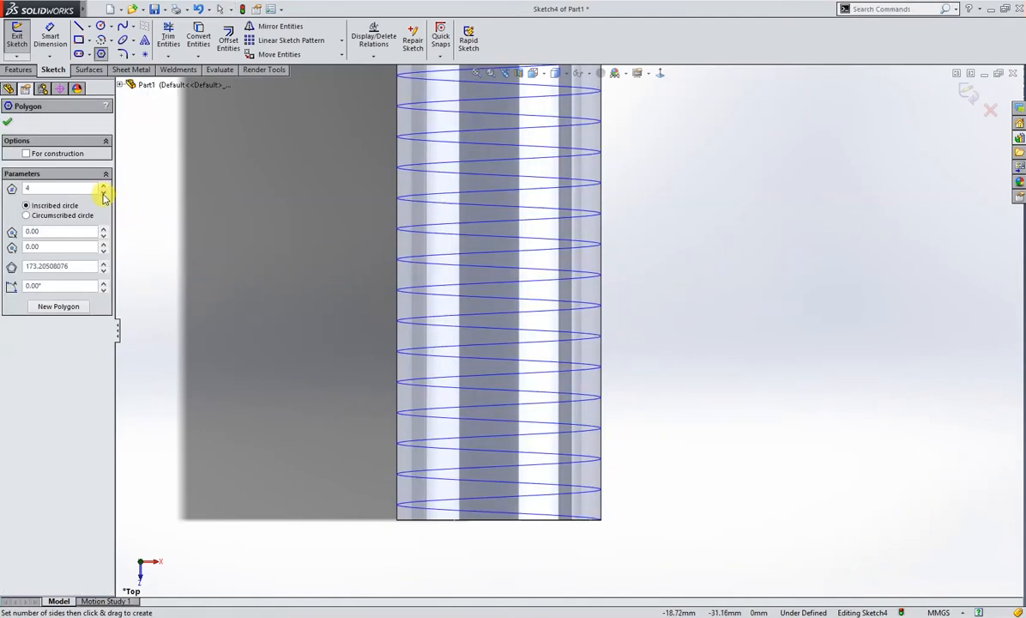
click(103, 191)
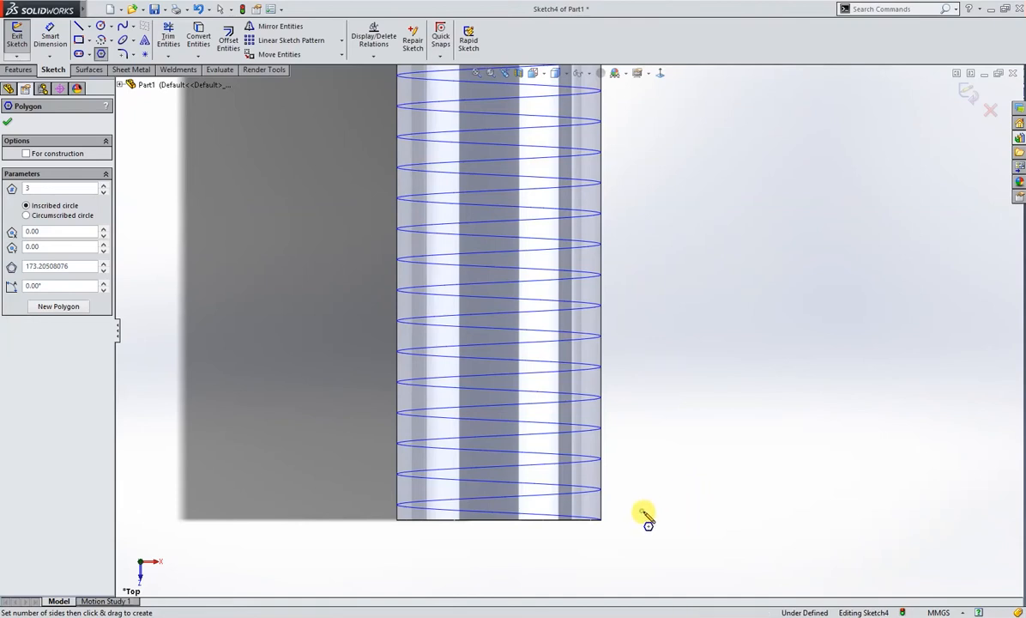
click(624, 535)
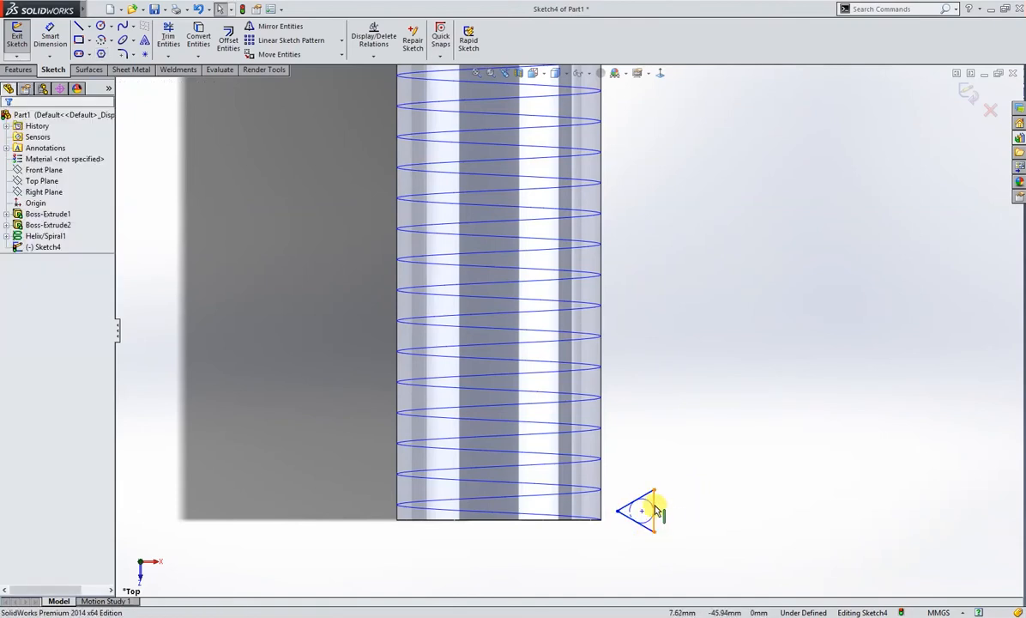
mouse_move(696, 475)
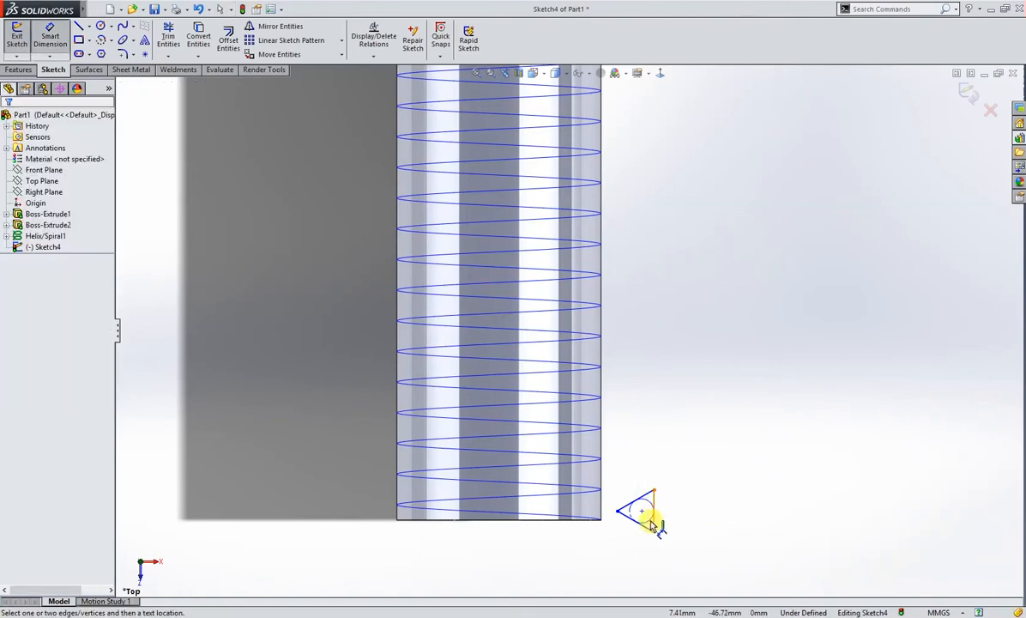
click(638, 512)
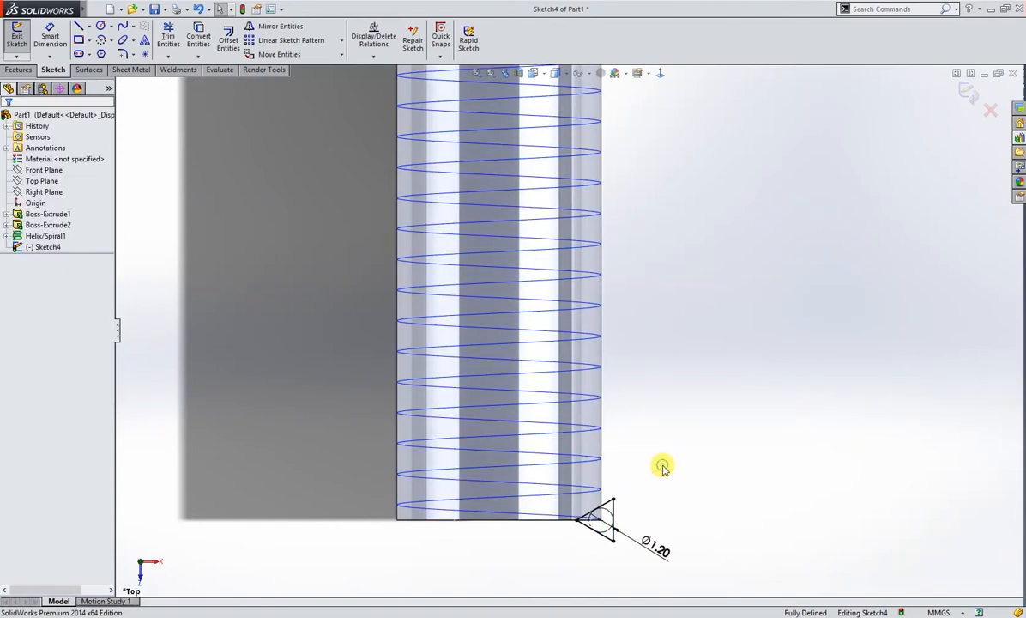
mouse_move(665, 469)
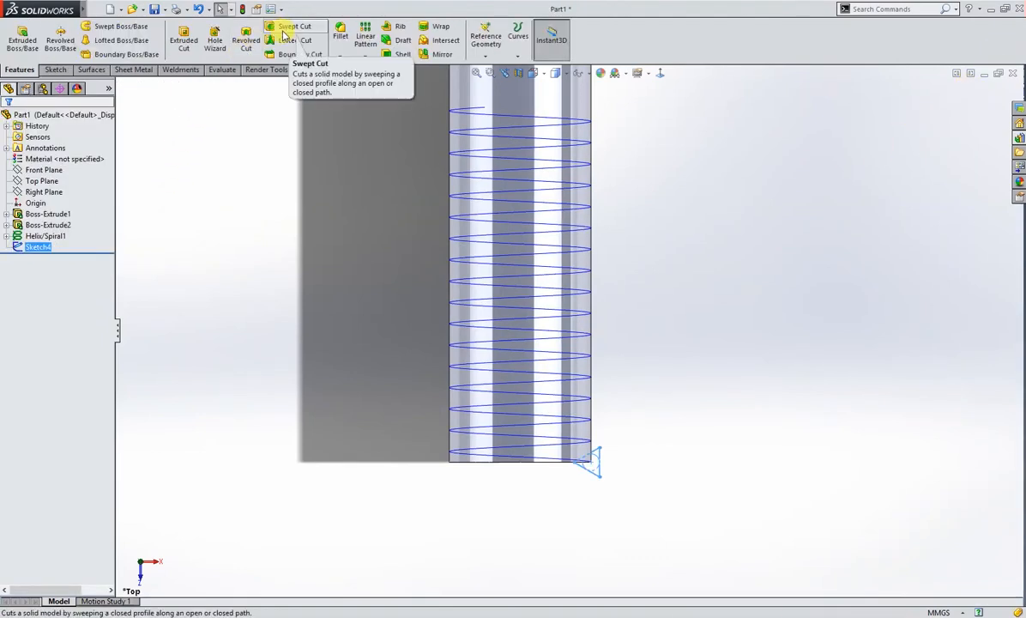
- Sweep-cut the triangle sketch along Helix/Spiral1 to form the thread
click(291, 26)
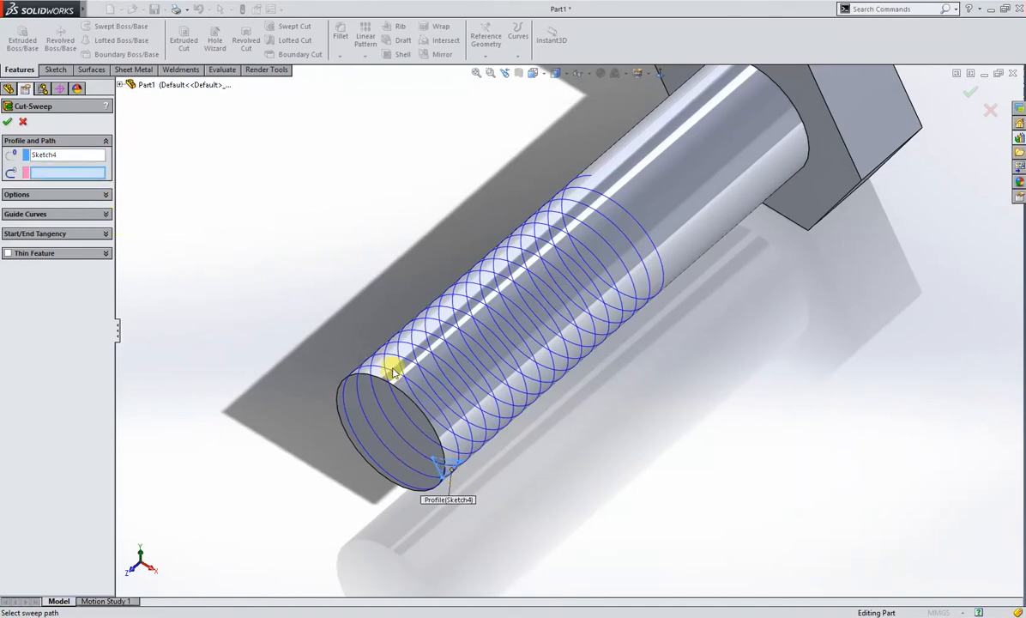
click(393, 371)
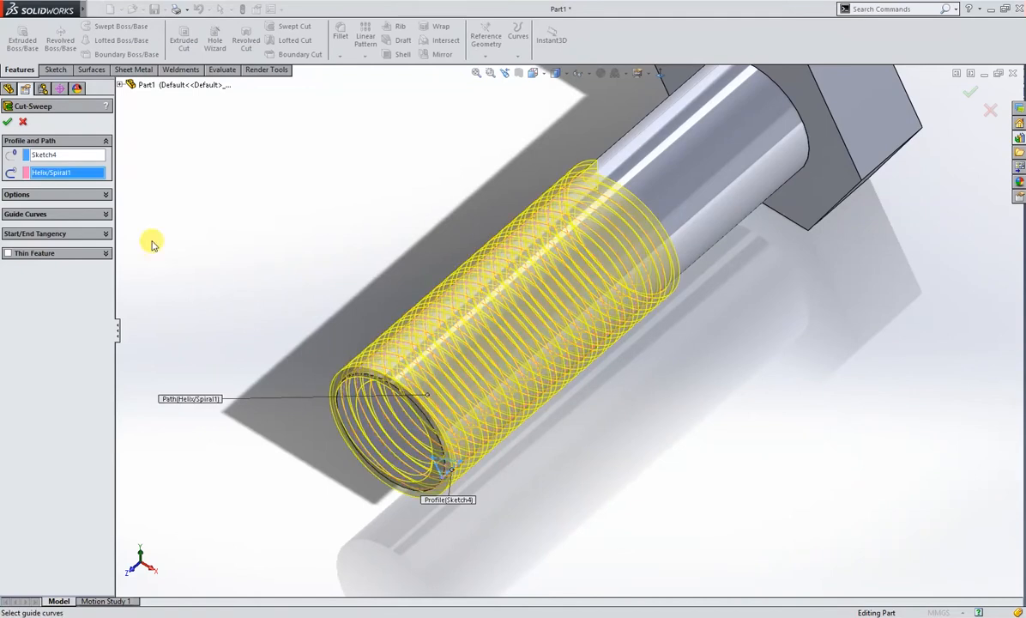
click(7, 121)
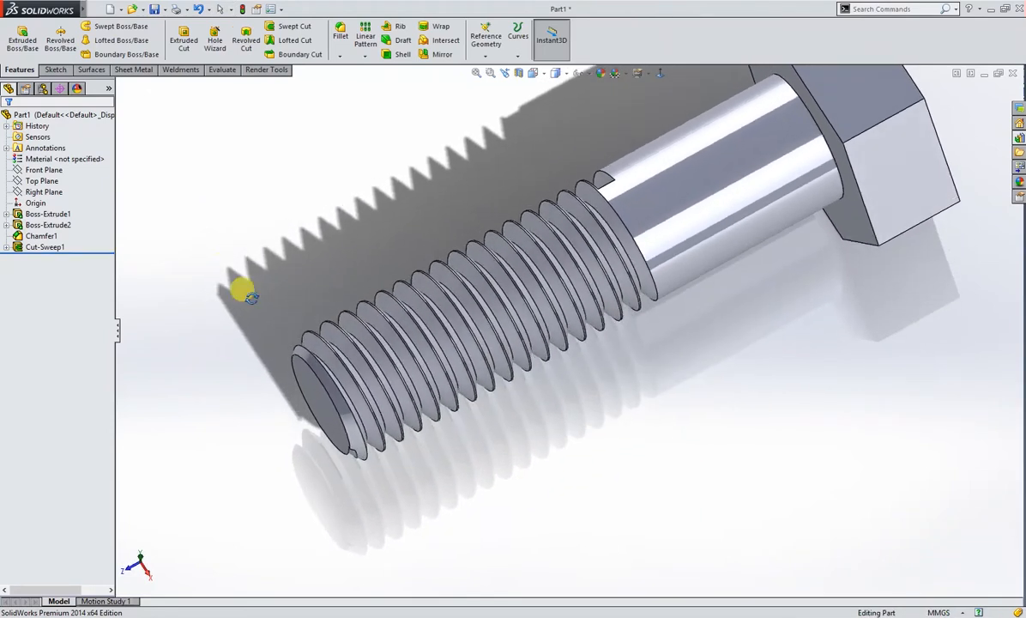
- Orbit the model to inspect the thread's inner end near the head
drag(244, 292, 404, 141)
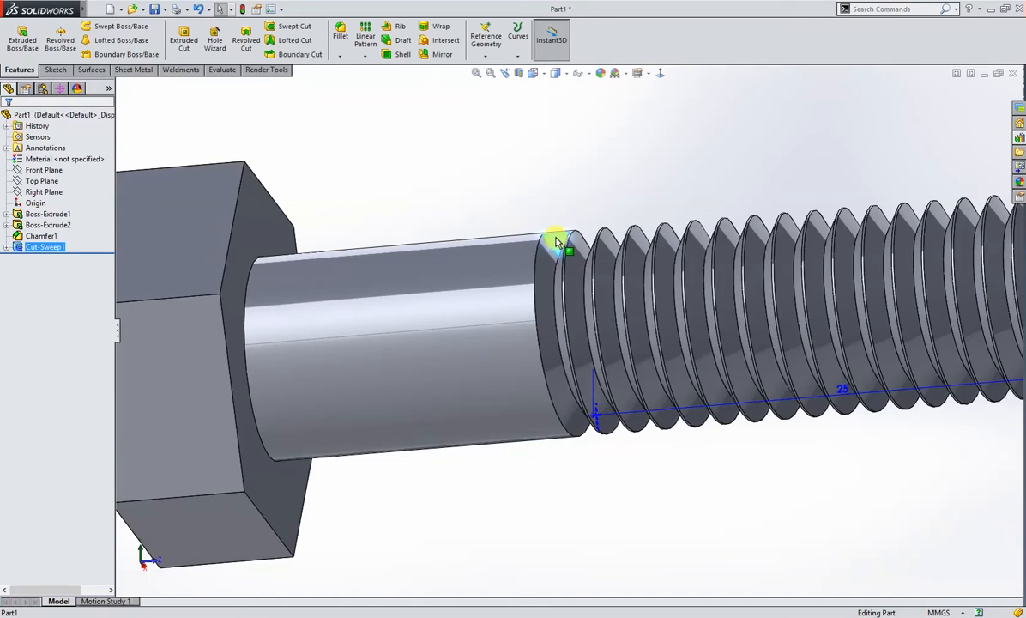
mouse_move(213, 41)
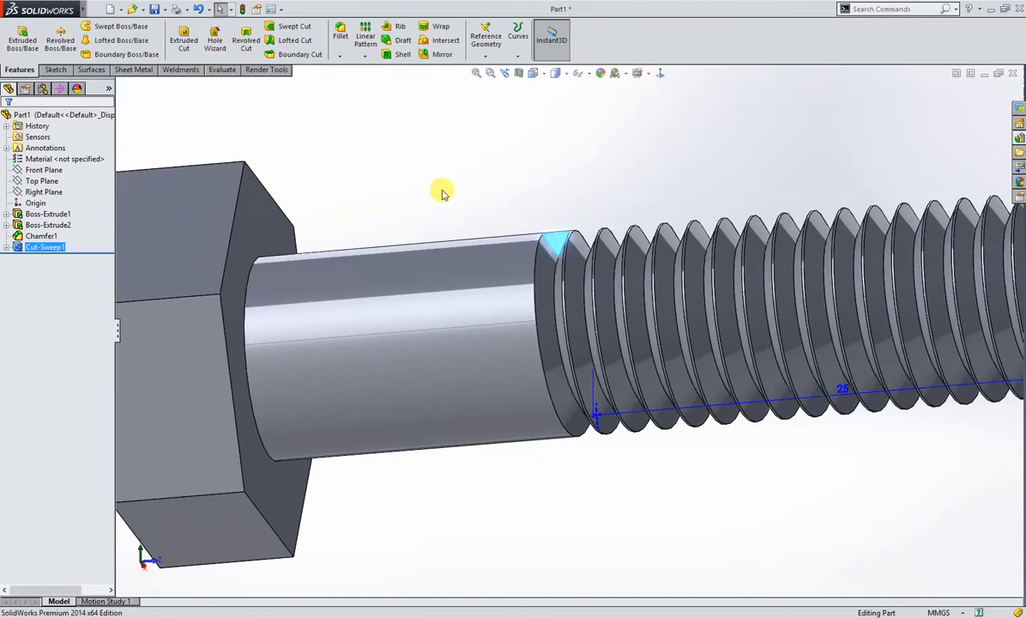
mouse_move(429, 179)
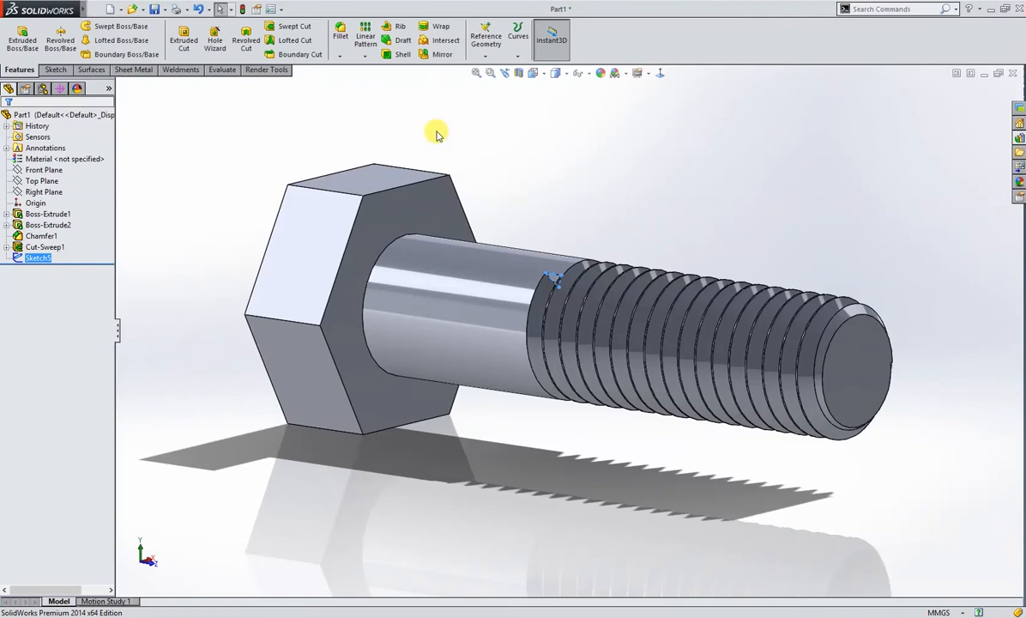
- Create reference Plane1 across the shank and open a sketch on it
click(485, 37)
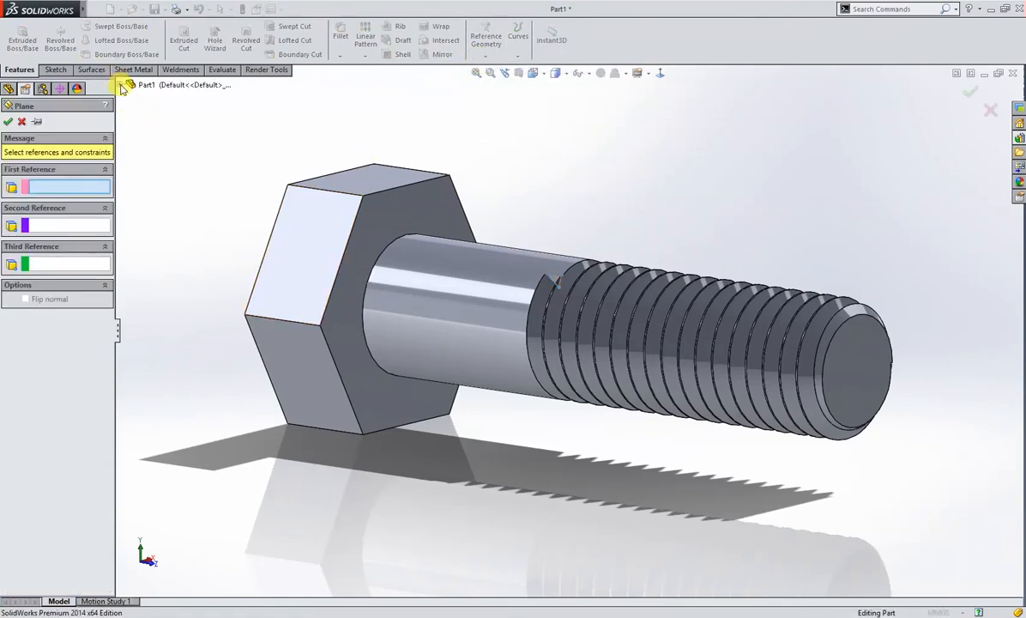
click(168, 139)
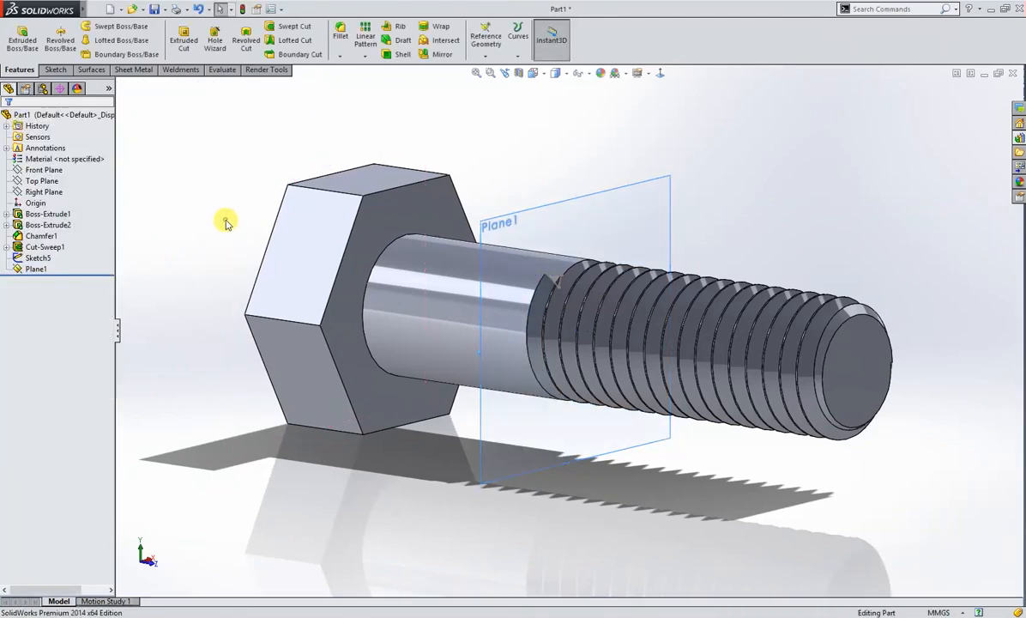
click(37, 269)
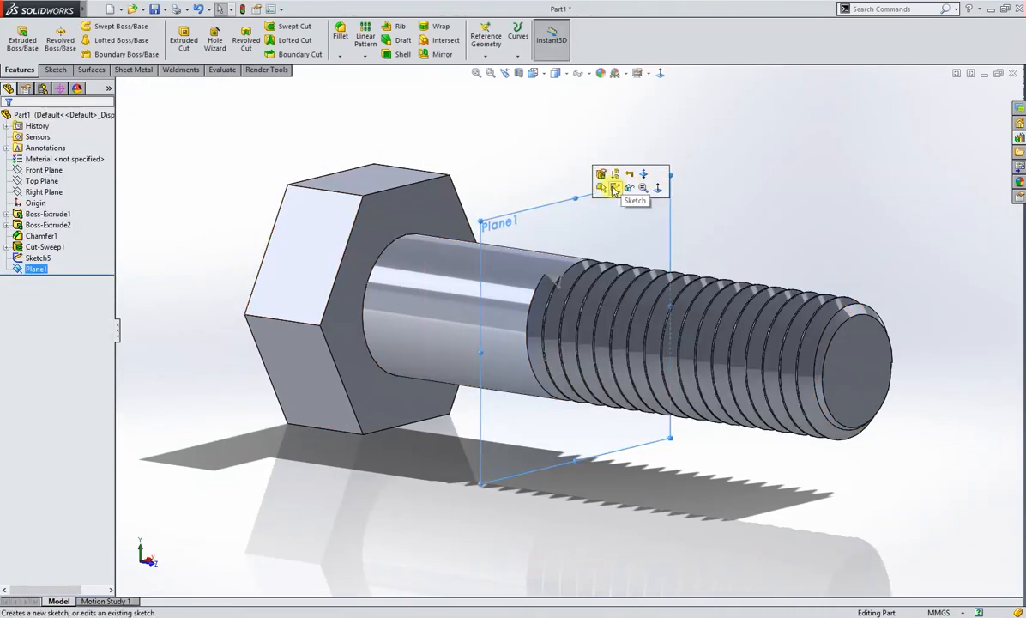
click(605, 186)
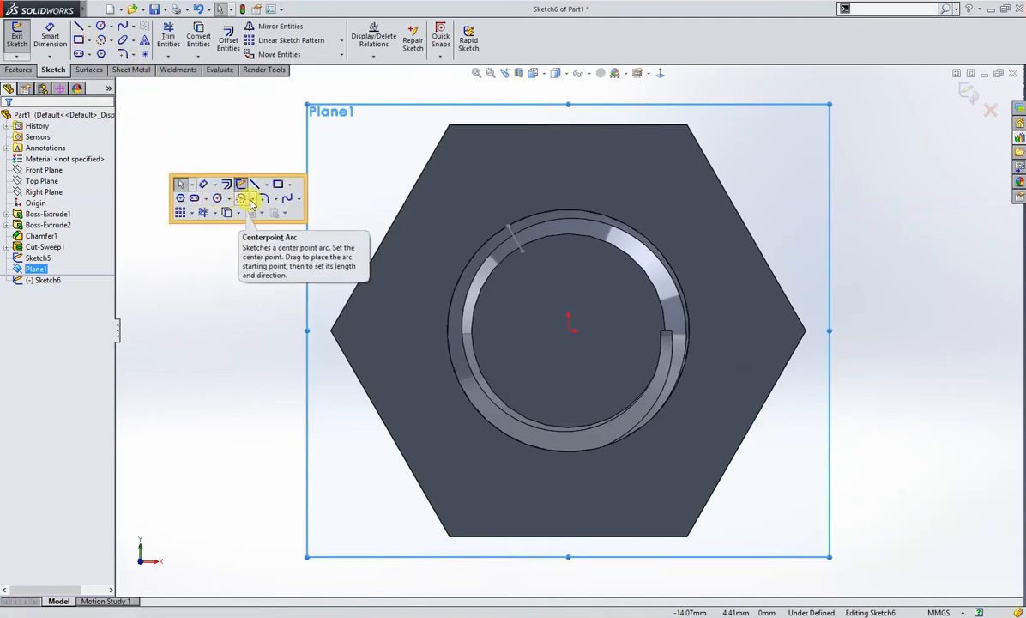
- Draw a centerpoint arc around the shank from the thread end and adjust its endpoint
click(251, 198)
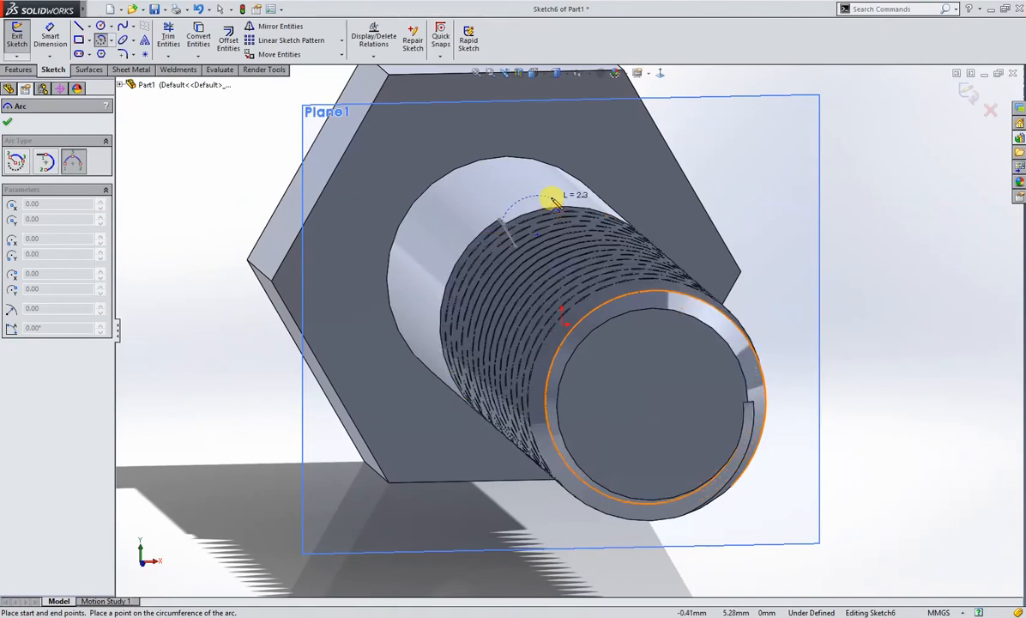
drag(550, 198, 635, 133)
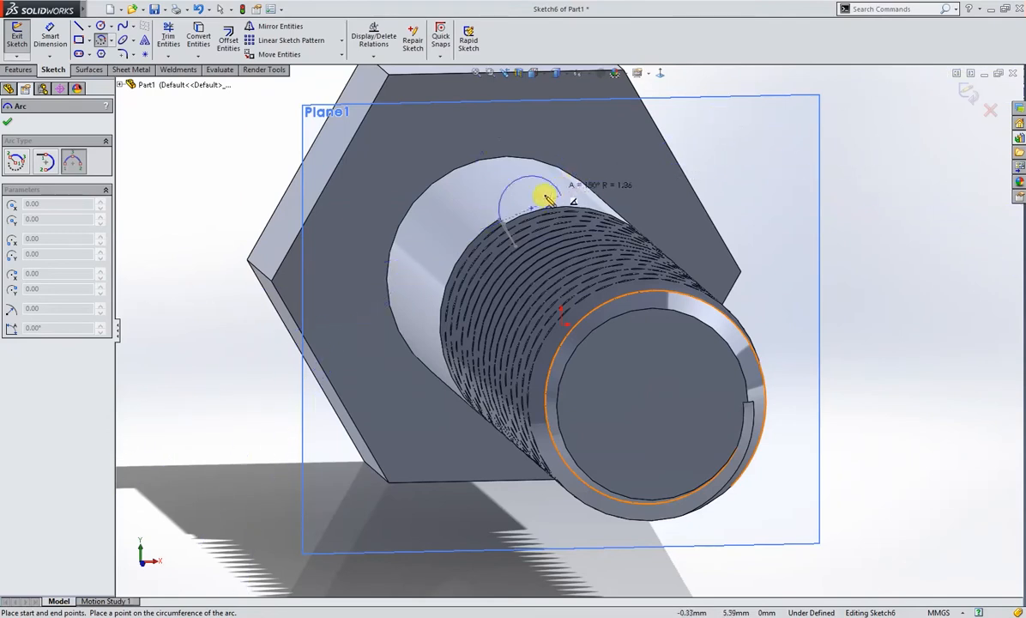
click(538, 199)
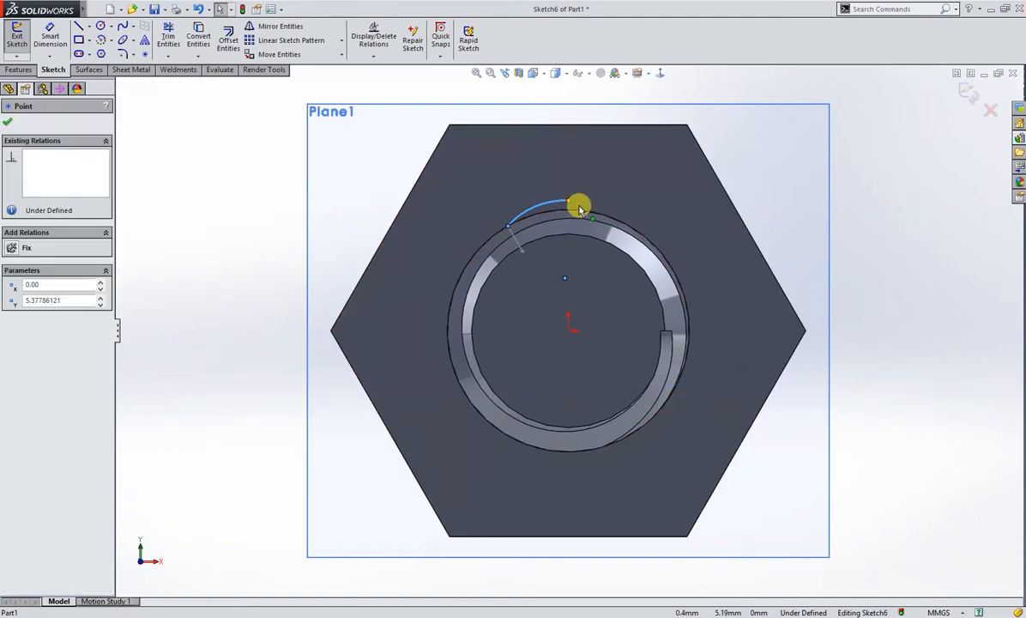
drag(579, 209, 624, 215)
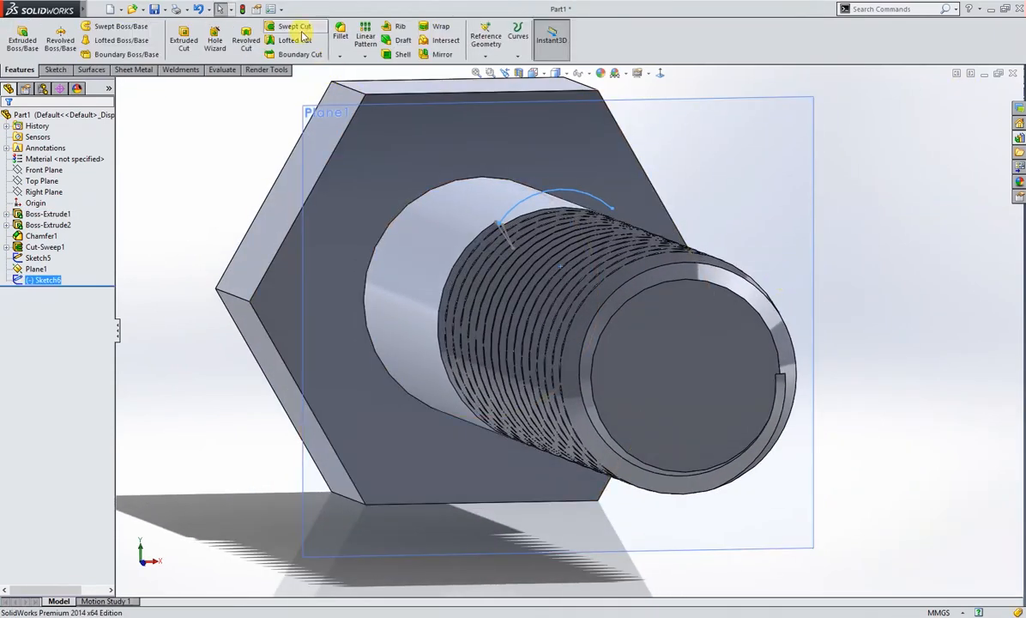
- Set up Cut-Sweep2 with the triangle profile and finish editing the thread-end sketch
click(296, 25)
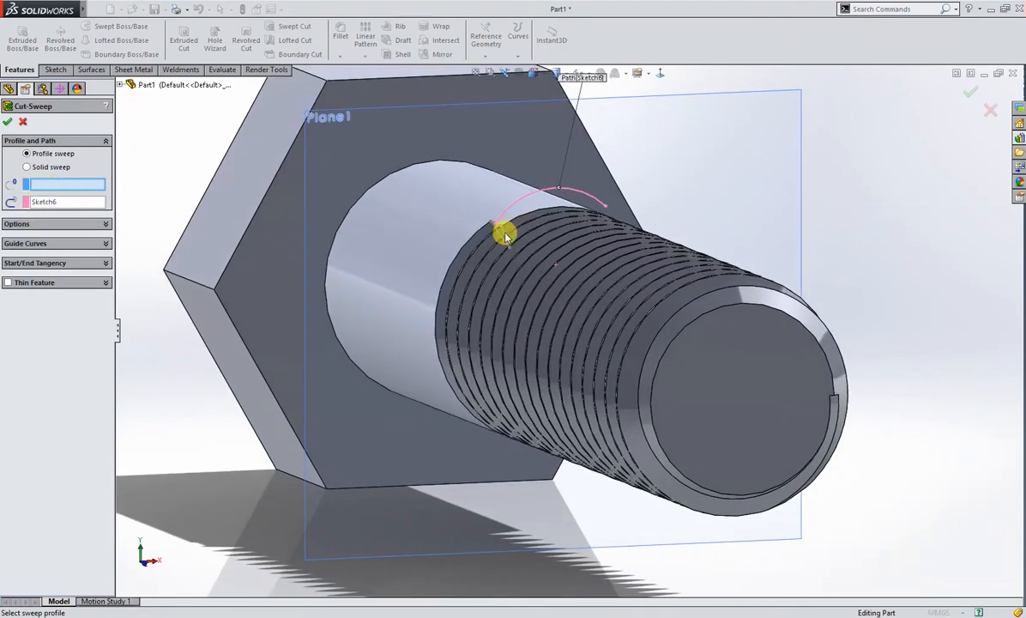
click(506, 236)
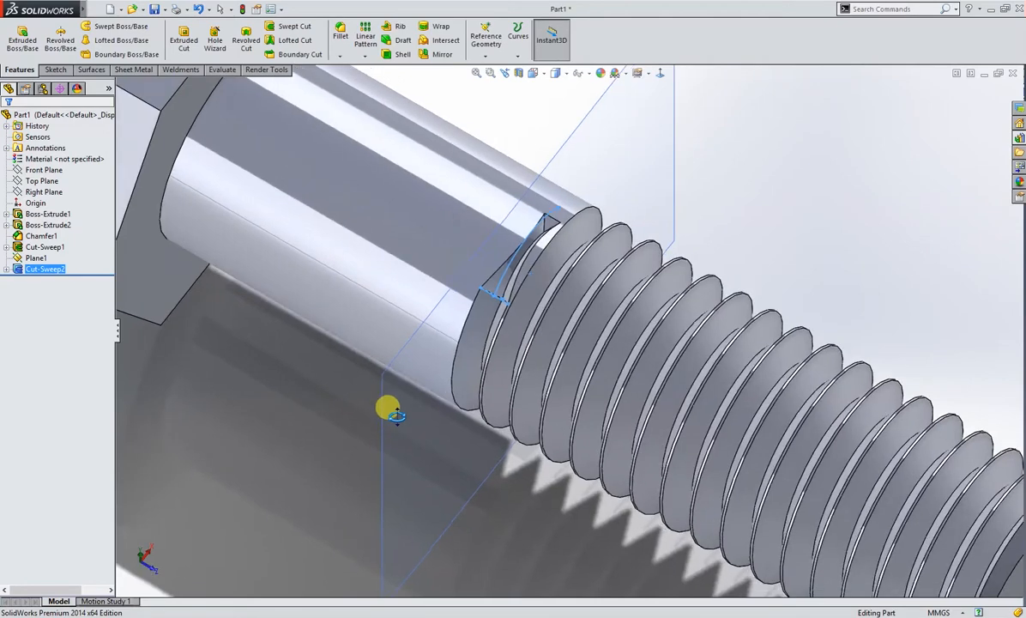
drag(388, 406, 422, 367)
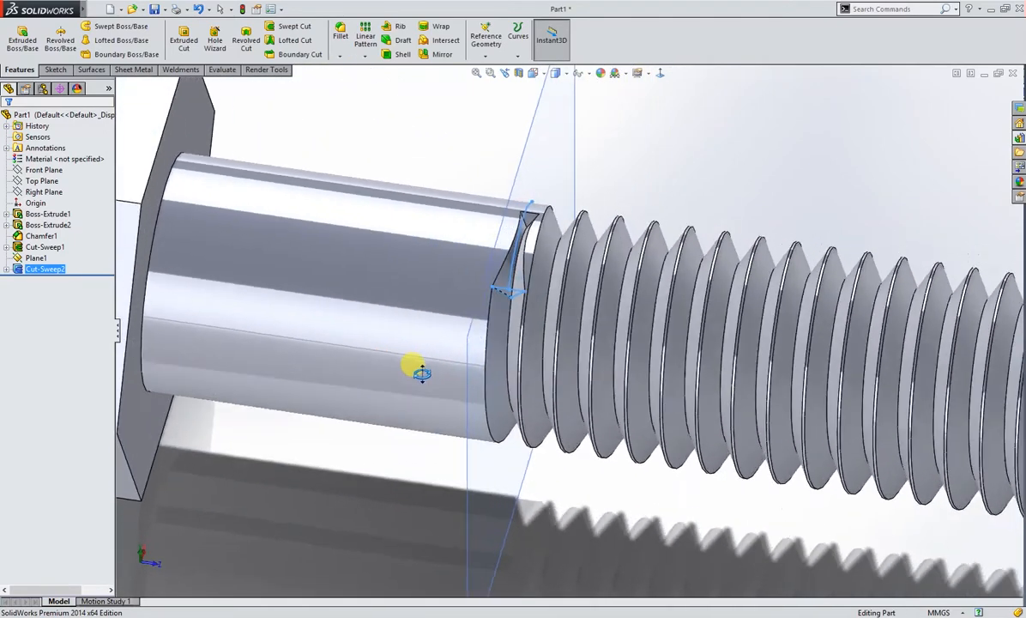
drag(412, 365, 343, 321)
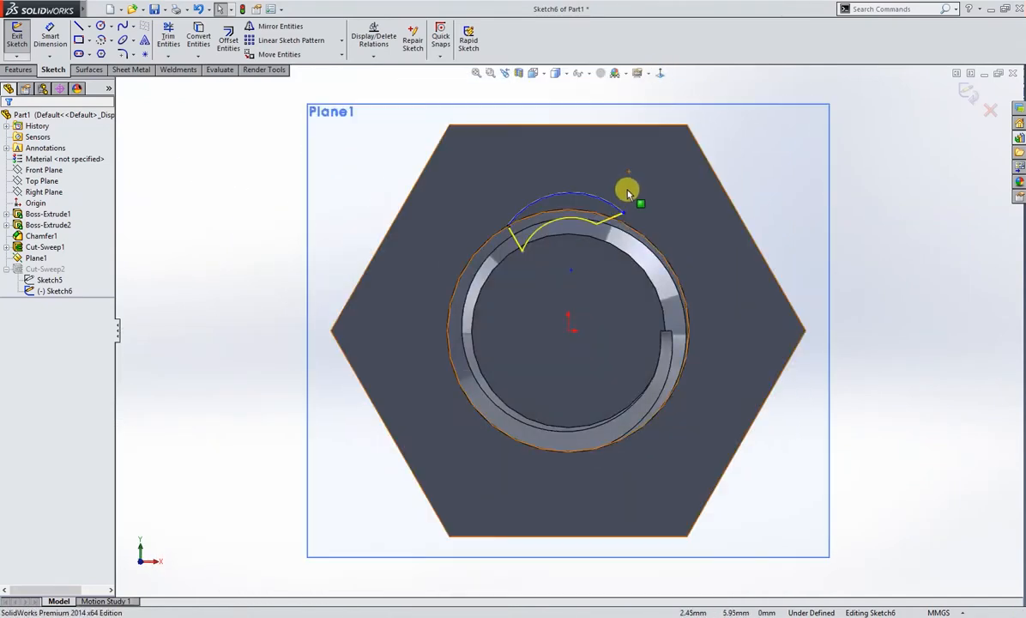
click(633, 198)
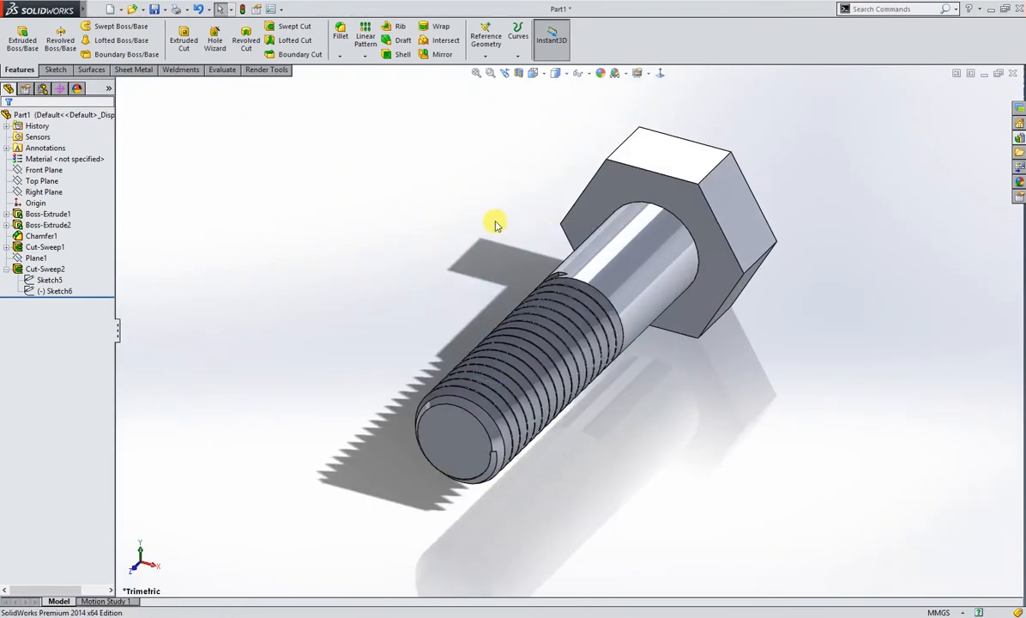
- Sketch a 17 mm circle on the head face and cut outside it with 60° draft
drag(493, 225, 828, 386)
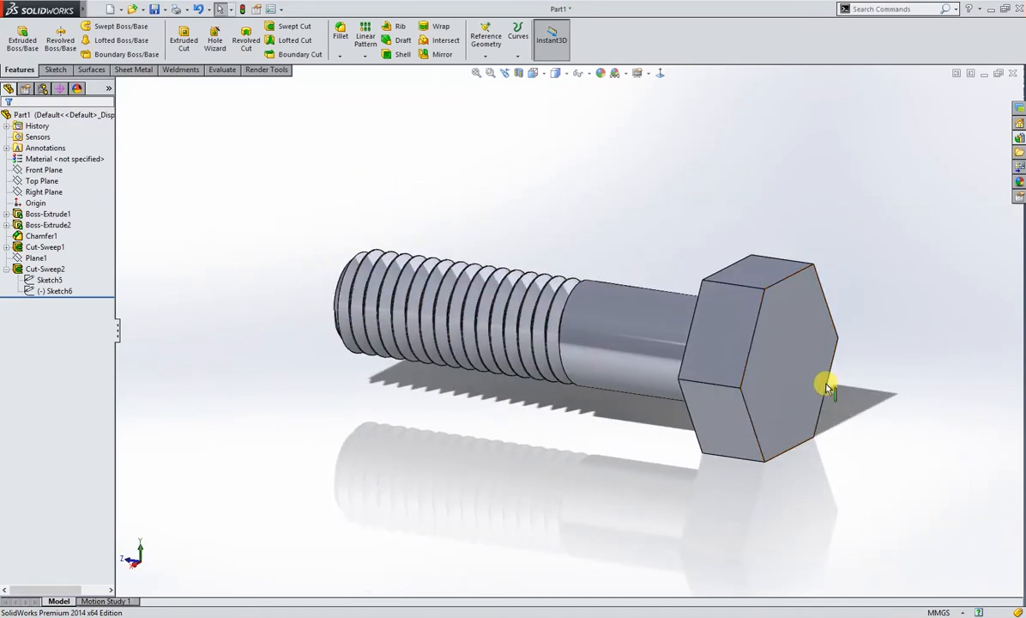
click(823, 386)
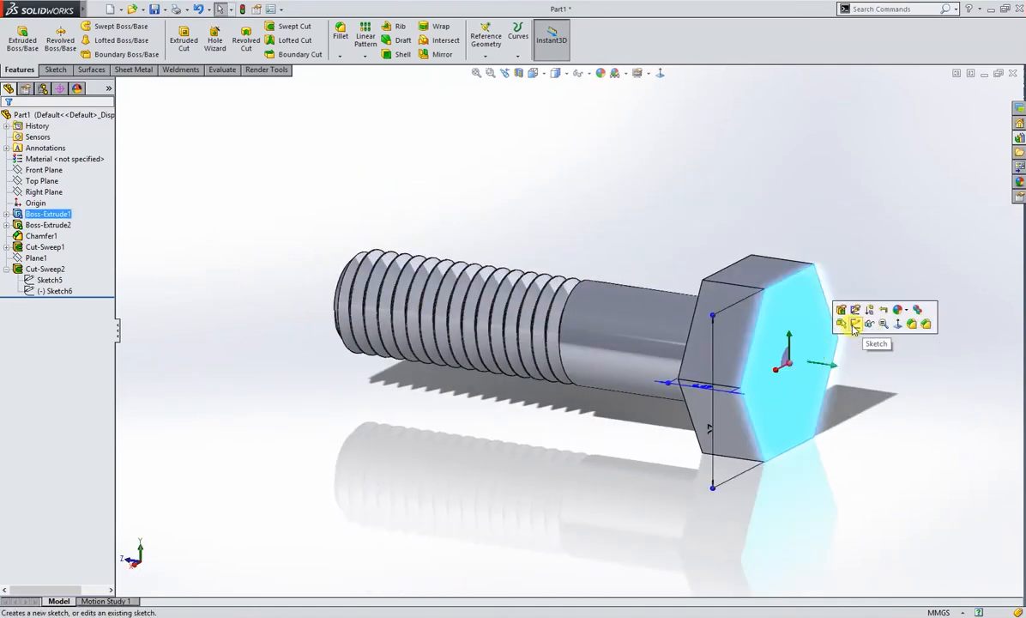
click(841, 324)
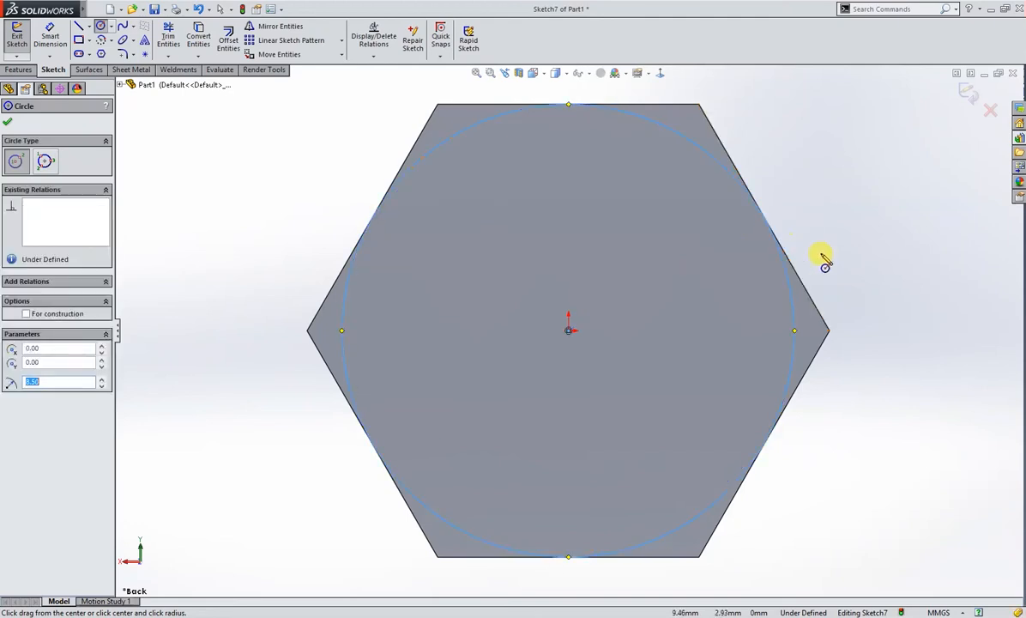
mouse_move(864, 279)
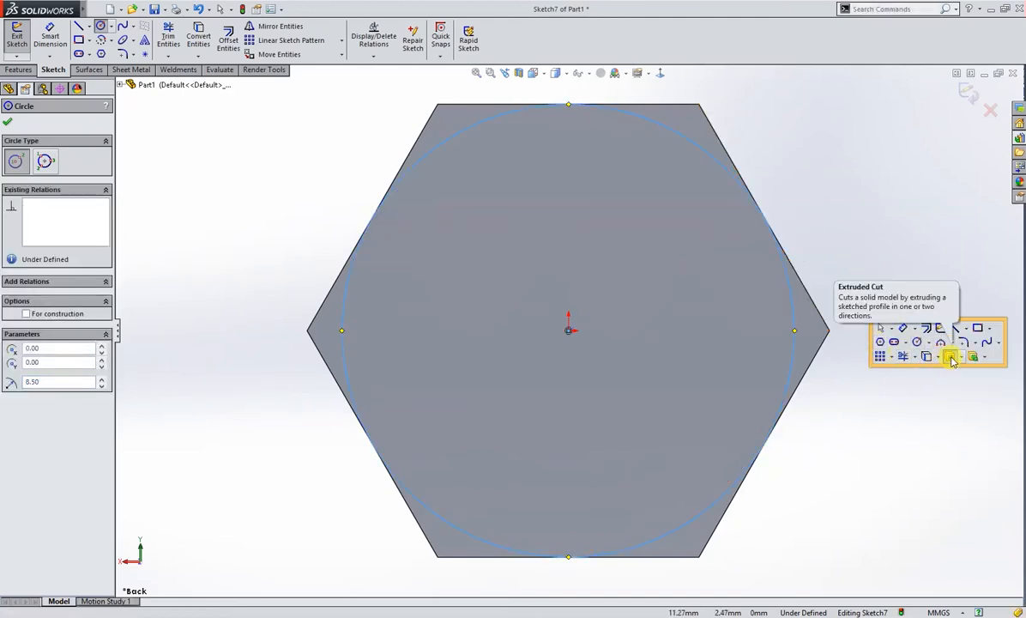
click(948, 357)
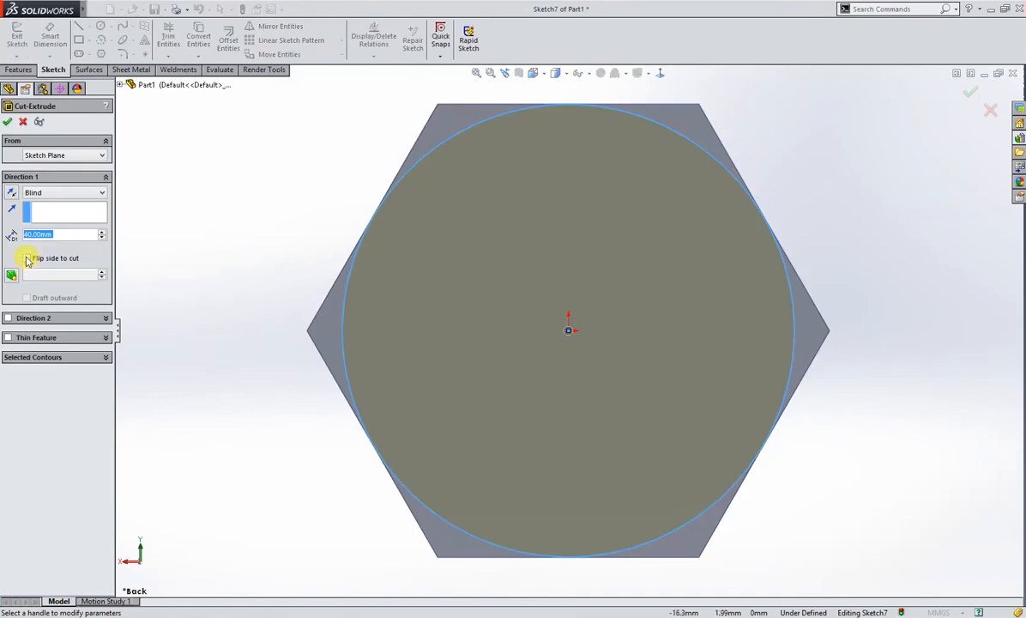
click(27, 258)
text(60)
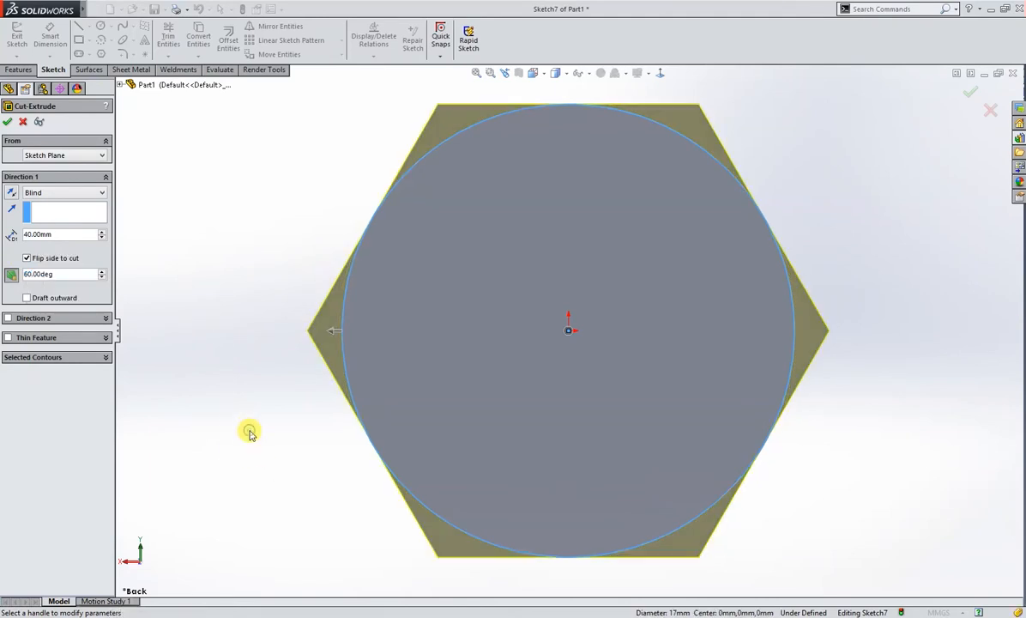
drag(566, 331, 369, 464)
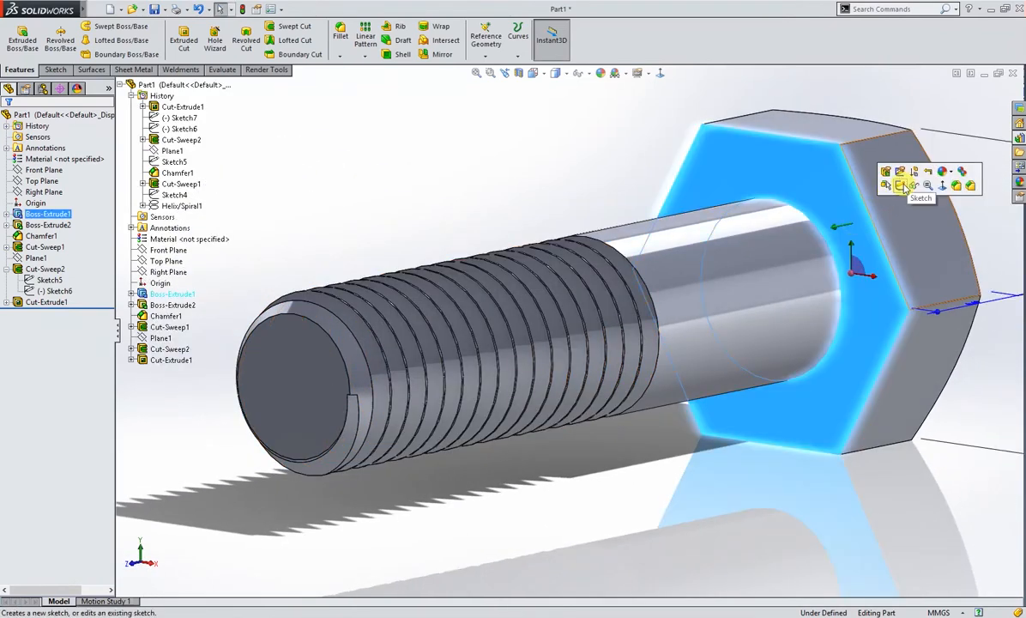
- Cut a 0.5 mm recess outside a circle on the head underside; assign Plain Carbon Steel
click(883, 183)
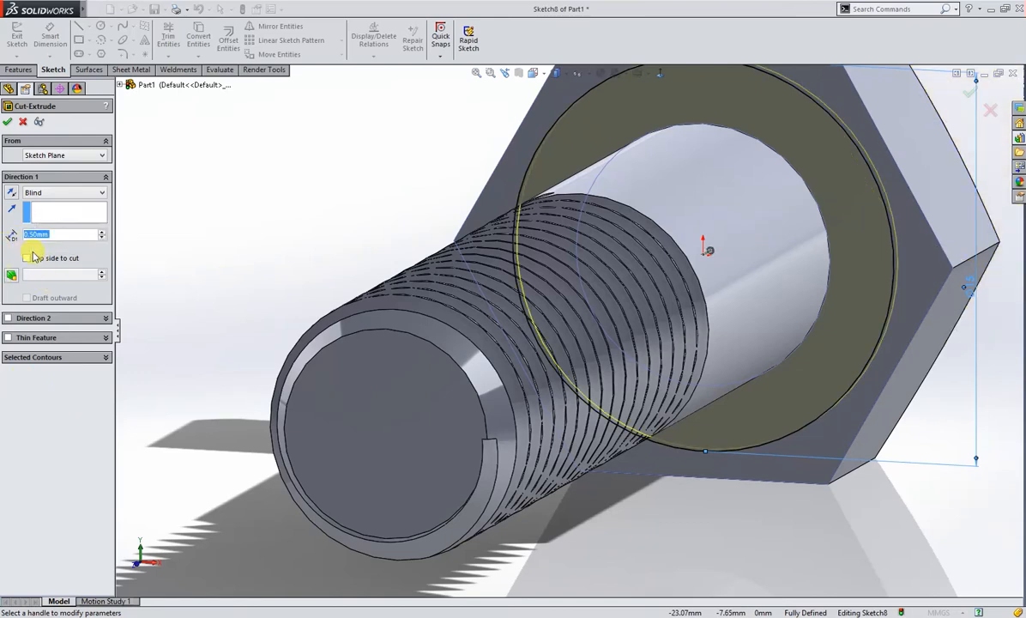
click(26, 258)
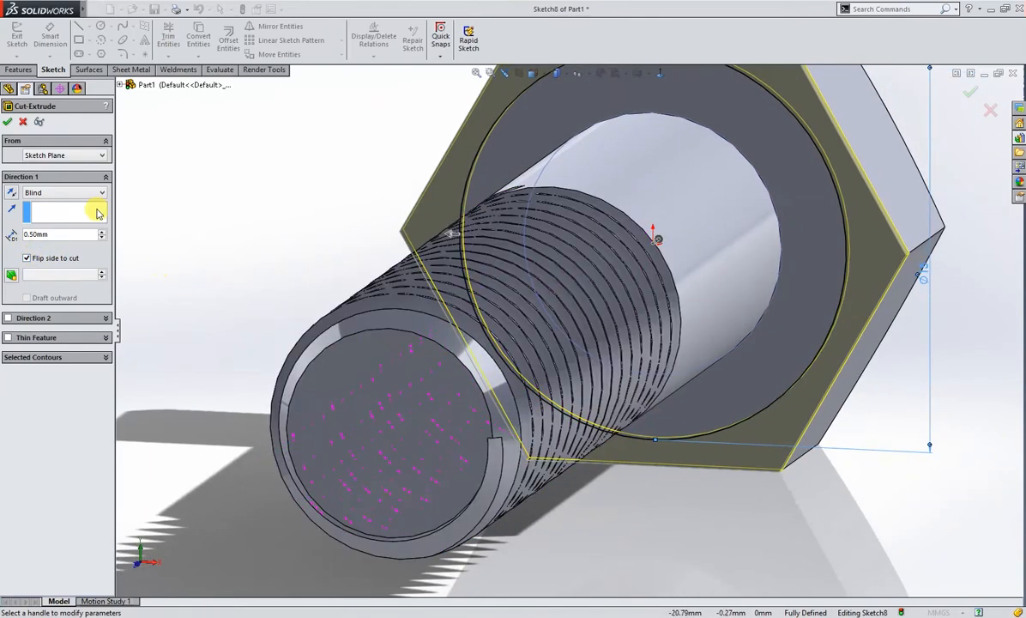
click(8, 121)
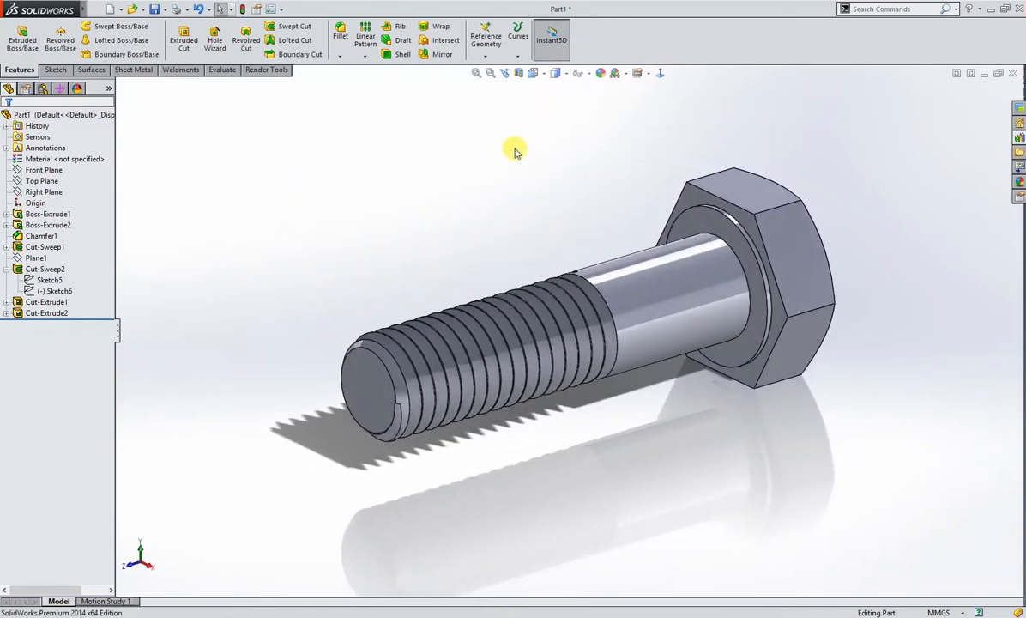
right_click(64, 159)
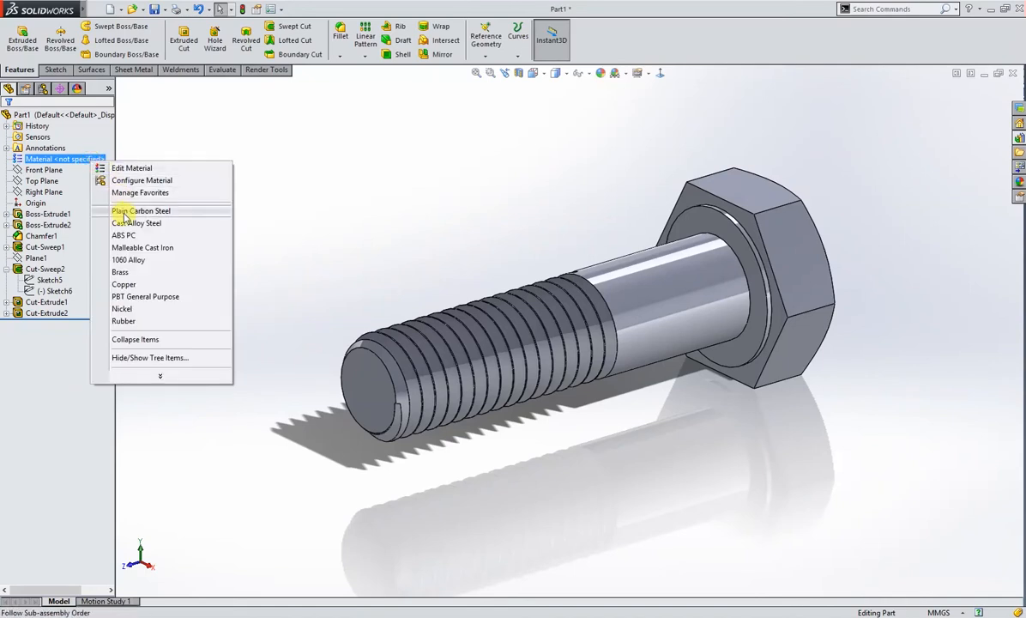
click(140, 212)
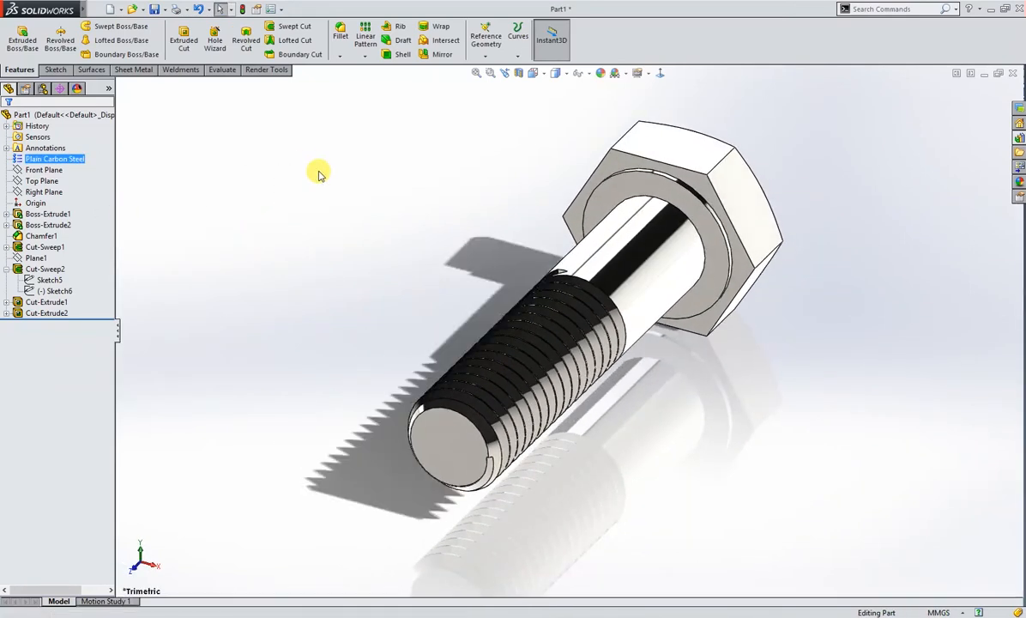
mouse_move(312, 175)
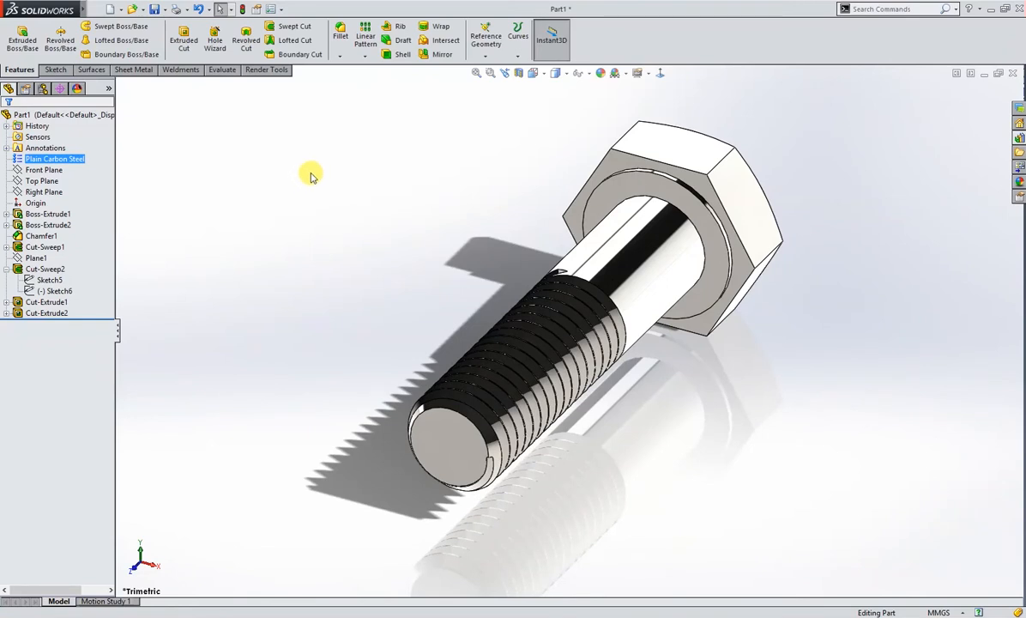
mouse_move(314, 175)
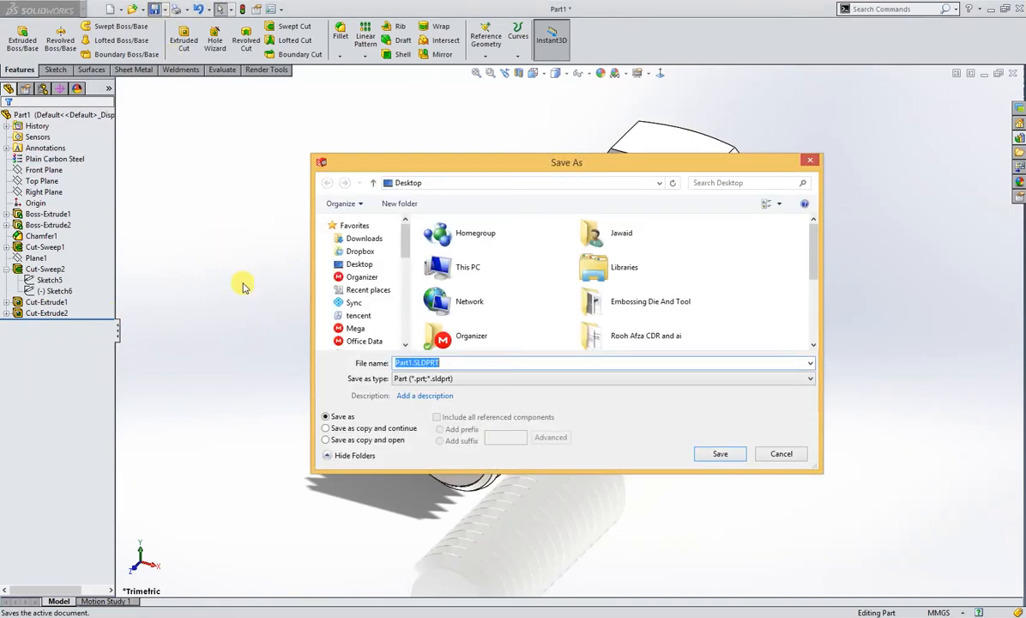
- Save the part under the file name 'M10 Bolt'
text(M)
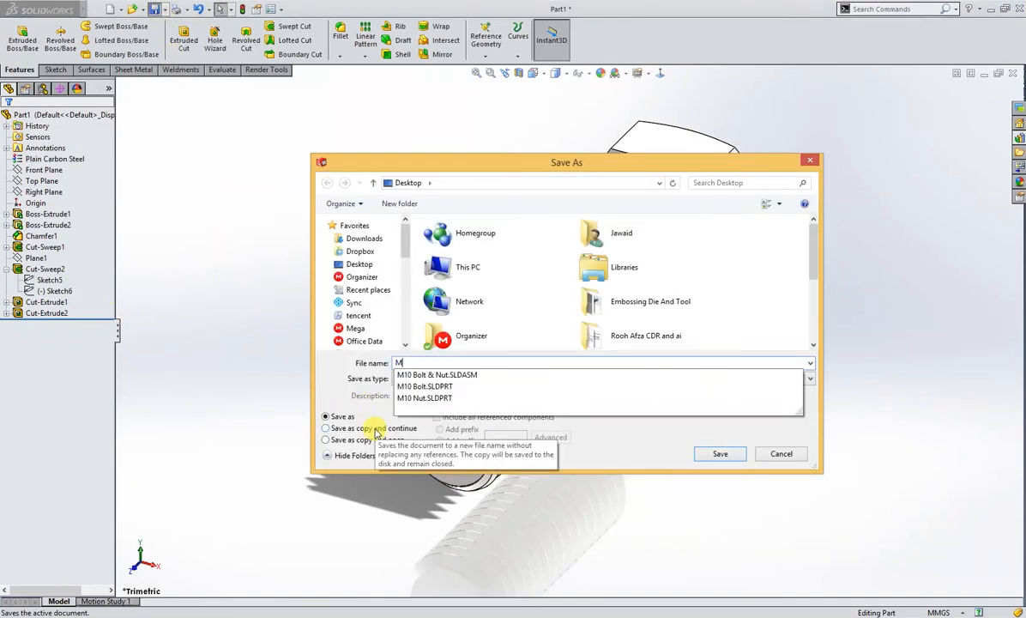
text(10 Bolt)
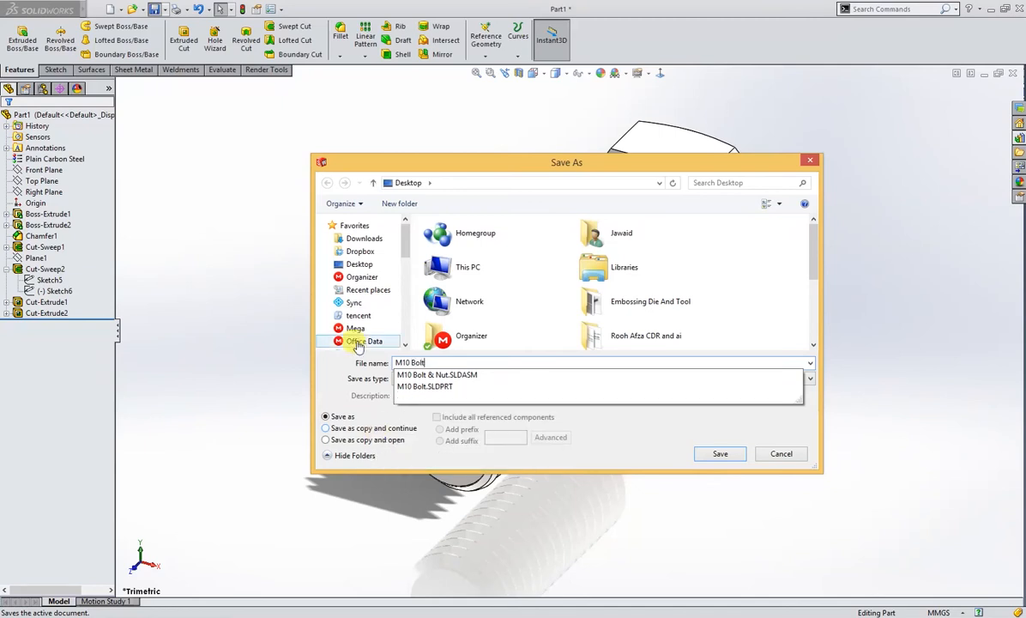
click(720, 453)
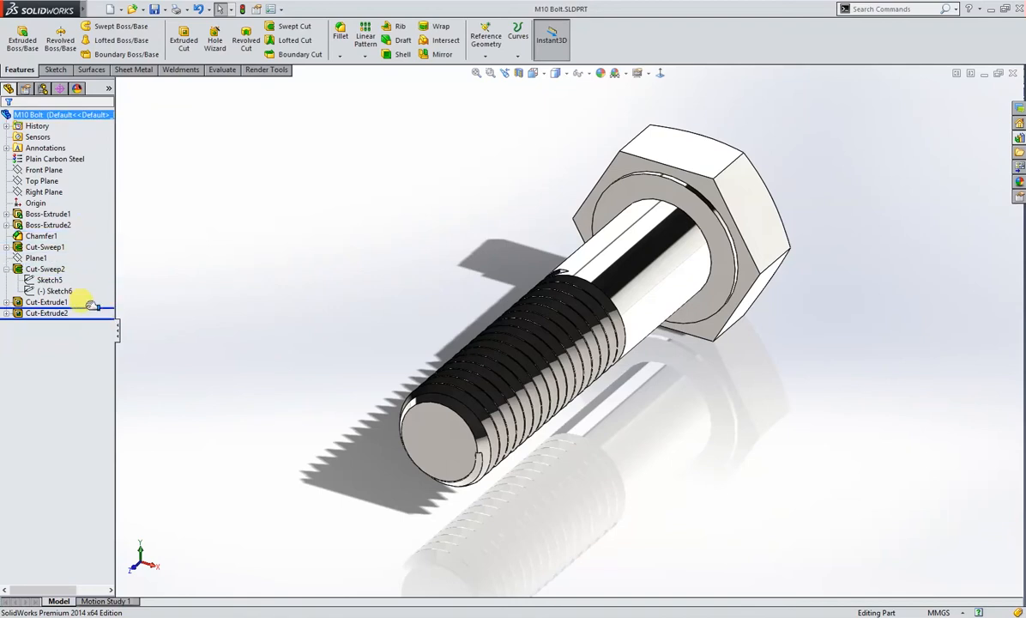
- Delete Boss-Extrude2, Plane1, Cut-Extrude1 and Cut-Extrude2 with their dependents
click(47, 225)
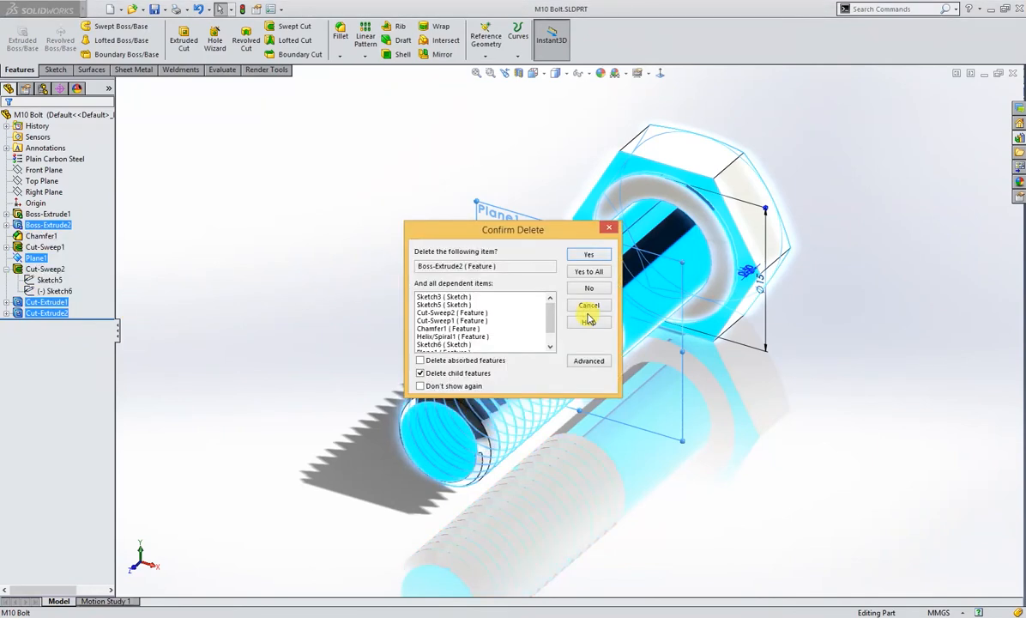
click(588, 254)
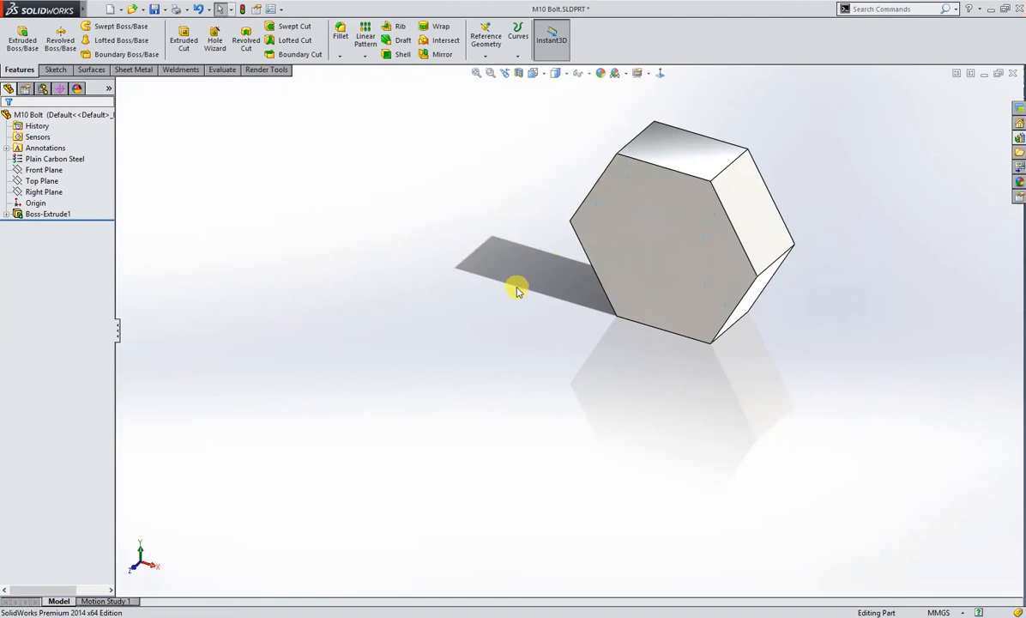
mouse_move(538, 234)
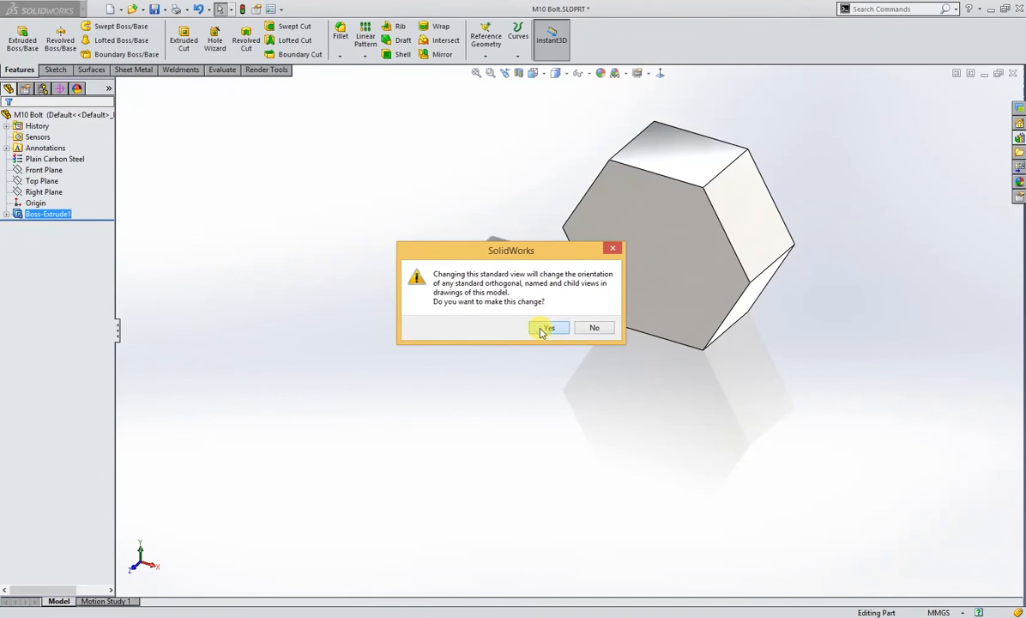
- Redefine the Right standard view and enable auto-rotate view normal for new sketches
click(547, 327)
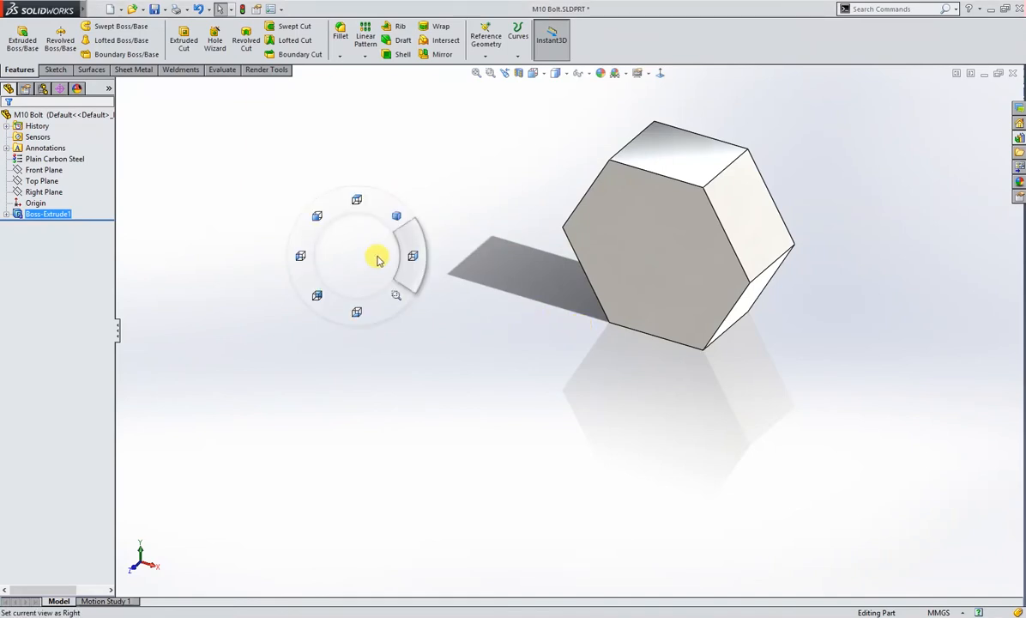
click(661, 258)
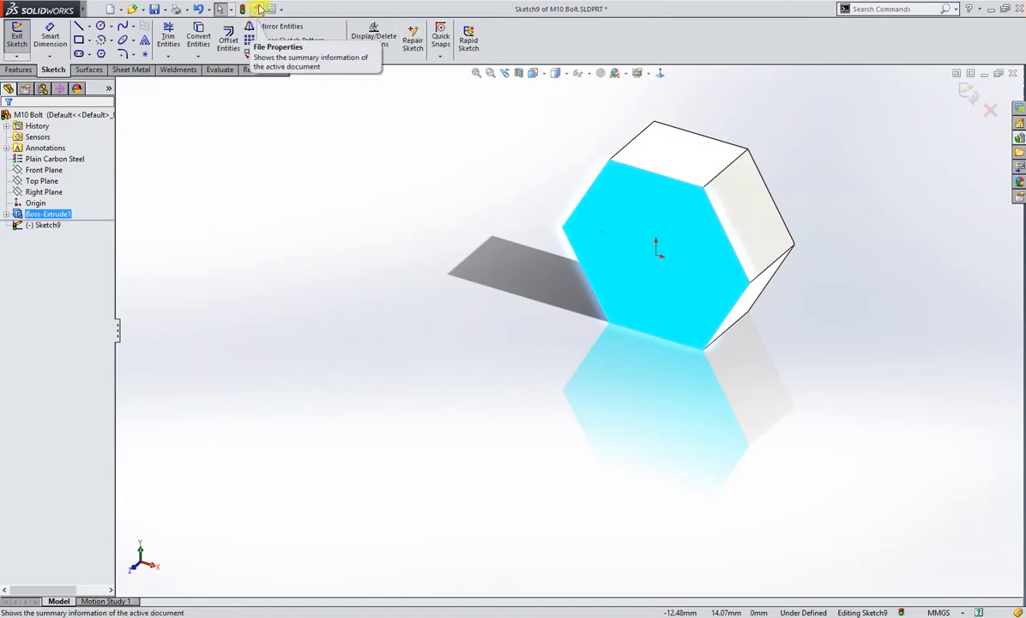
click(266, 8)
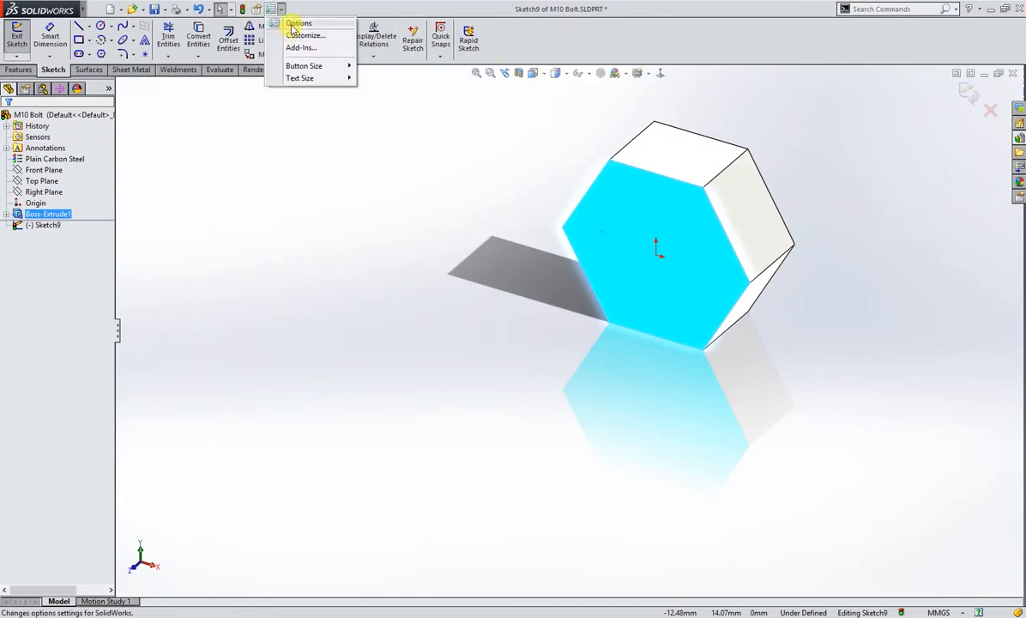
click(300, 23)
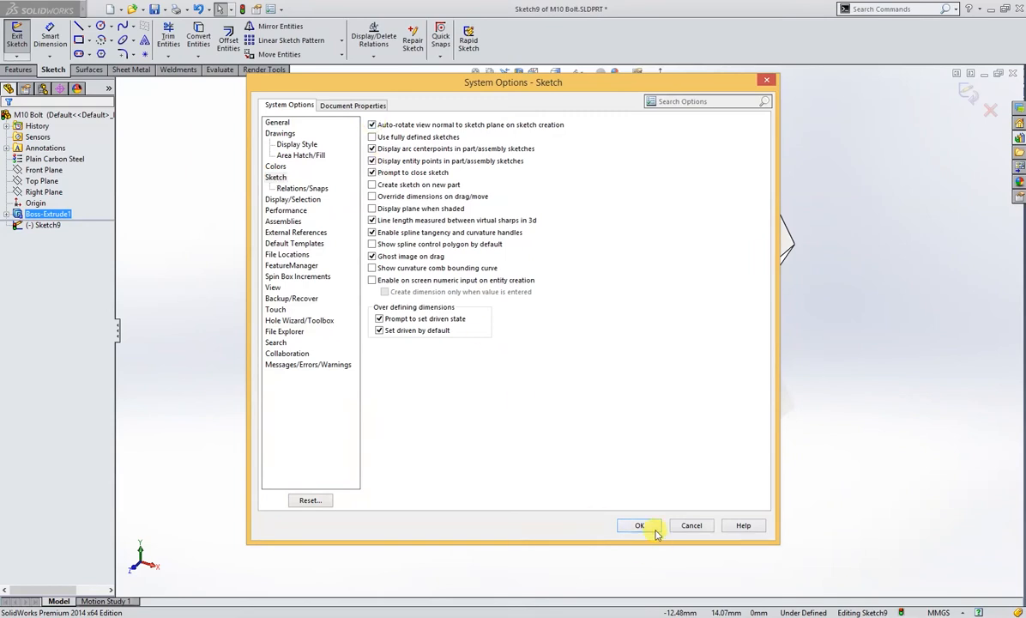
click(639, 526)
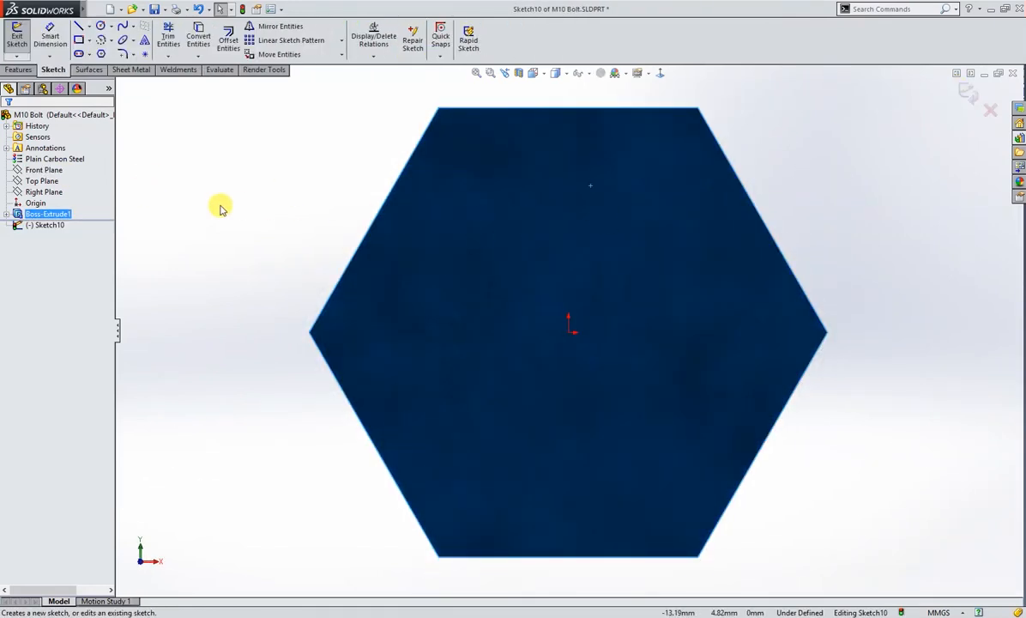
mouse_move(189, 196)
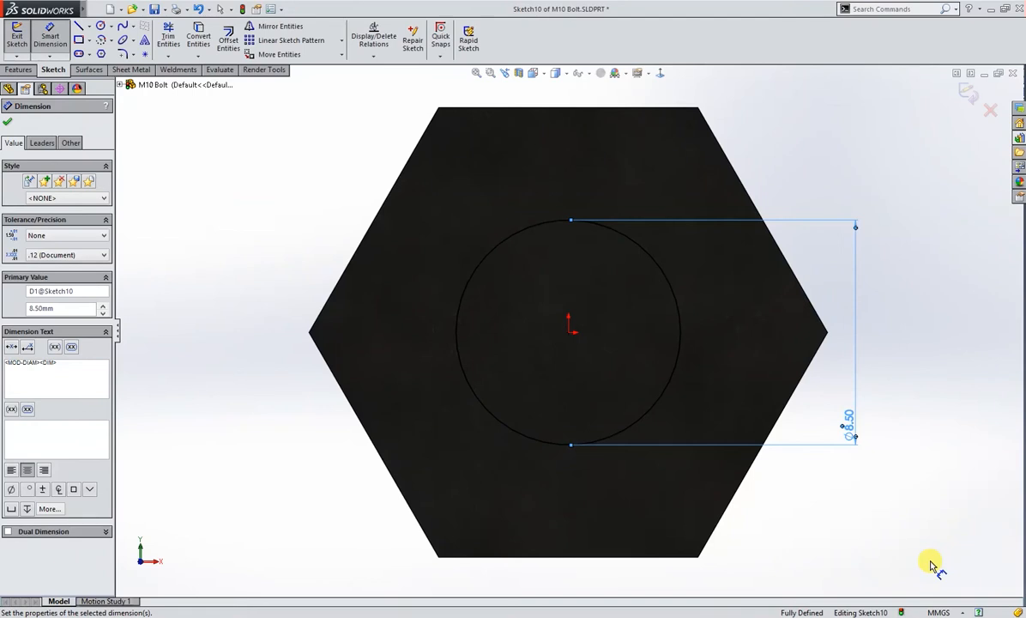
mouse_move(916, 187)
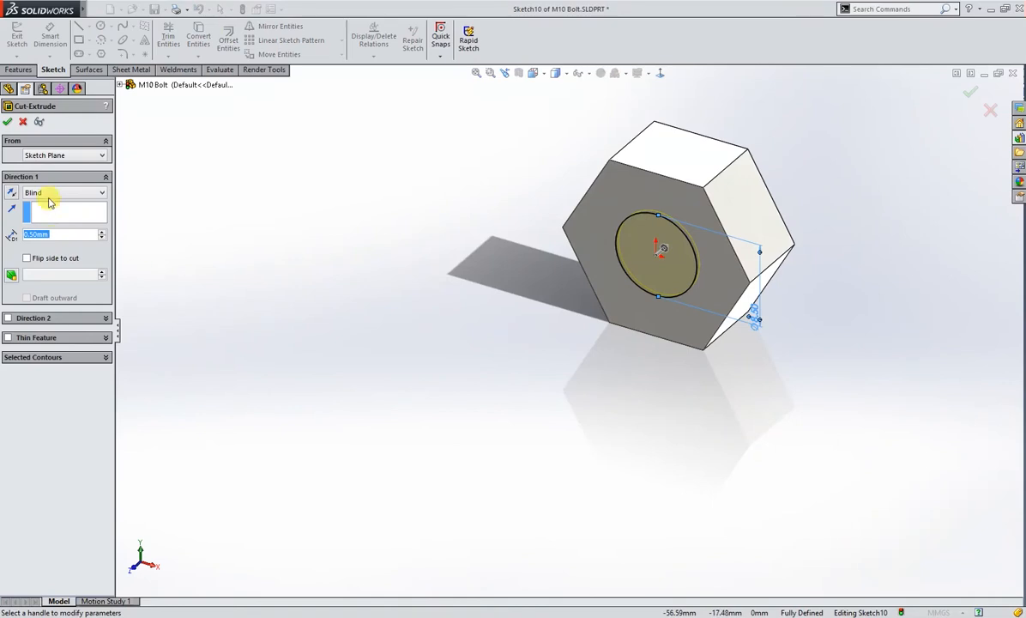
- Extend the Ø8.5 mm circle's cut through the entire hex block
click(64, 192)
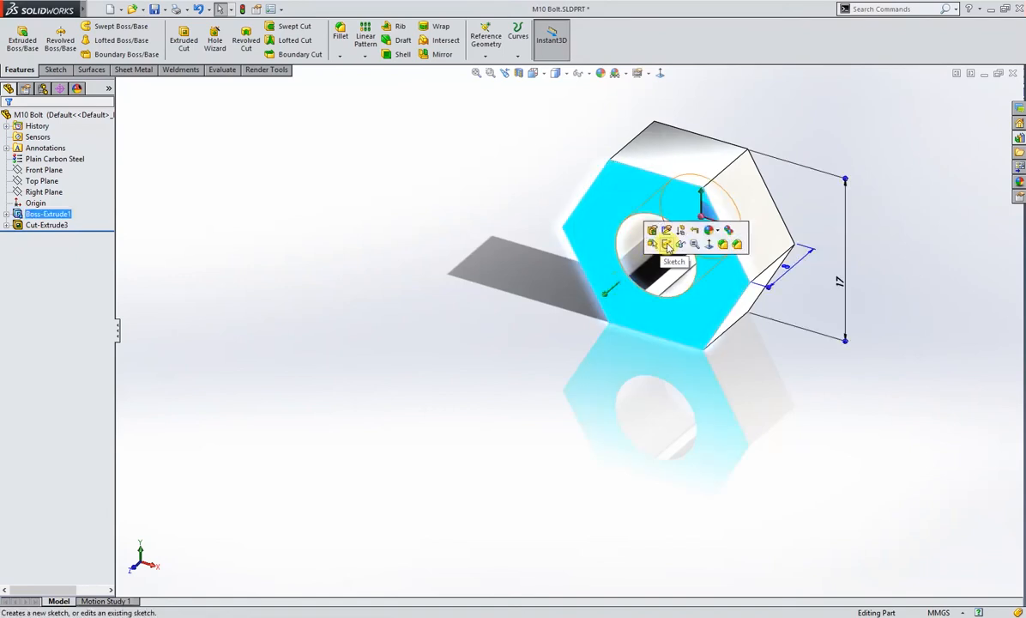
- Create a clockwise helix of 10 mm height and 1.5 mm pitch on the hole circle
click(667, 244)
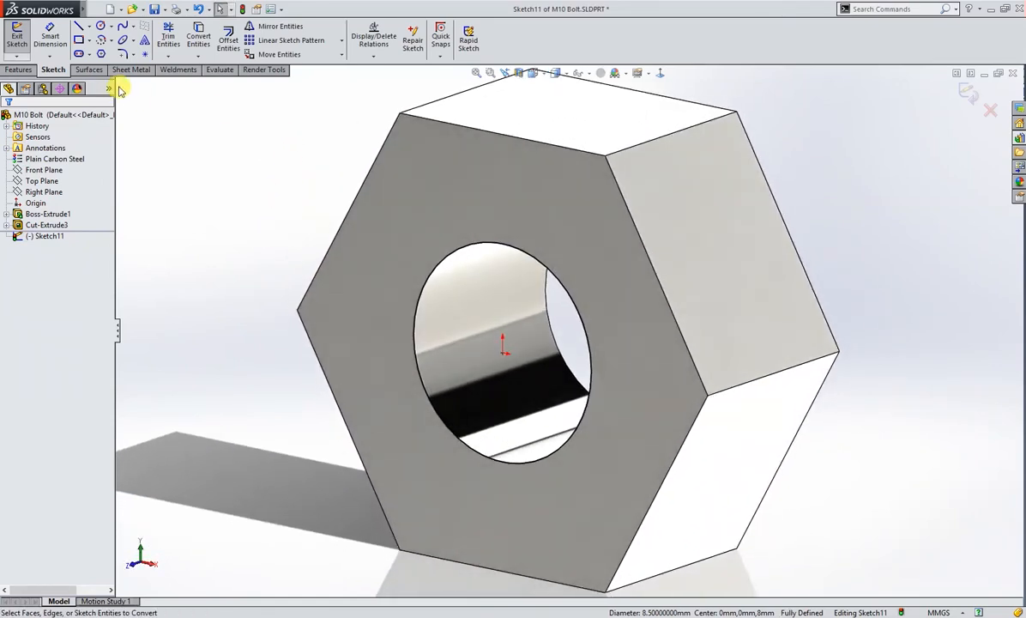
click(14, 69)
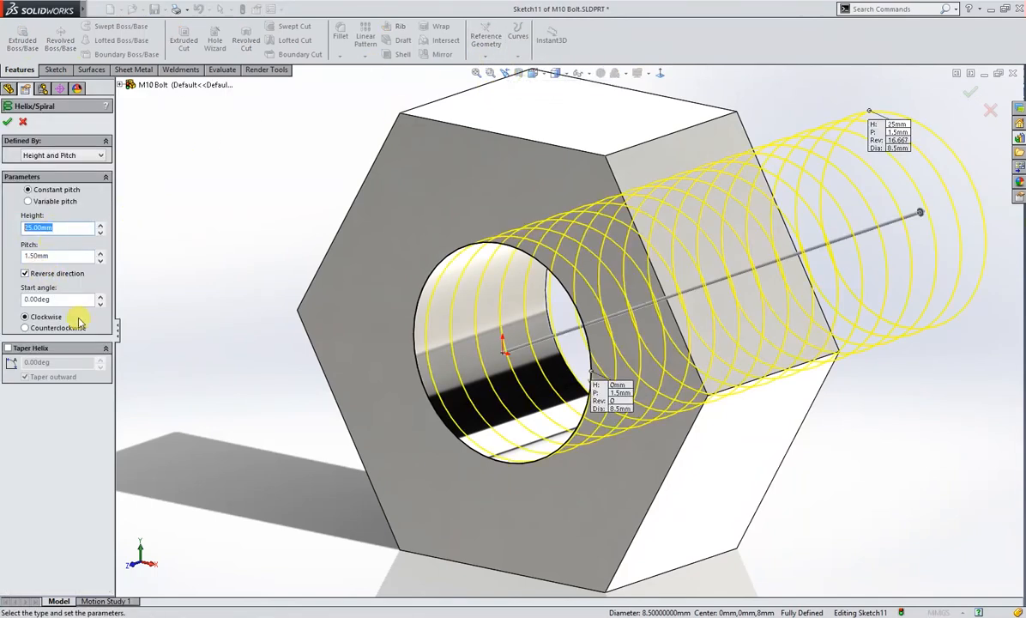
click(26, 316)
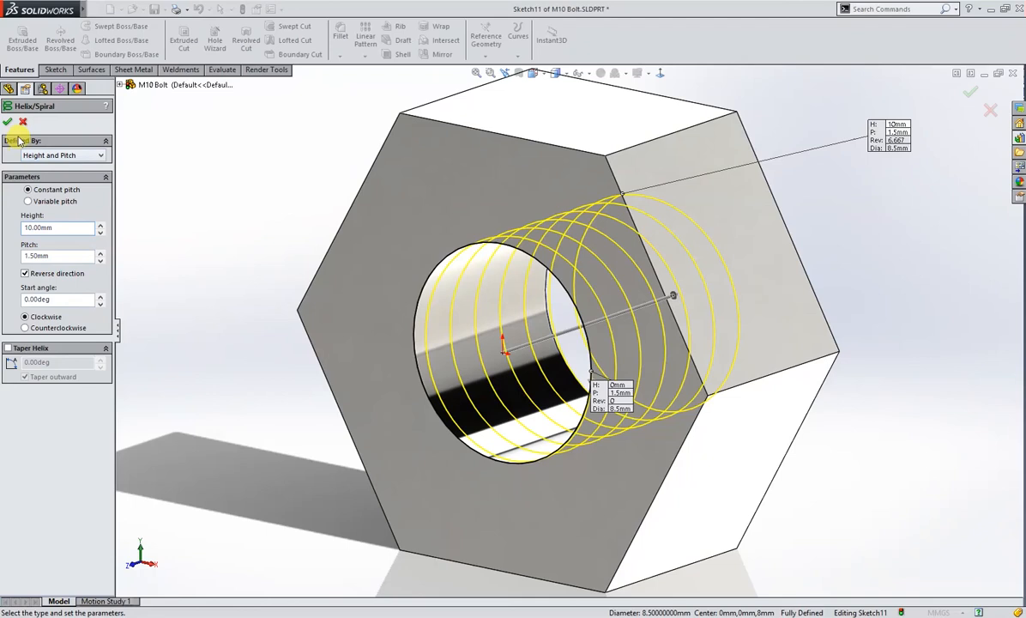
click(12, 121)
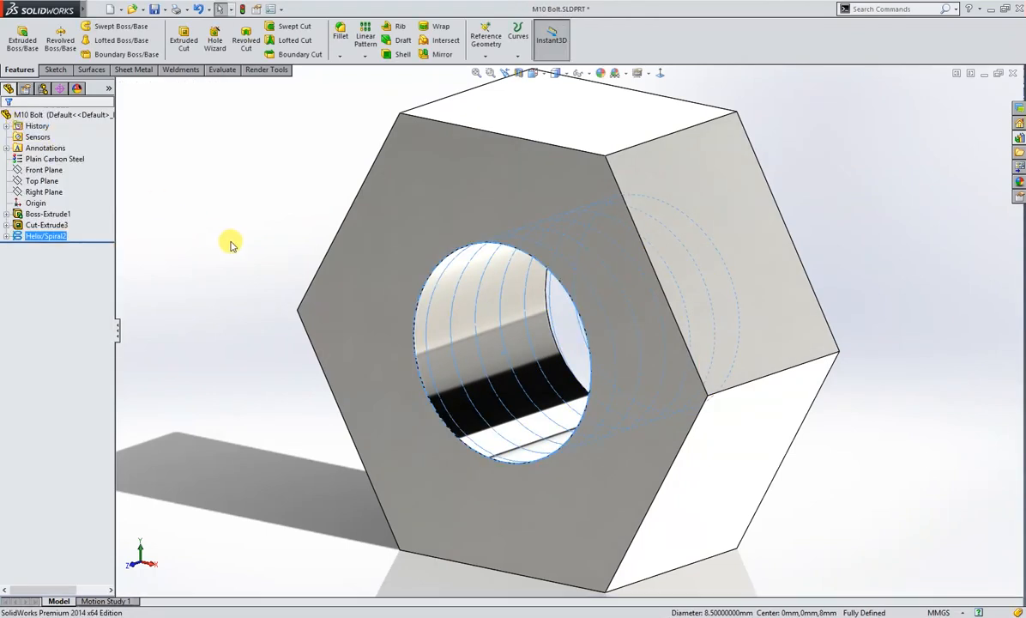
- Draw a small three-sided polygon on the Top Plane below the nut section
click(39, 180)
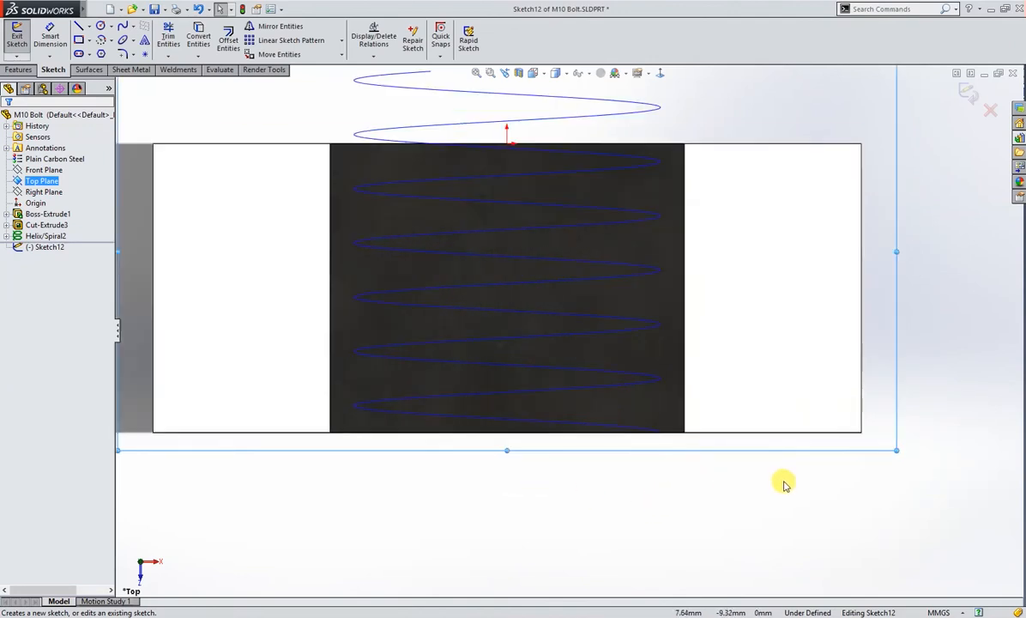
mouse_move(760, 482)
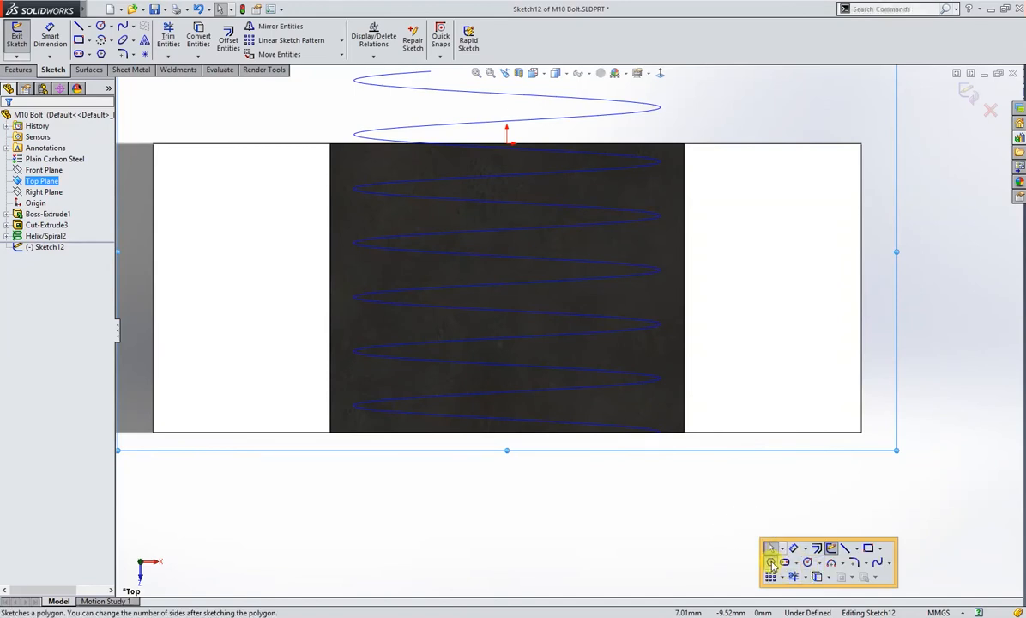
click(773, 560)
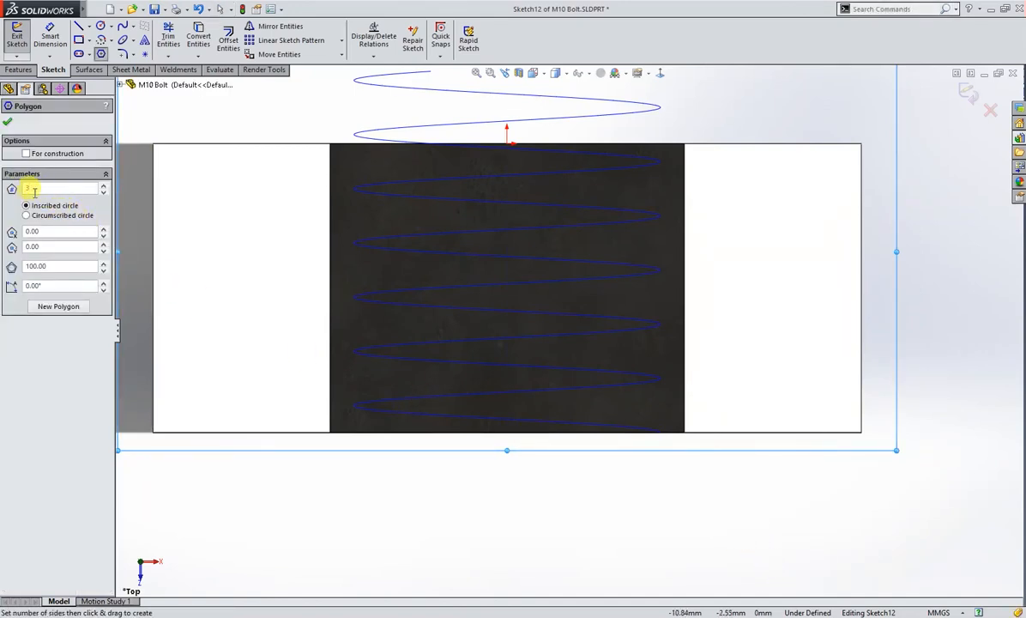
right_click(729, 505)
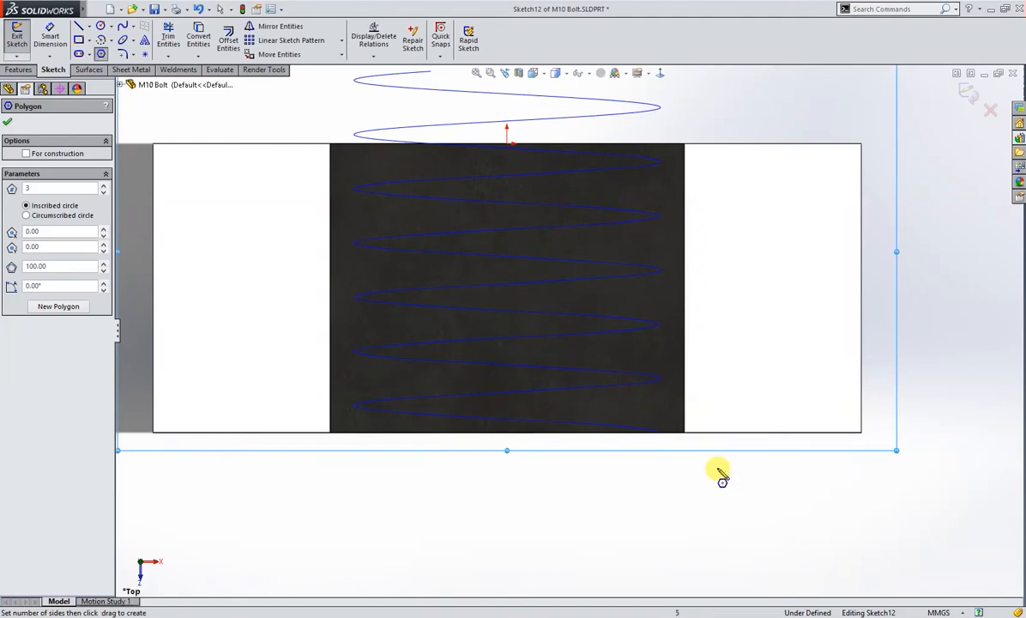
right_click(714, 475)
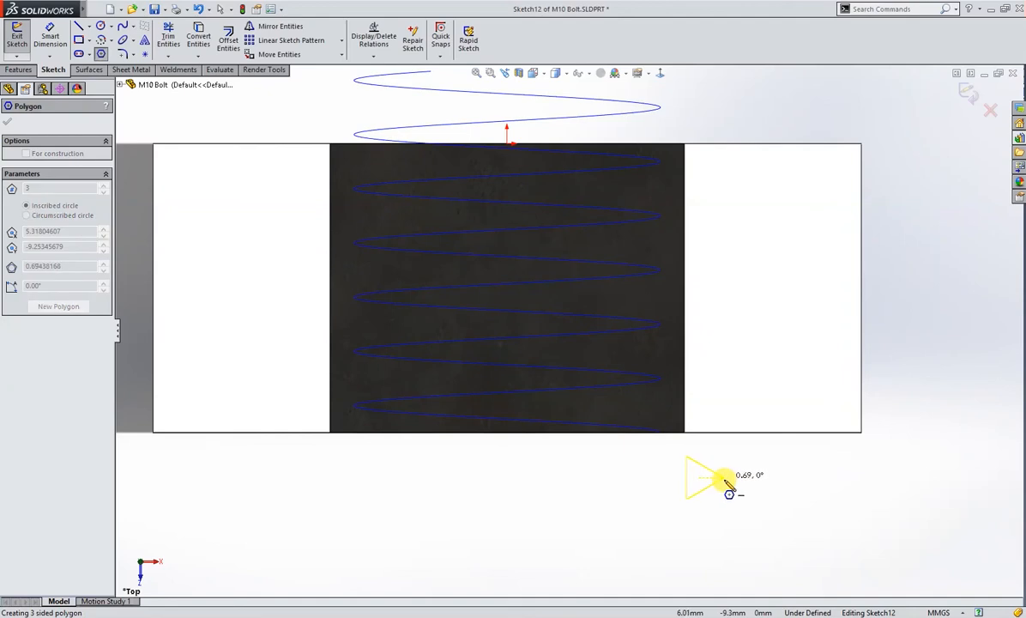
drag(729, 486, 744, 494)
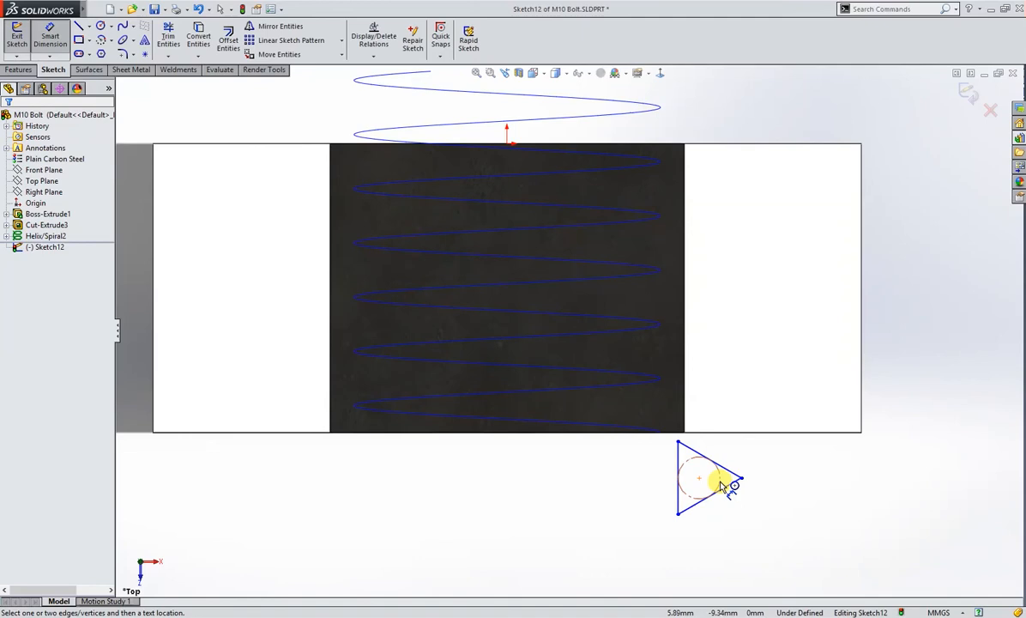
- Dimension the triangle's inscribed circle to 1.20 and pierce its centre onto the helix
click(704, 483)
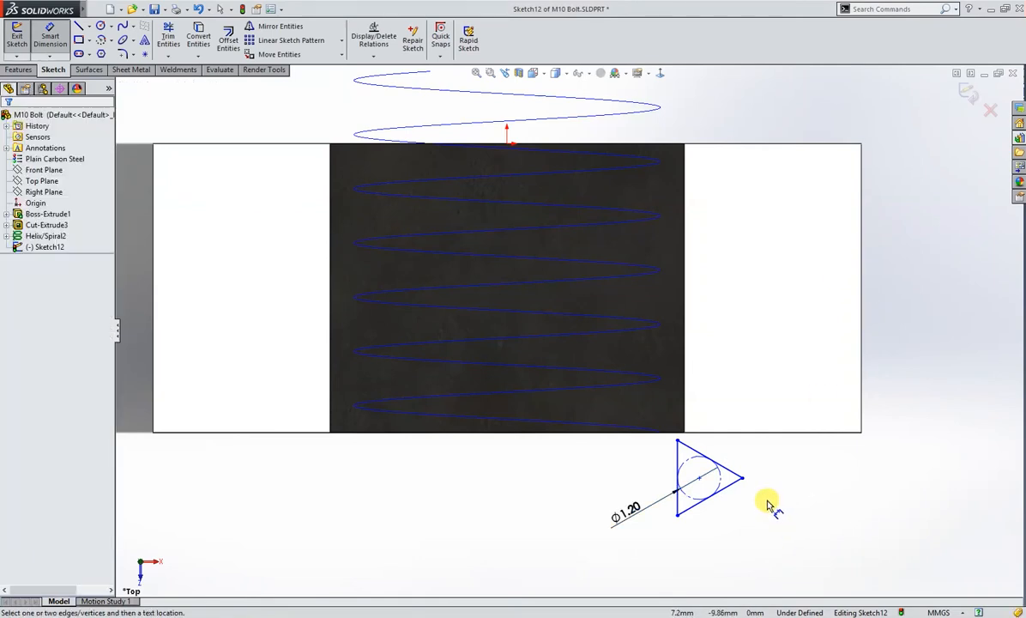
mouse_move(699, 482)
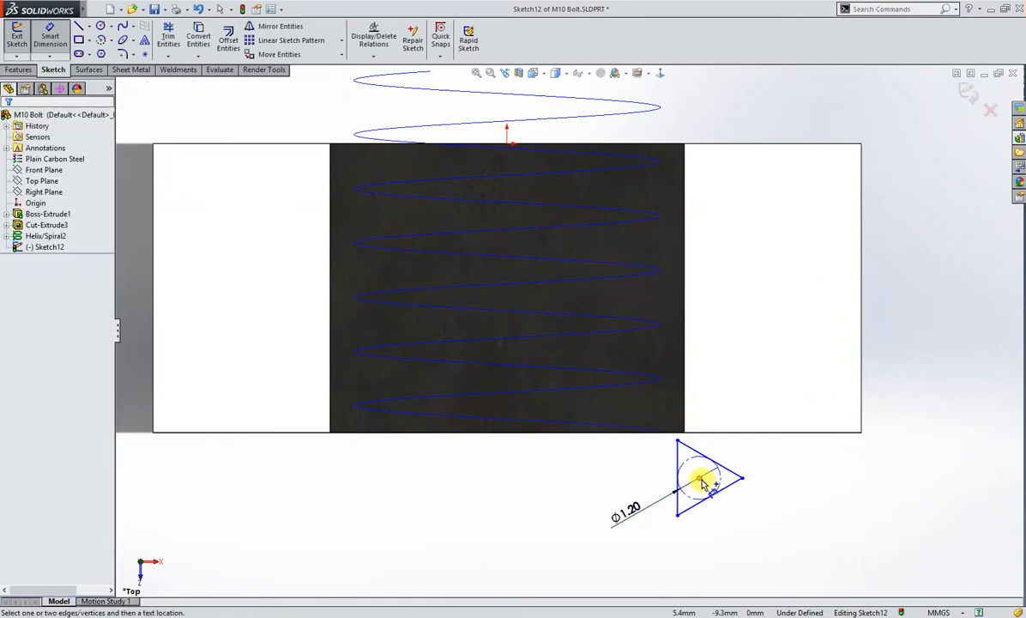
click(697, 480)
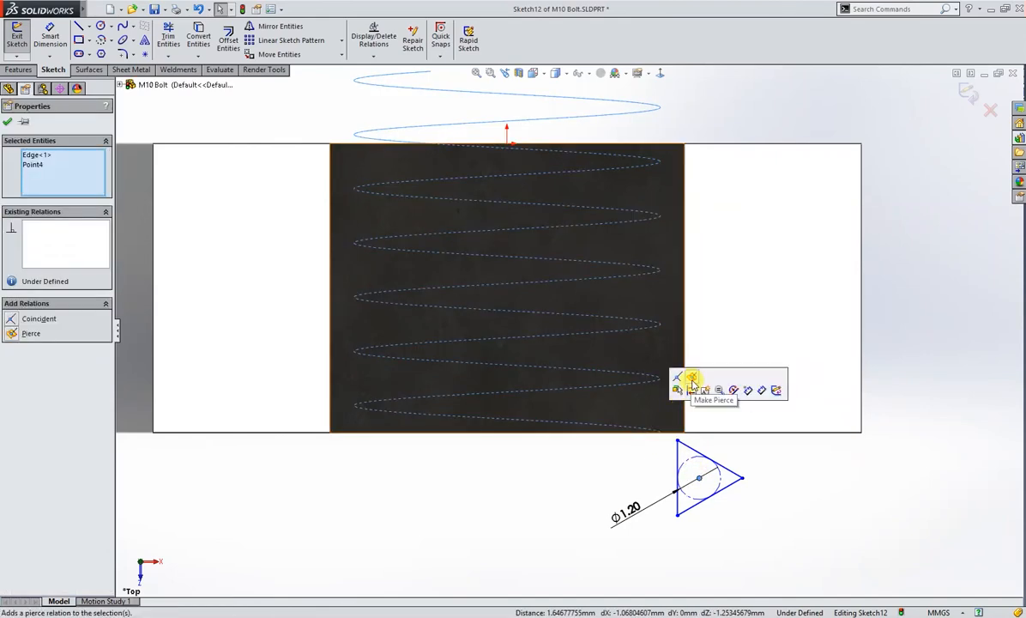
click(691, 377)
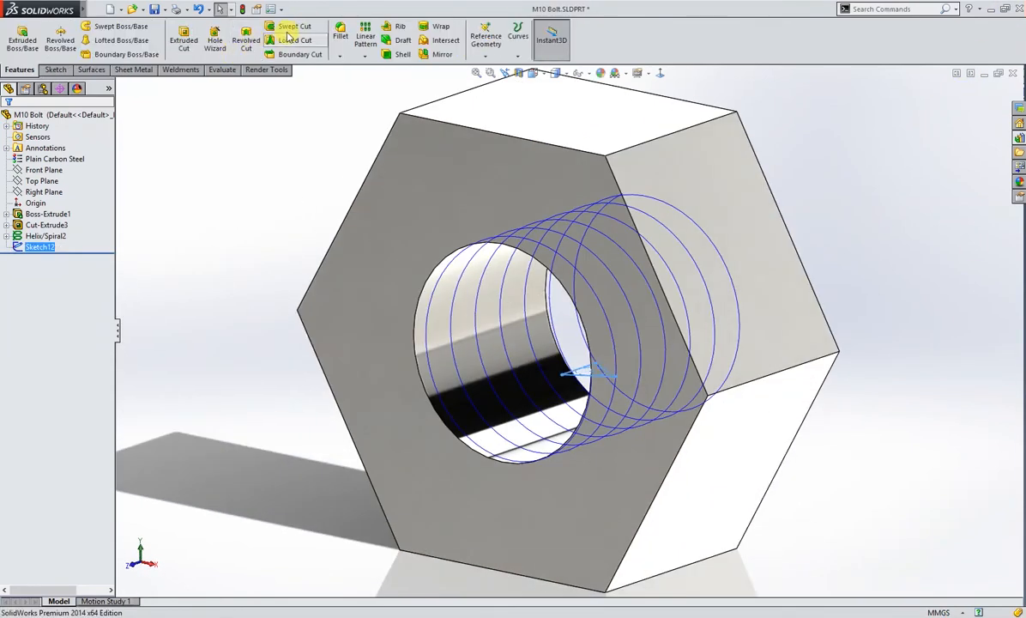
- Swept-cut the Sketch12 triangle along the helix to thread the nut bore
click(292, 26)
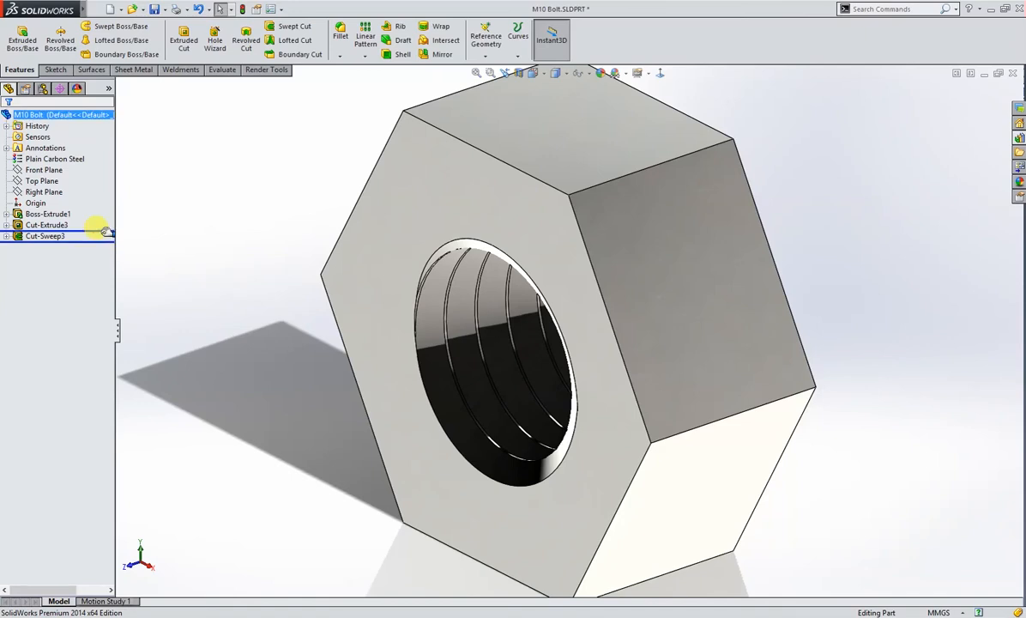
- Chamfer the nut bore's entry edge by 1 mm at 45°
click(47, 224)
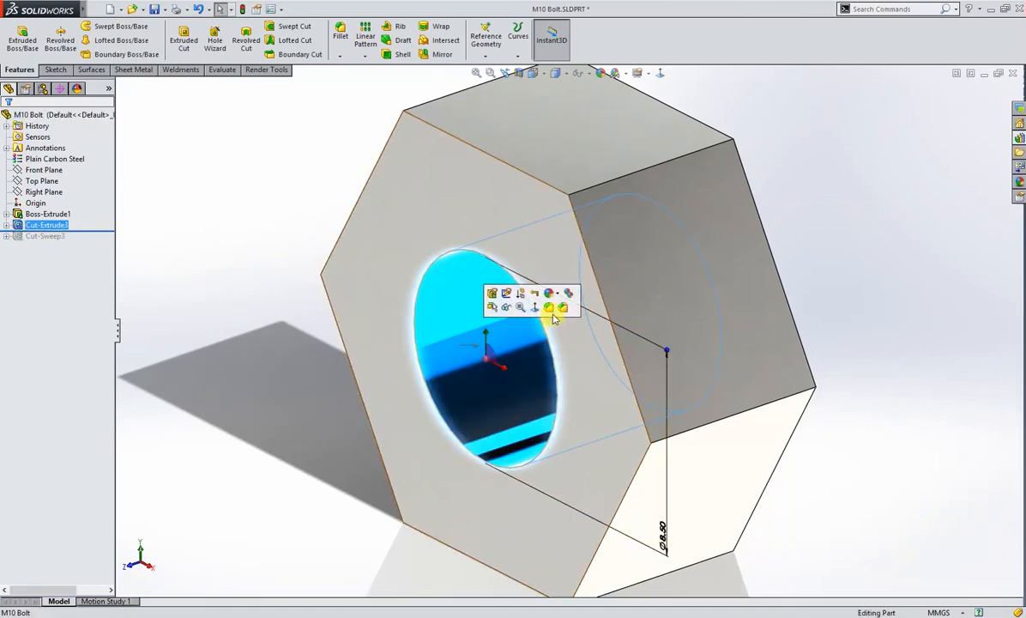
click(550, 306)
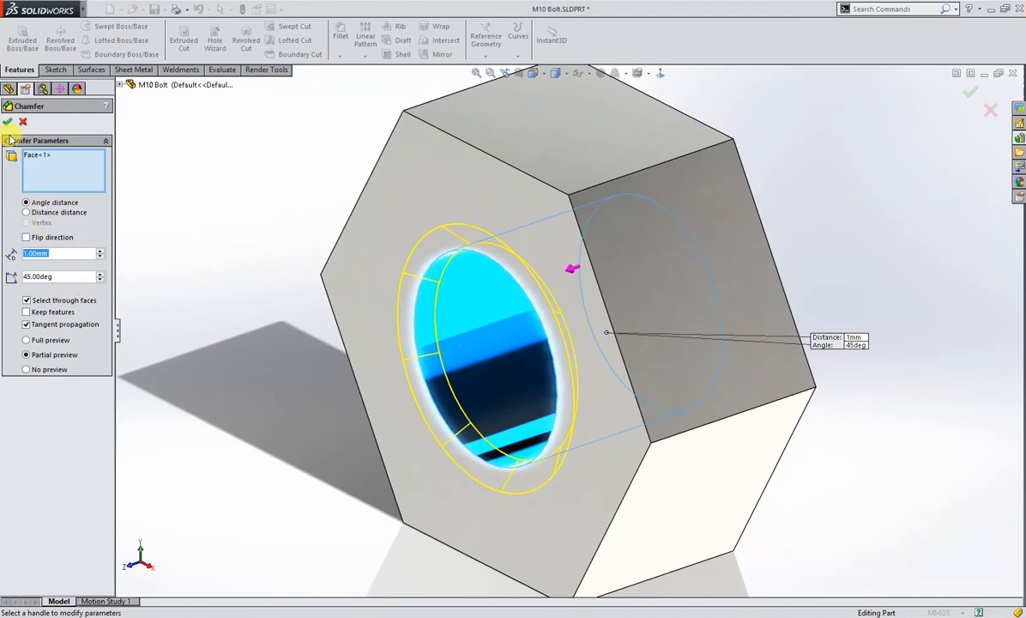
click(7, 121)
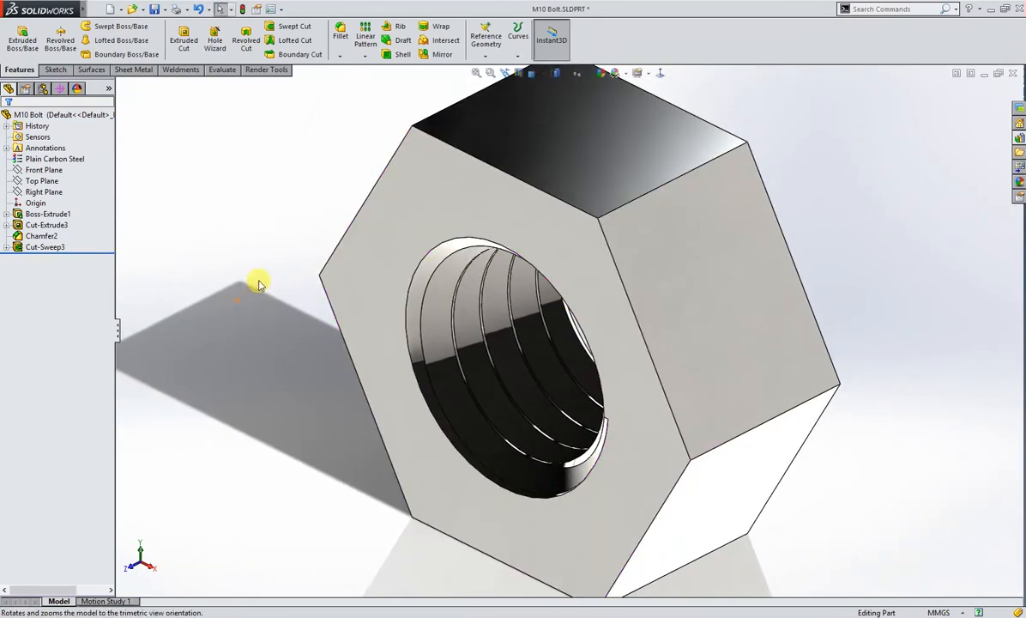
- Cut a 60° drafted 17 mm circle outside on the nut's front face to bevel the hex corners
click(46, 213)
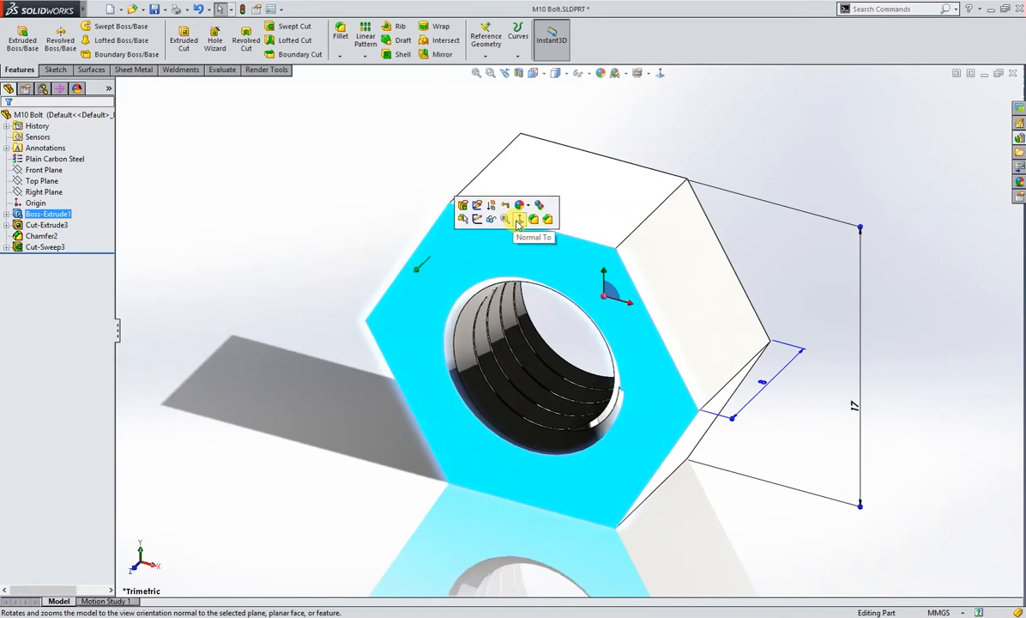
click(47, 213)
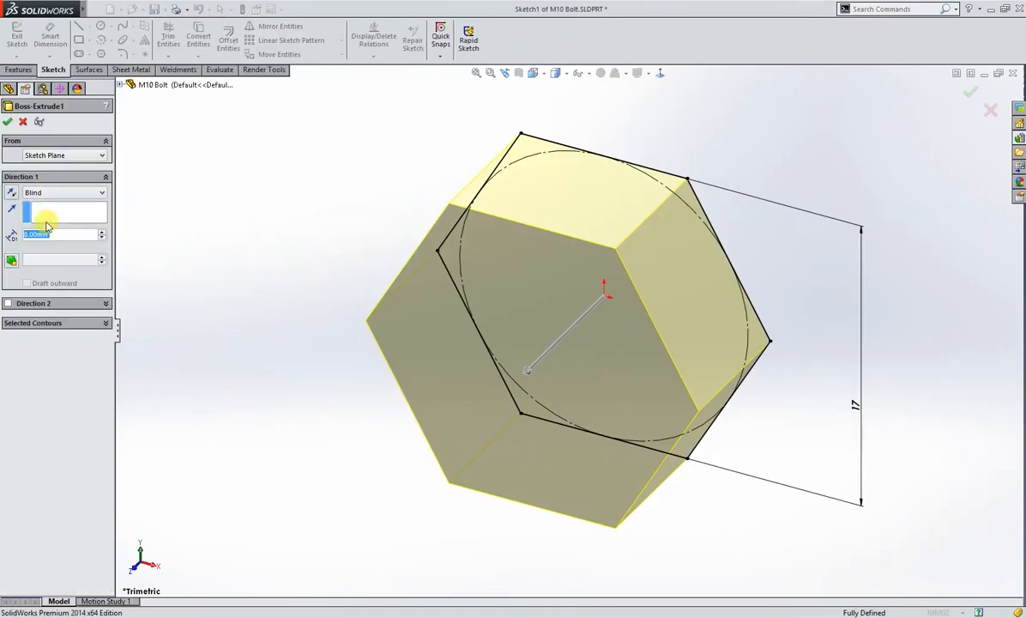
click(64, 191)
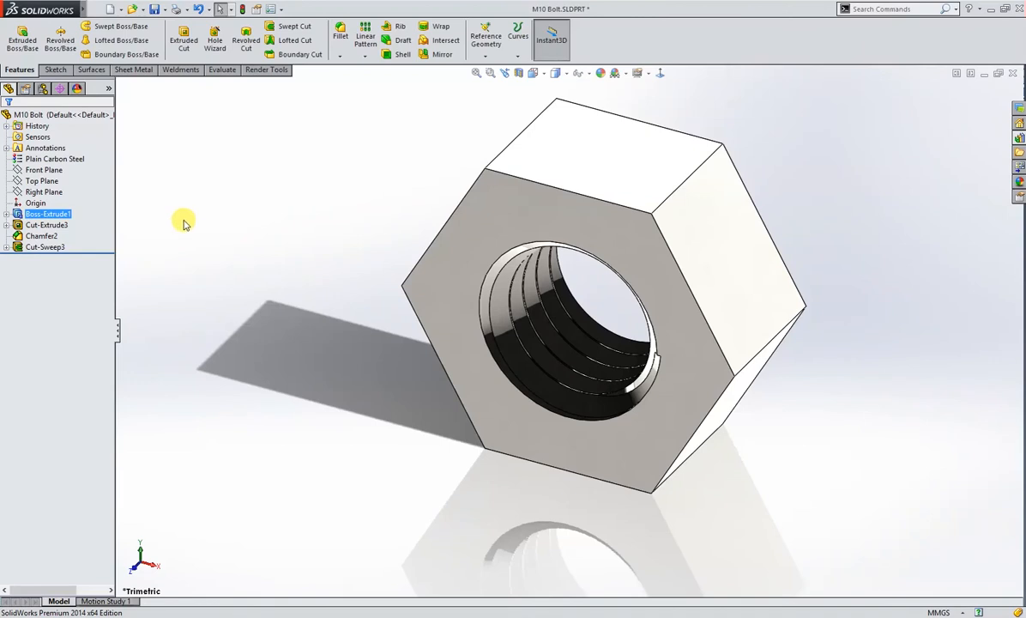
mouse_move(451, 277)
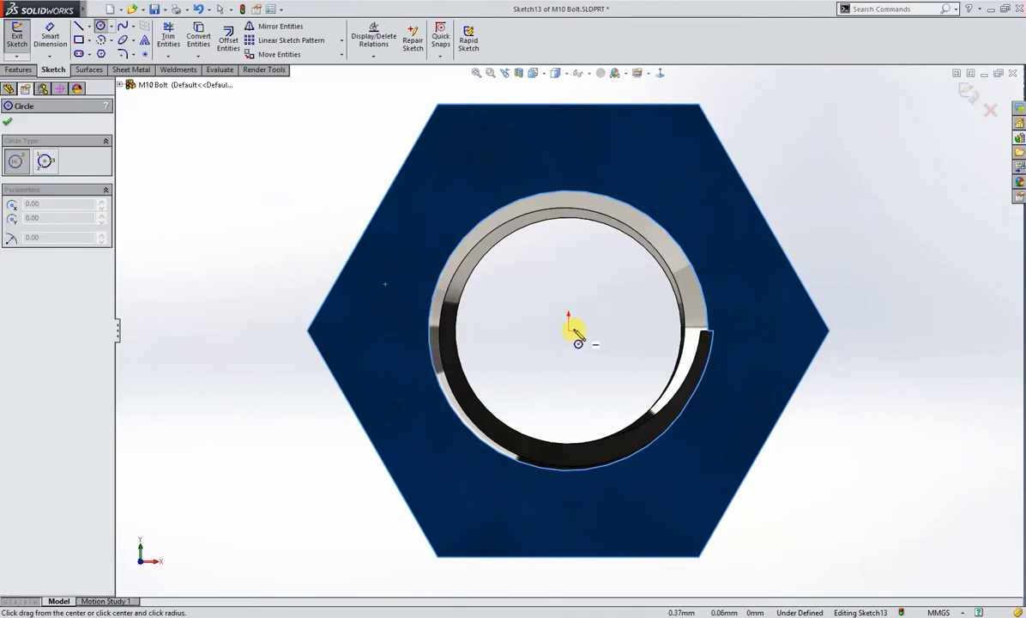
drag(568, 325, 754, 199)
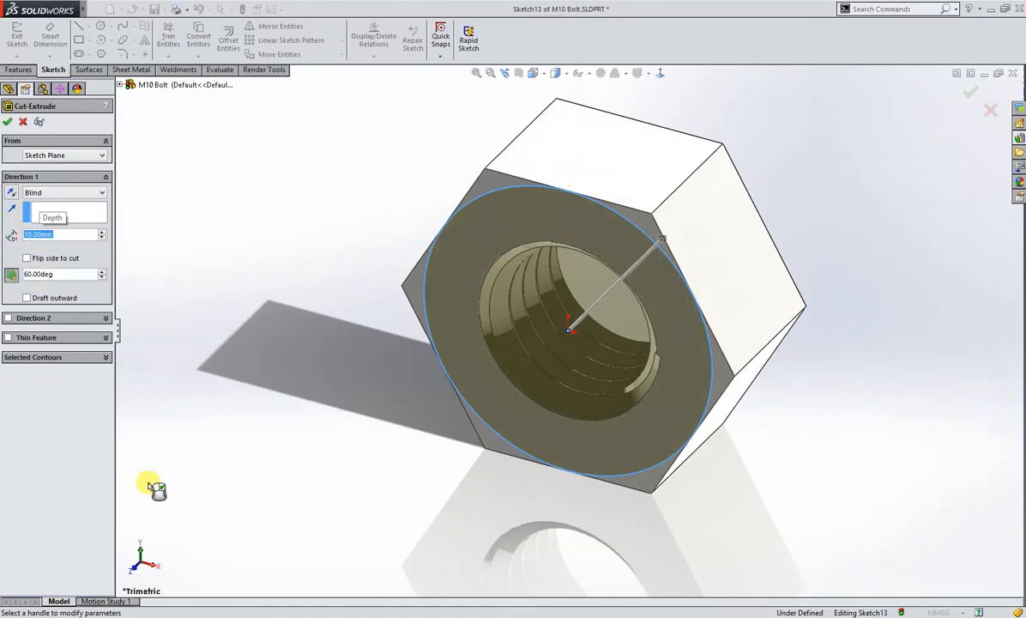
click(26, 258)
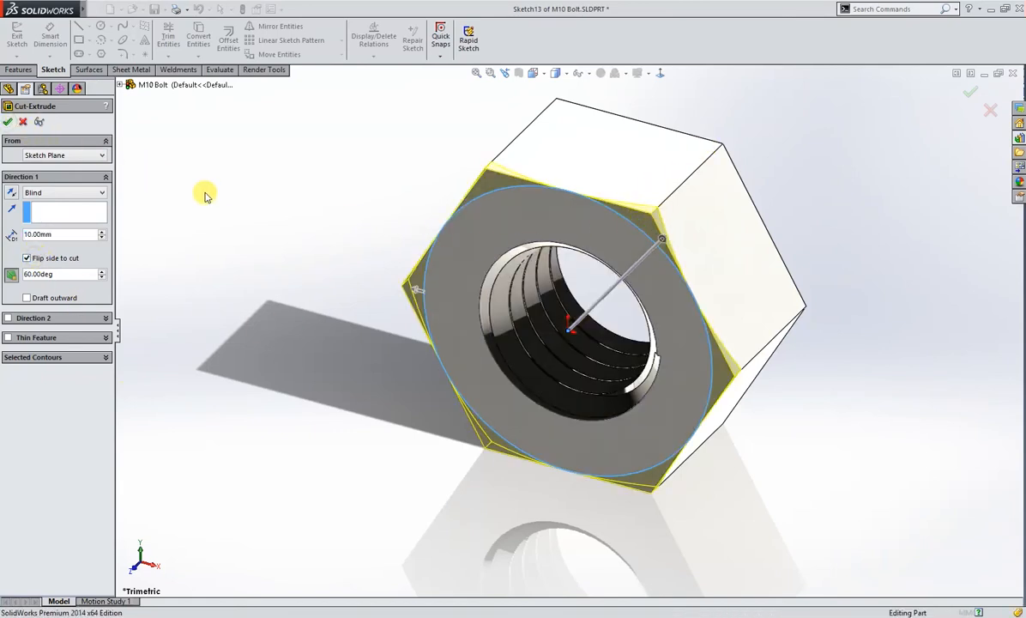
click(8, 121)
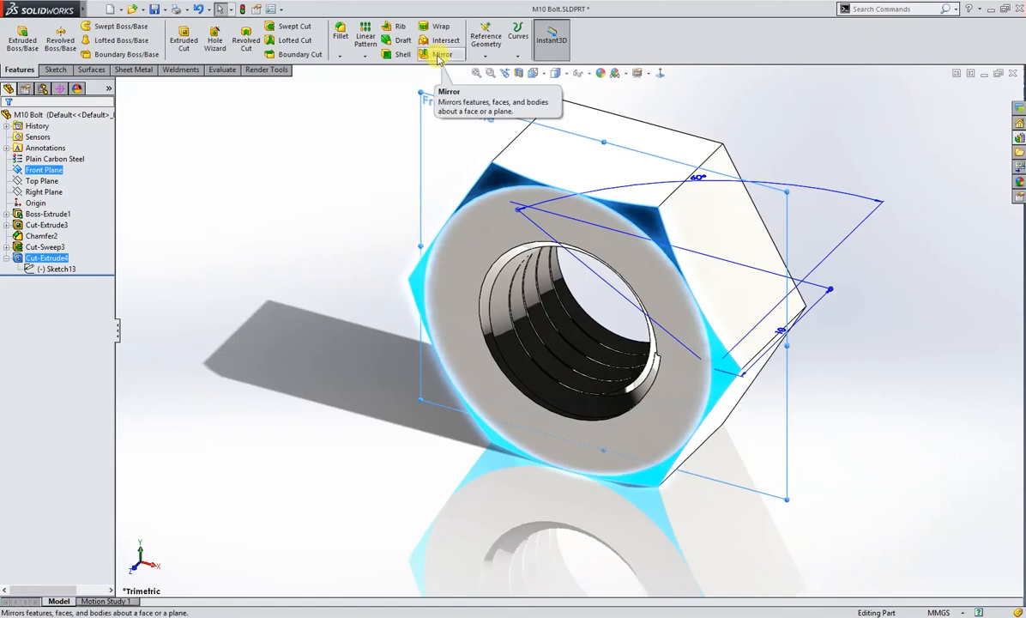
- Mirror Cut-Extrude4 across the Front Plane to bevel the opposite nut face
click(433, 55)
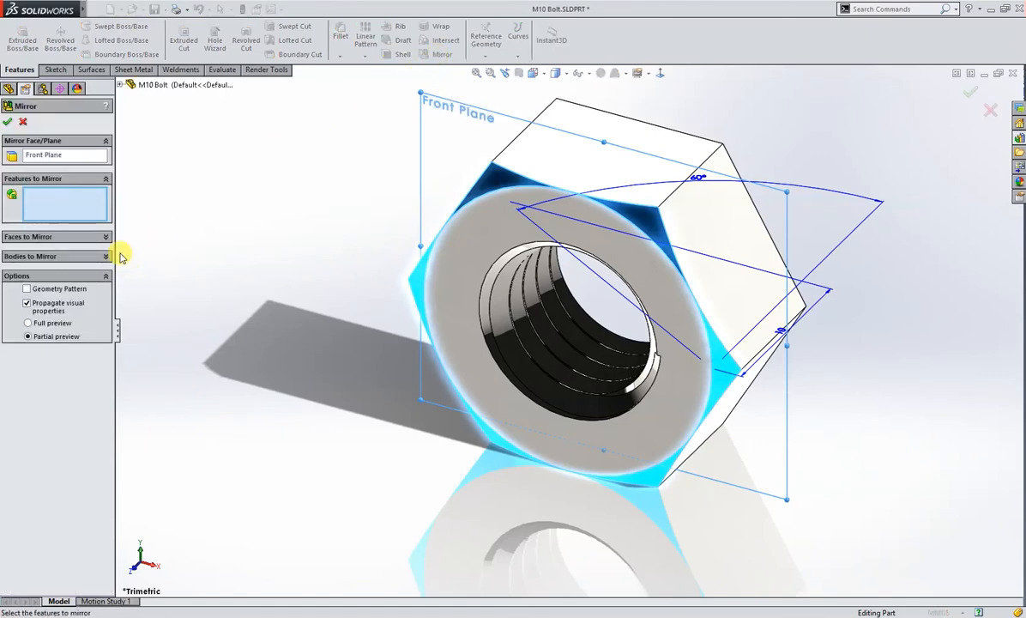
mouse_move(84, 212)
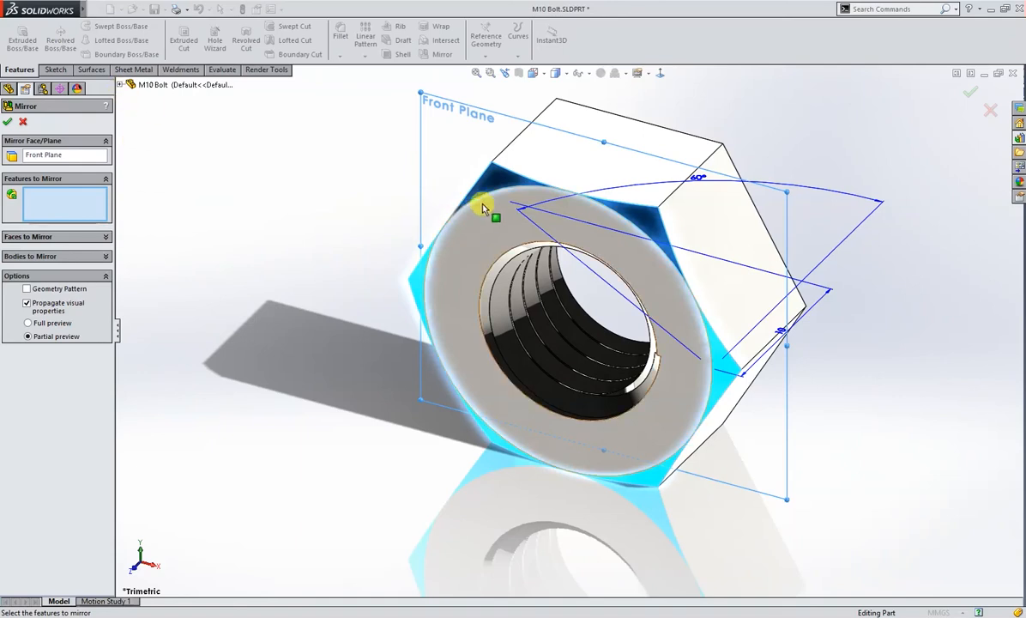
click(492, 217)
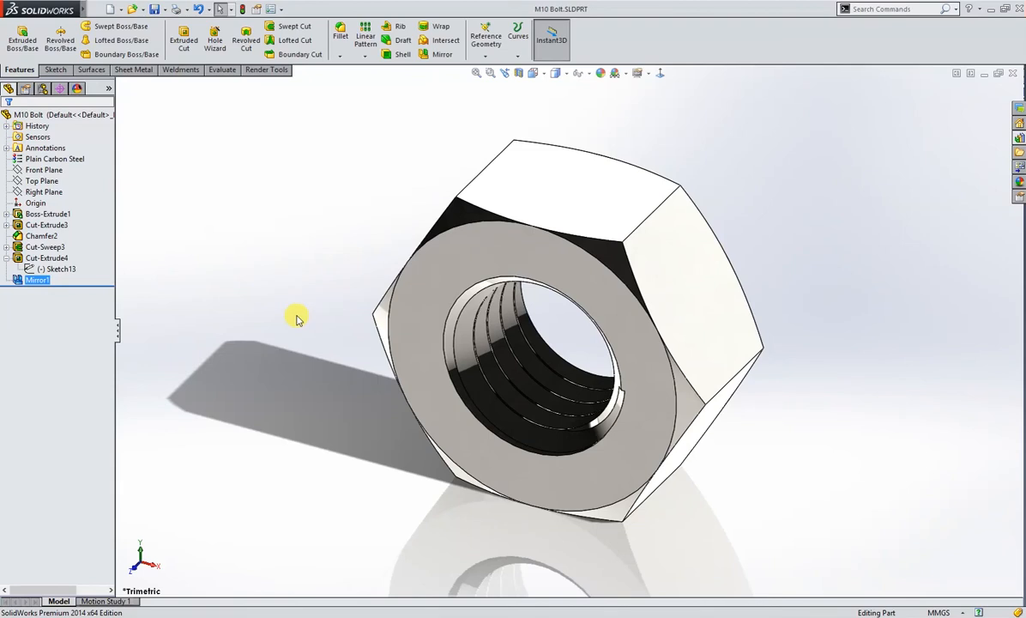
mouse_move(215, 167)
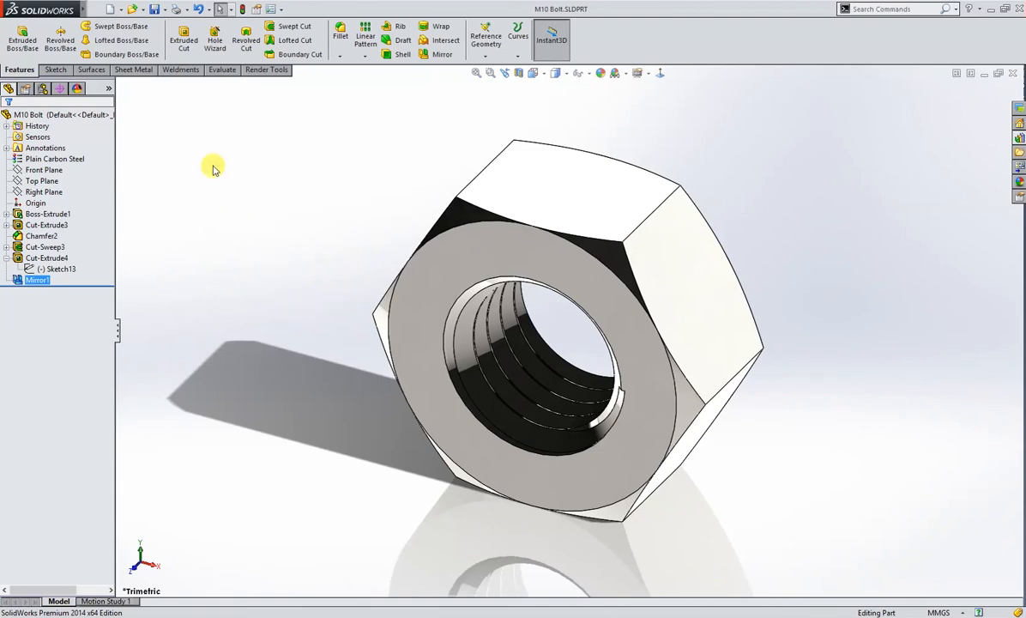
- Save the part as M10 Nut.SLDPRT with Save As
click(157, 12)
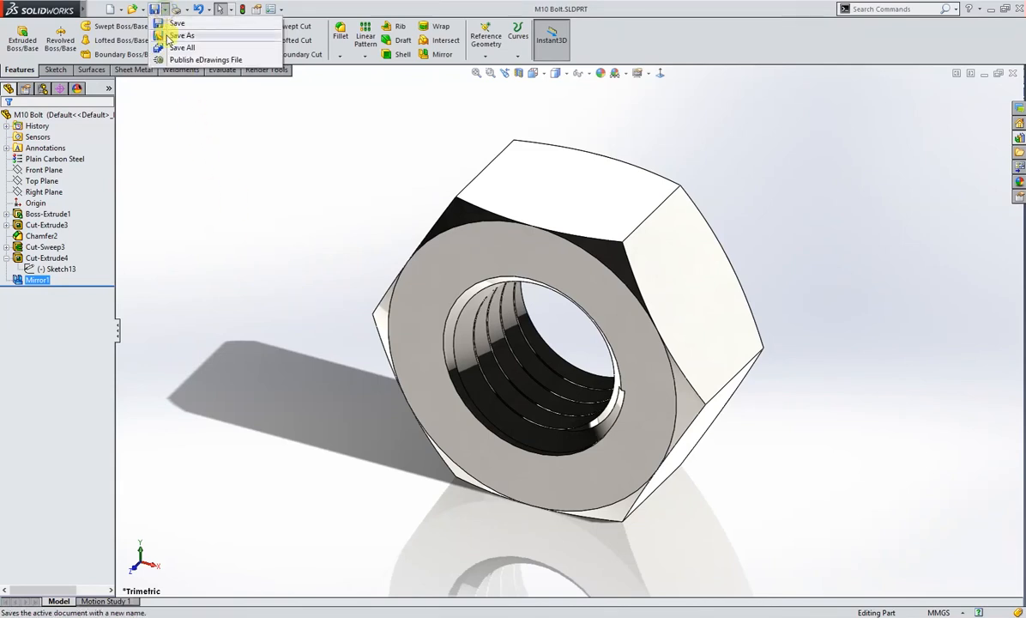
click(183, 34)
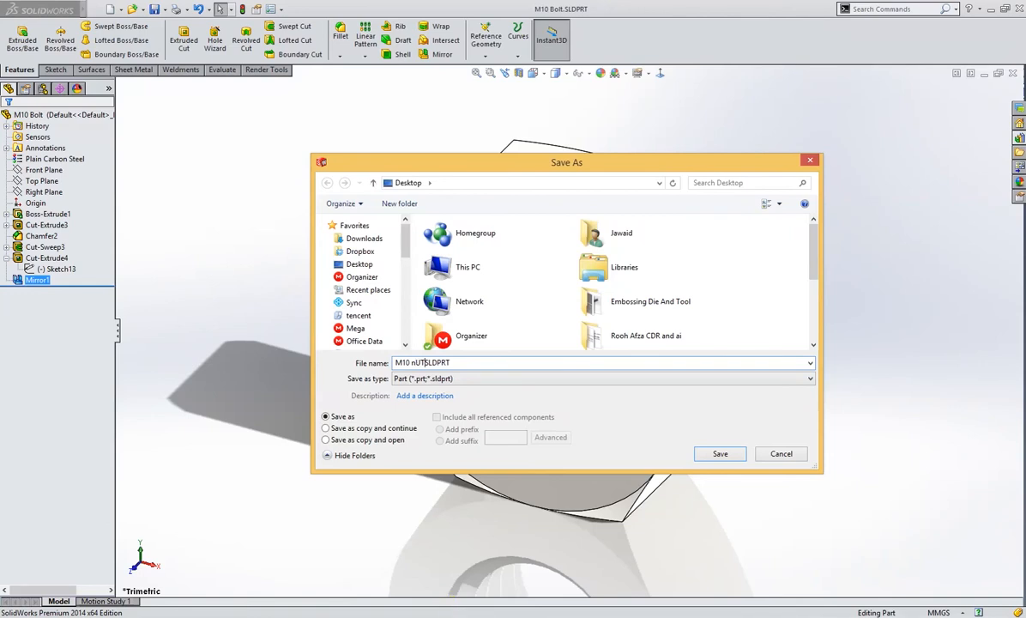
text(M10 SLDPRT)
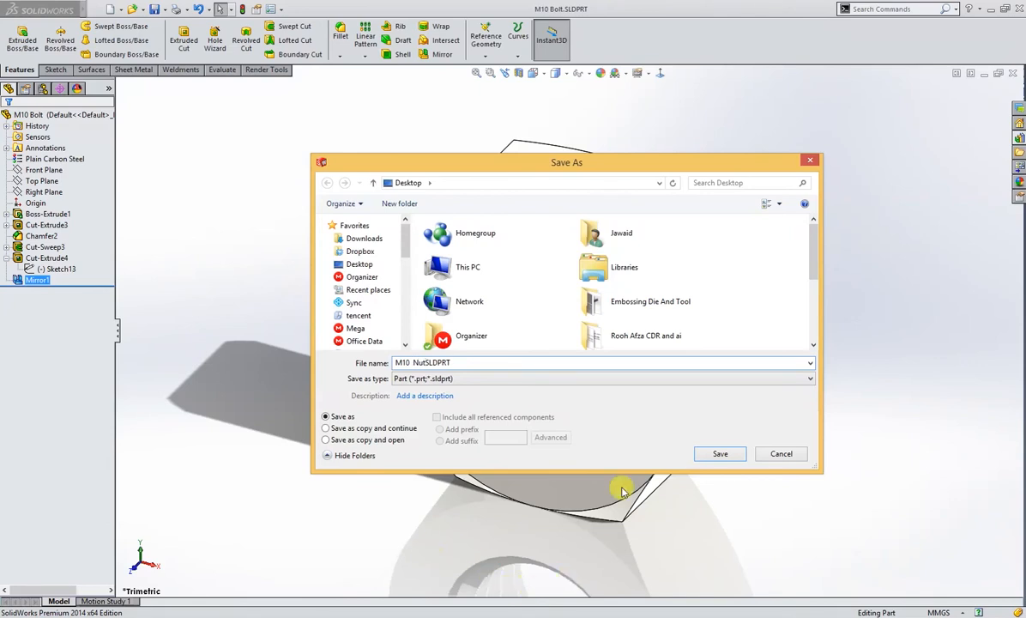
mouse_move(578, 442)
text(.)
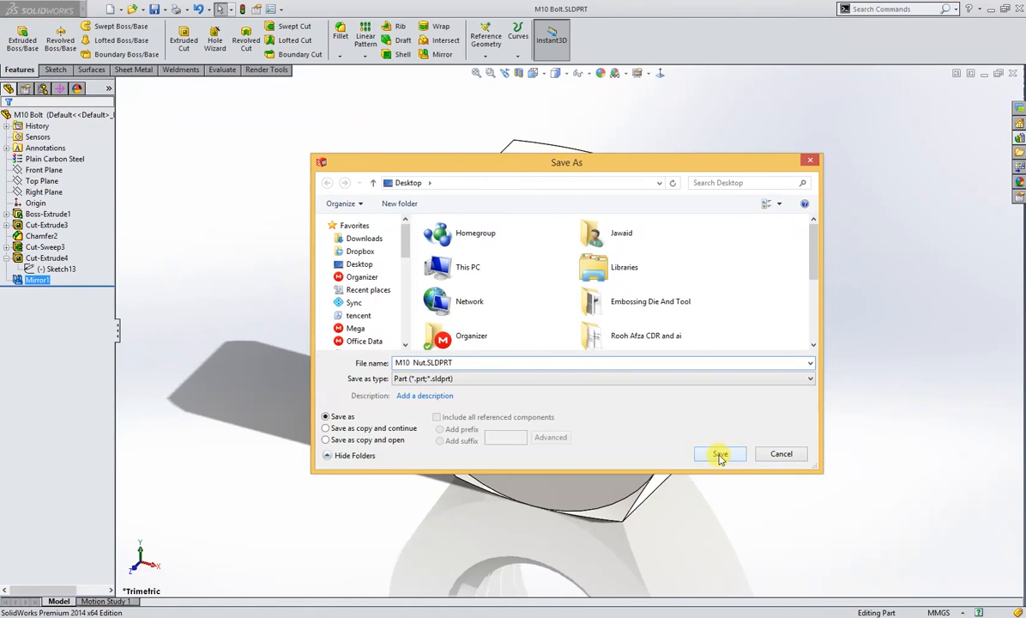
click(720, 454)
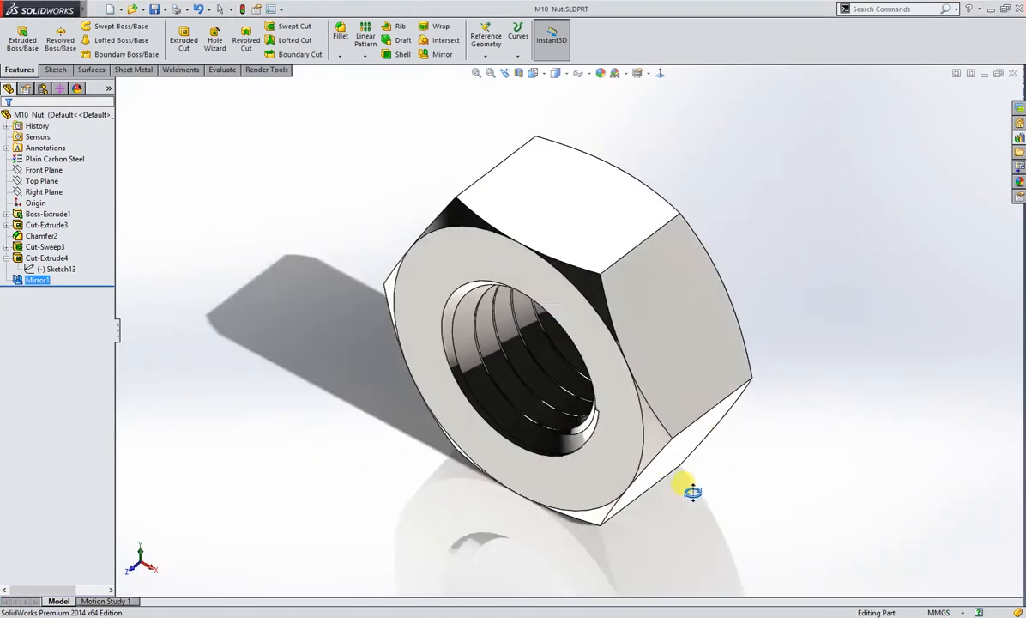
drag(691, 491, 721, 453)
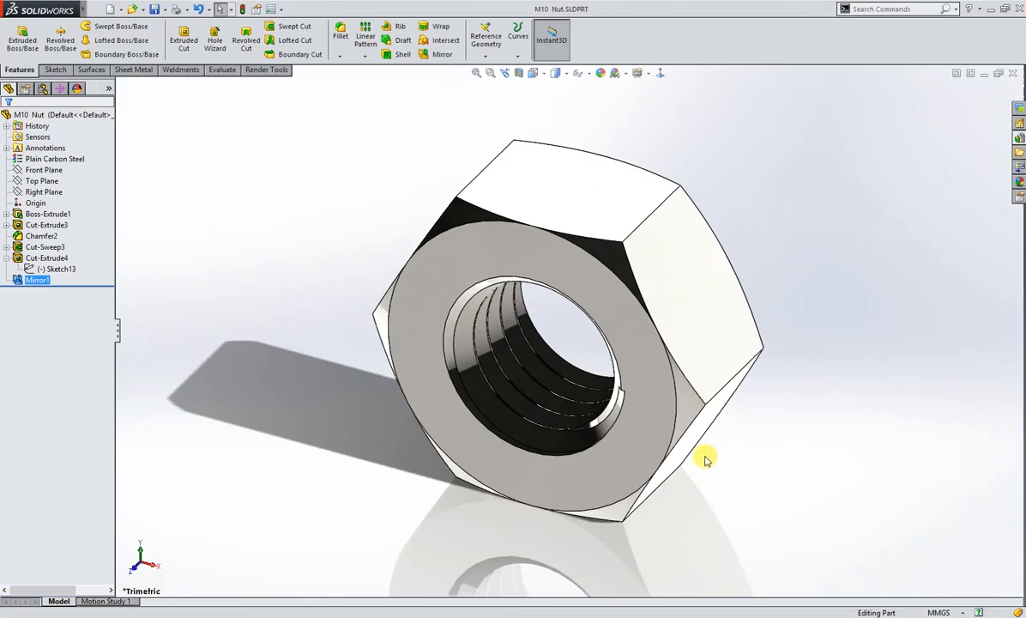
mouse_move(152, 134)
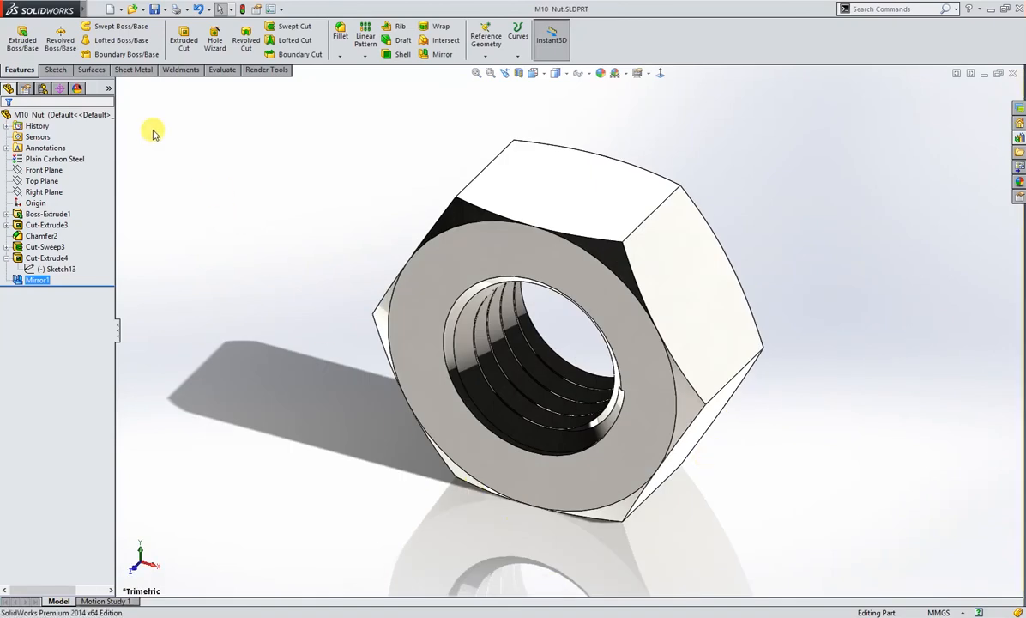
- Make an assembly from the nut part, fixing the nut at the origin
click(103, 12)
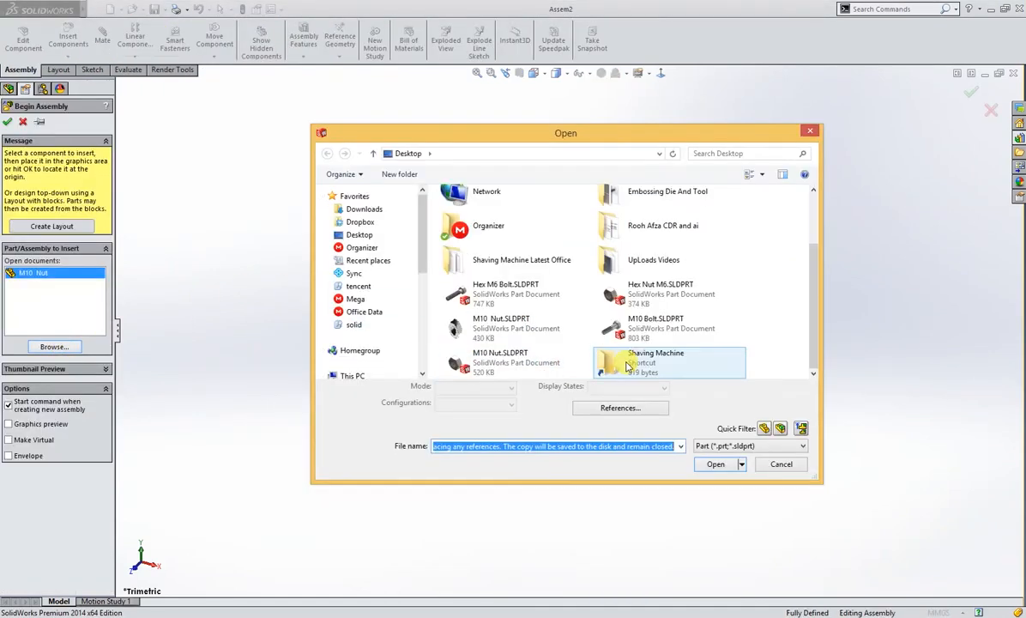
click(670, 328)
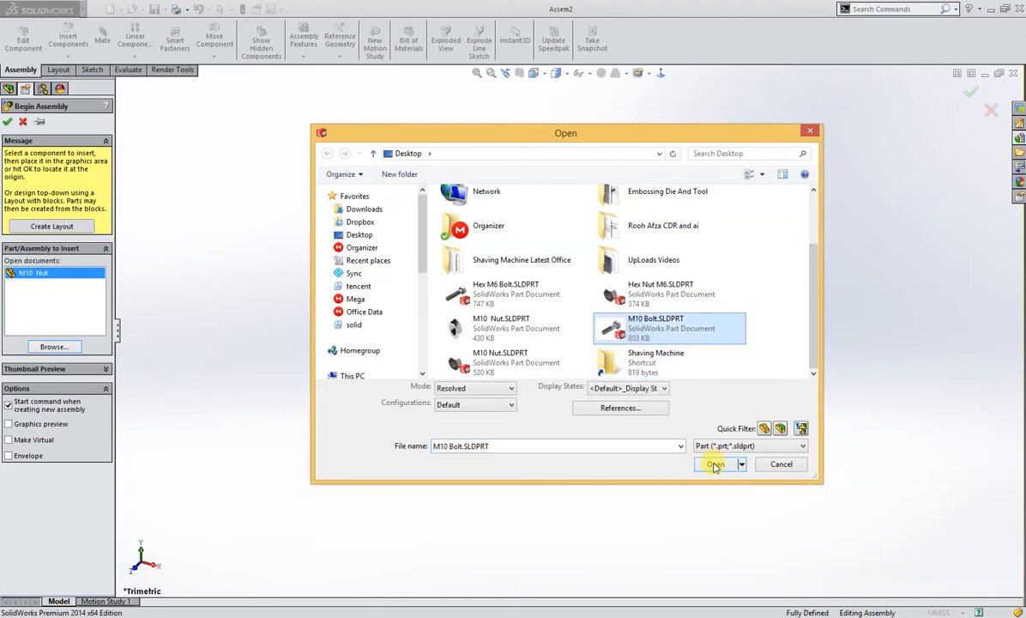
click(715, 464)
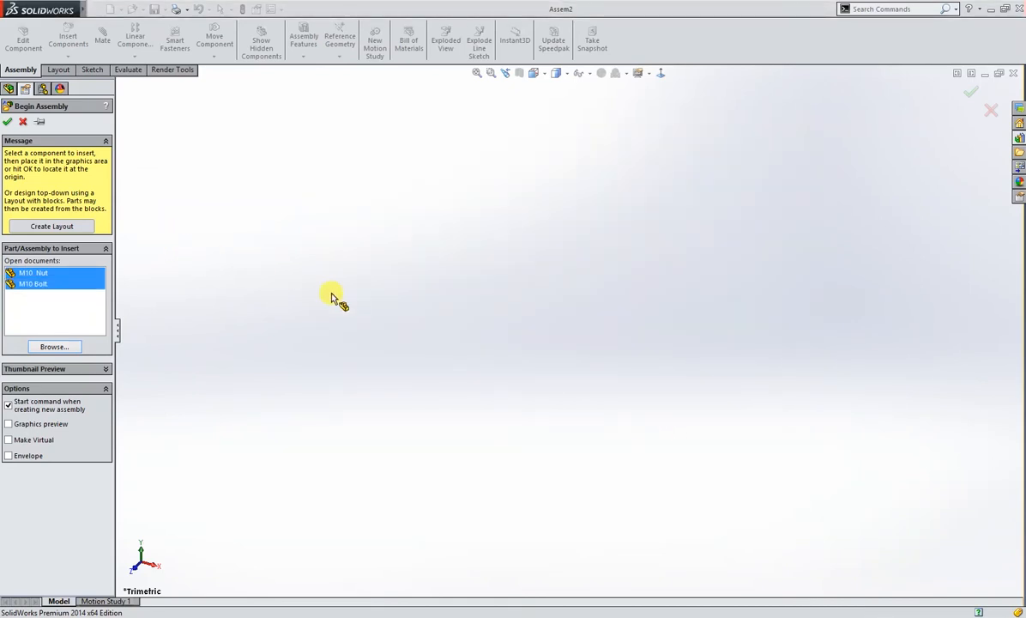
mouse_move(462, 323)
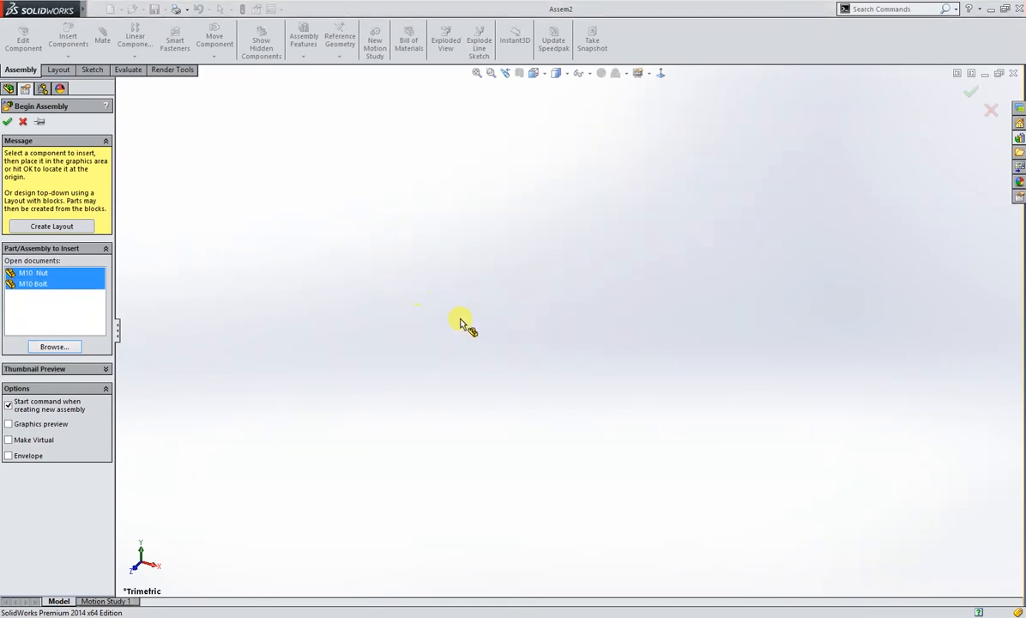
mouse_move(506, 320)
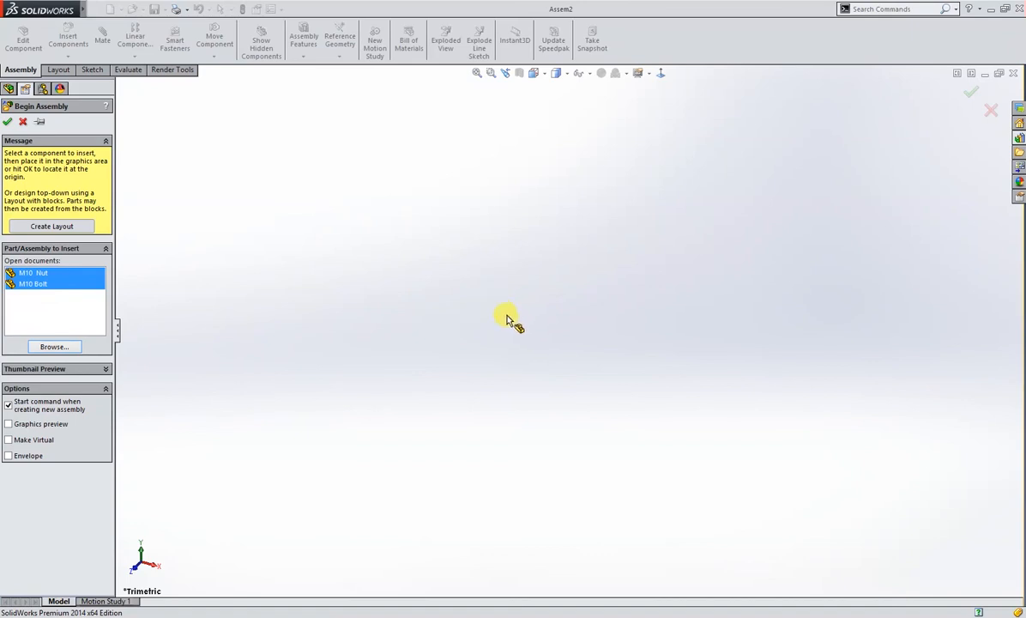
mouse_move(223, 228)
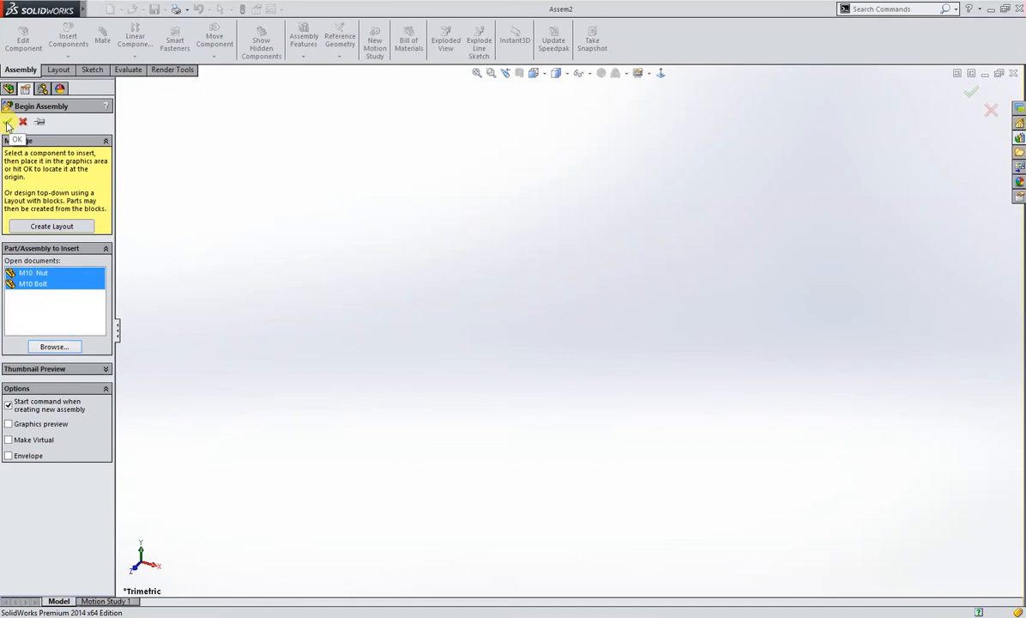
click(34, 272)
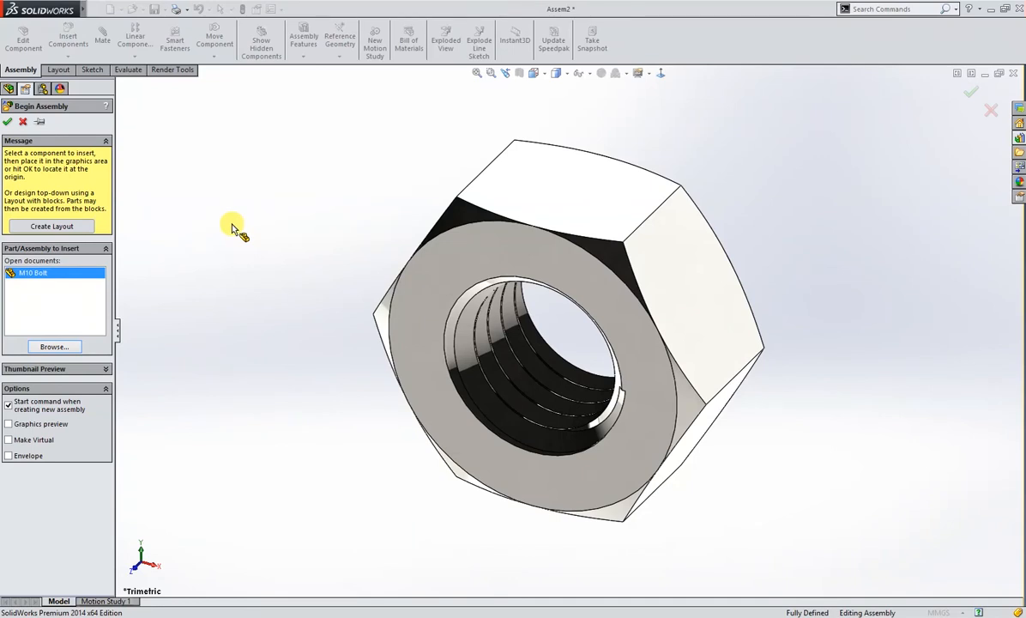
mouse_move(54, 347)
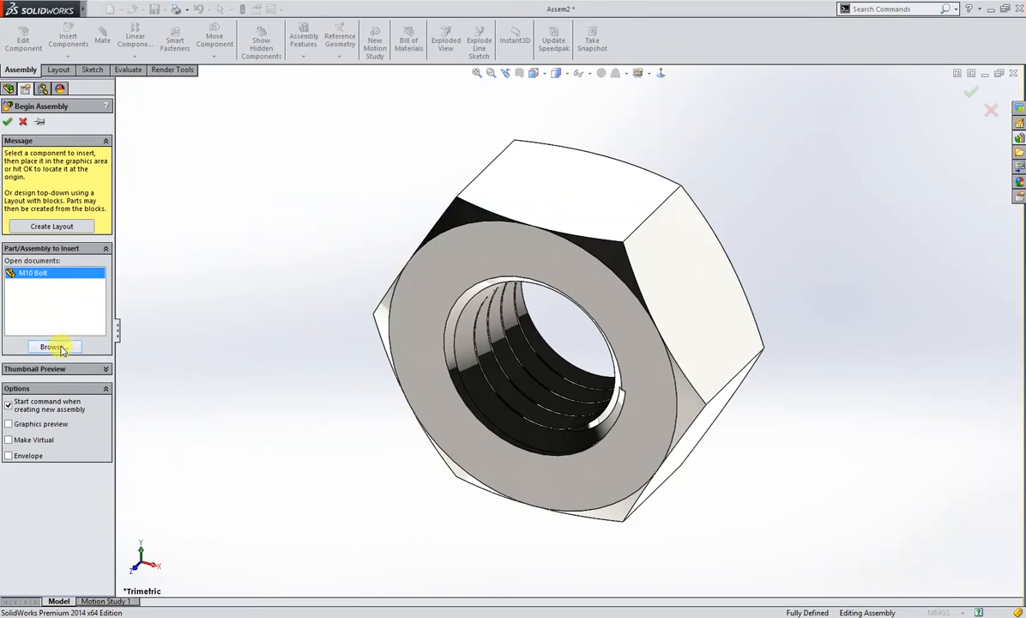
- Insert the M10 Bolt.SLDPRT component into the assembly
click(53, 346)
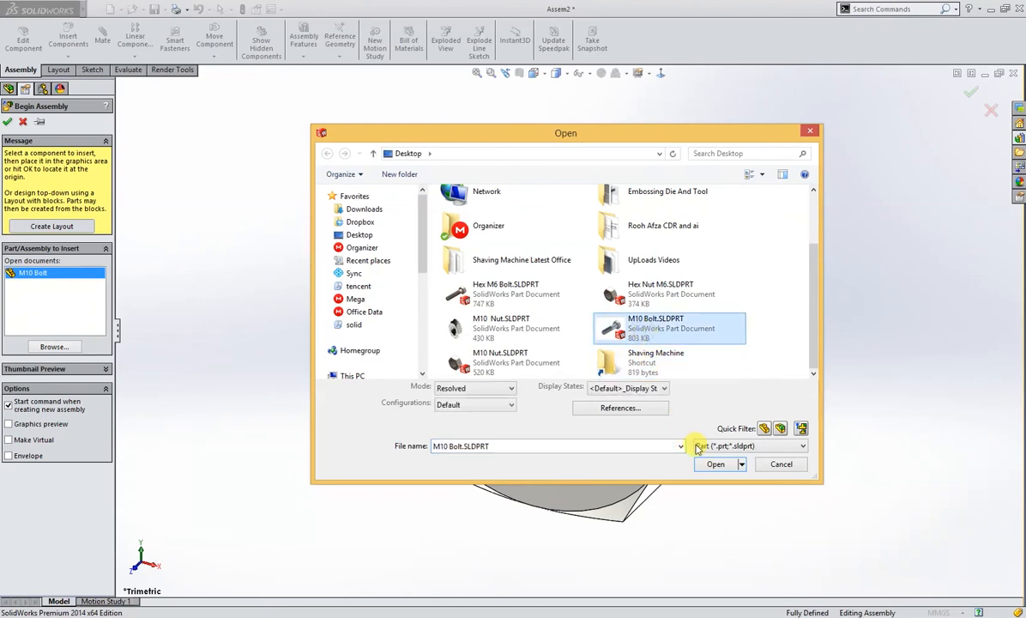
click(715, 464)
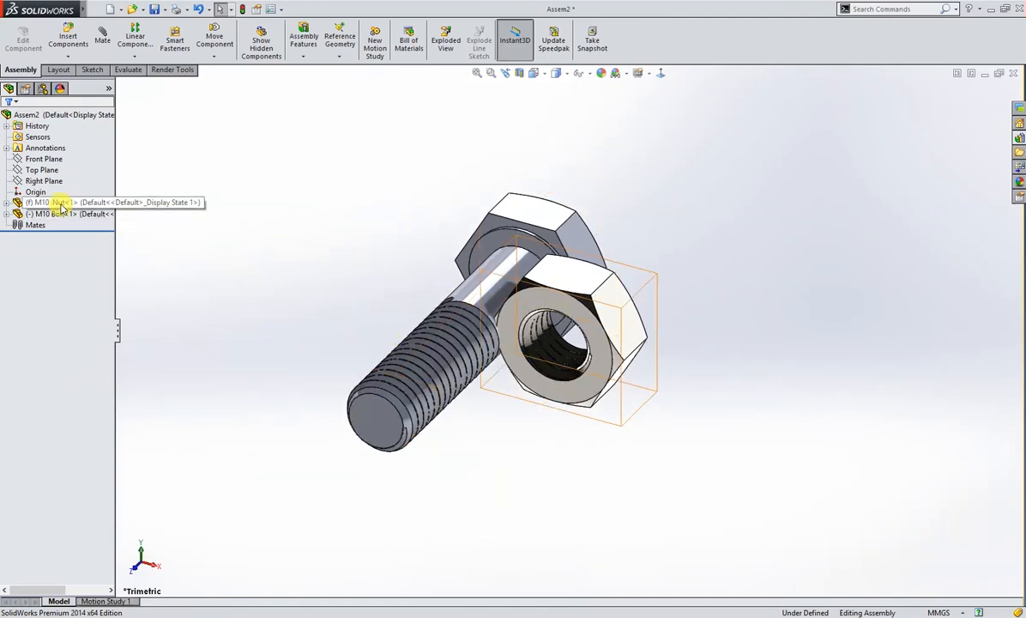
click(52, 213)
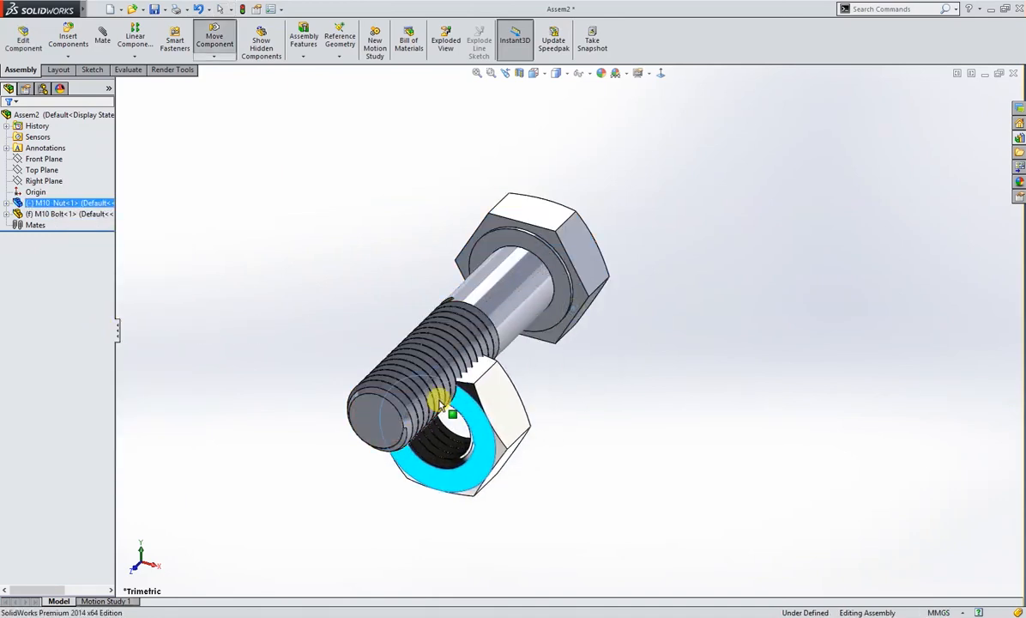
- Move the nut near the bolt and mate its circular edge concentric with the bolt head edge
drag(450, 415, 331, 365)
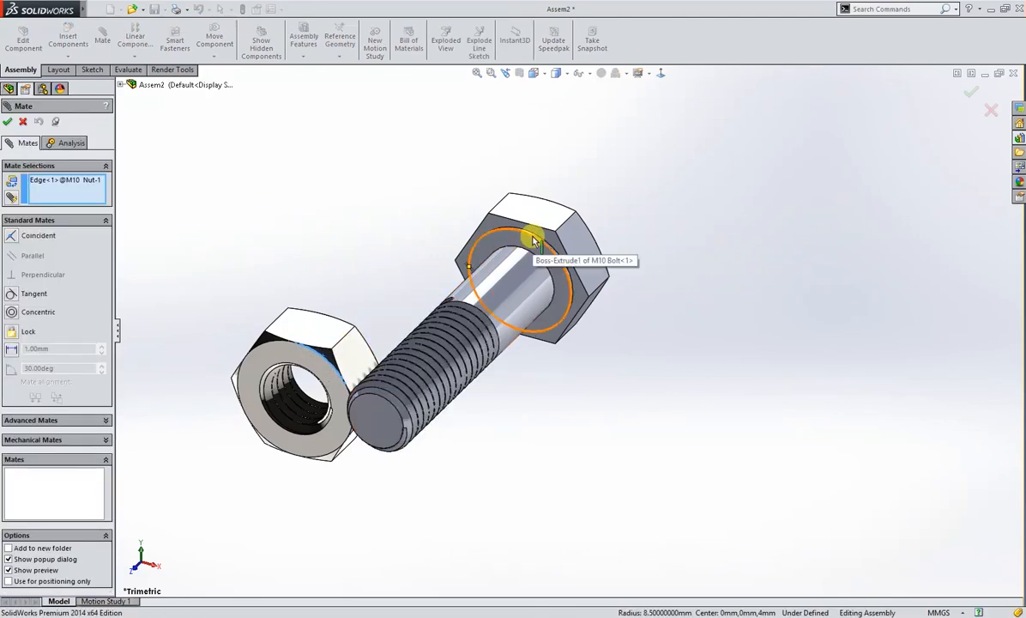
click(530, 241)
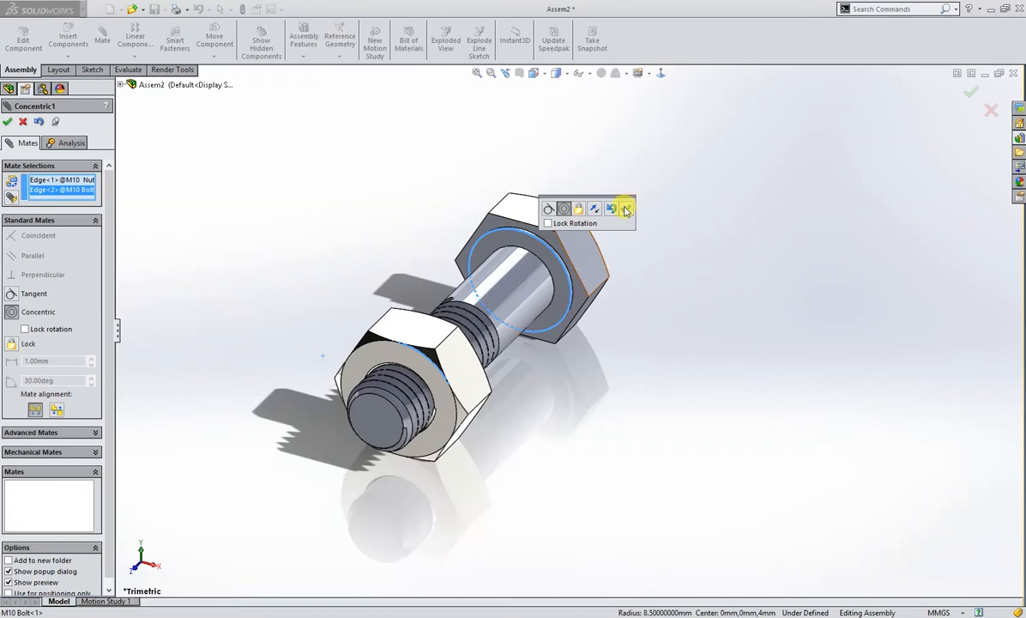
click(625, 207)
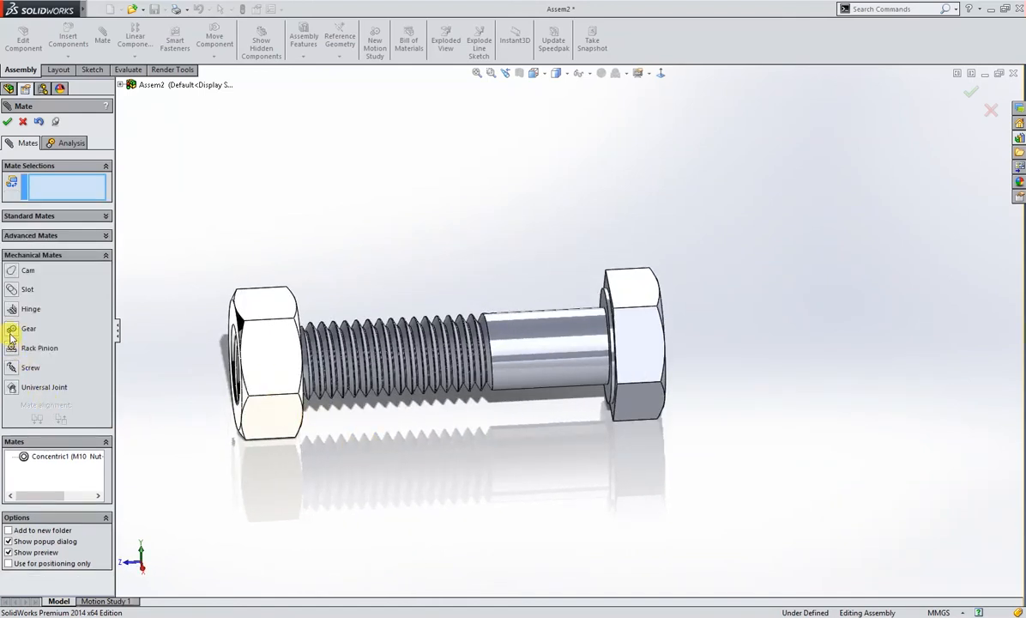
- Add a reversed Screw mate on the nut's threaded face at 1.50 mm per revolution
click(31, 367)
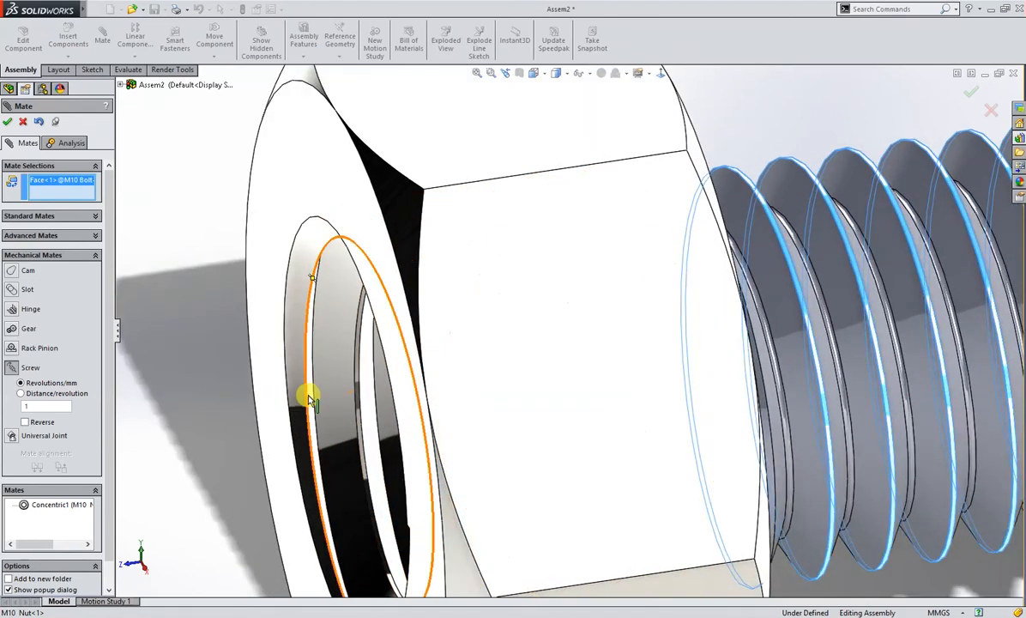
click(310, 400)
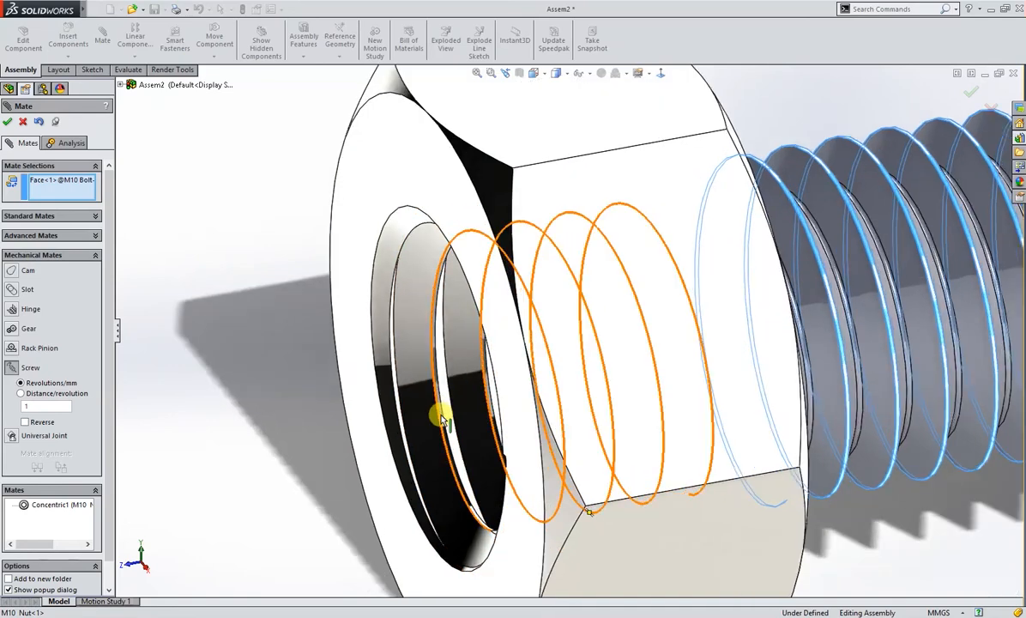
drag(442, 417, 460, 438)
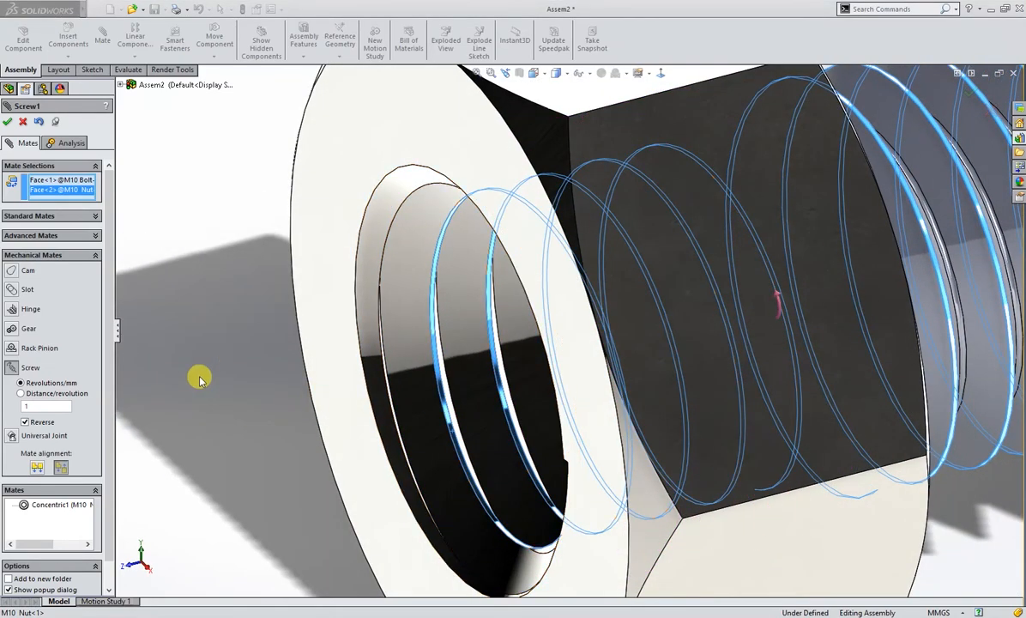
click(21, 393)
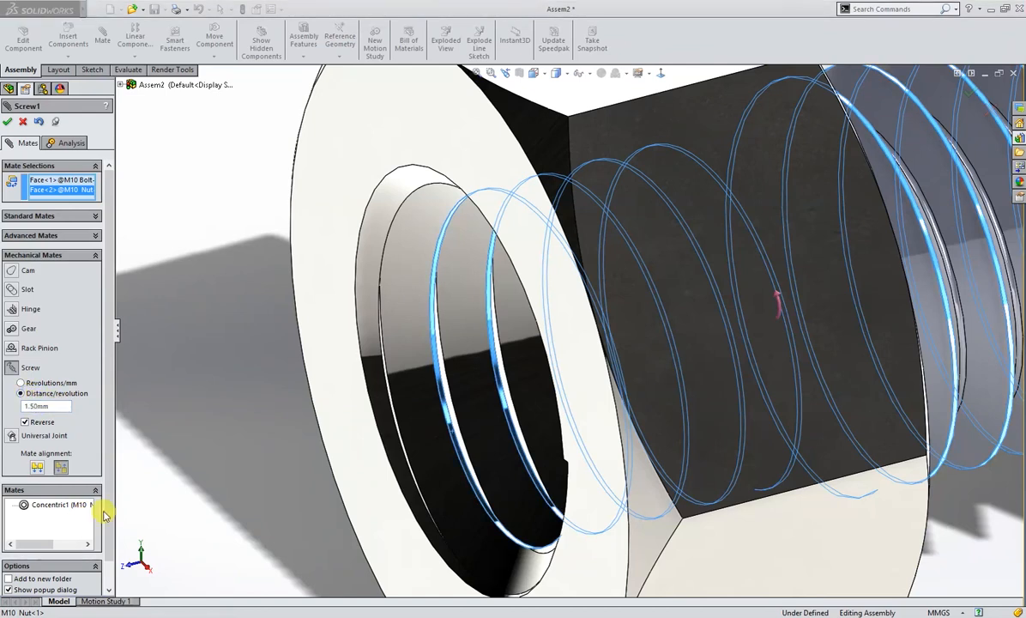
click(8, 121)
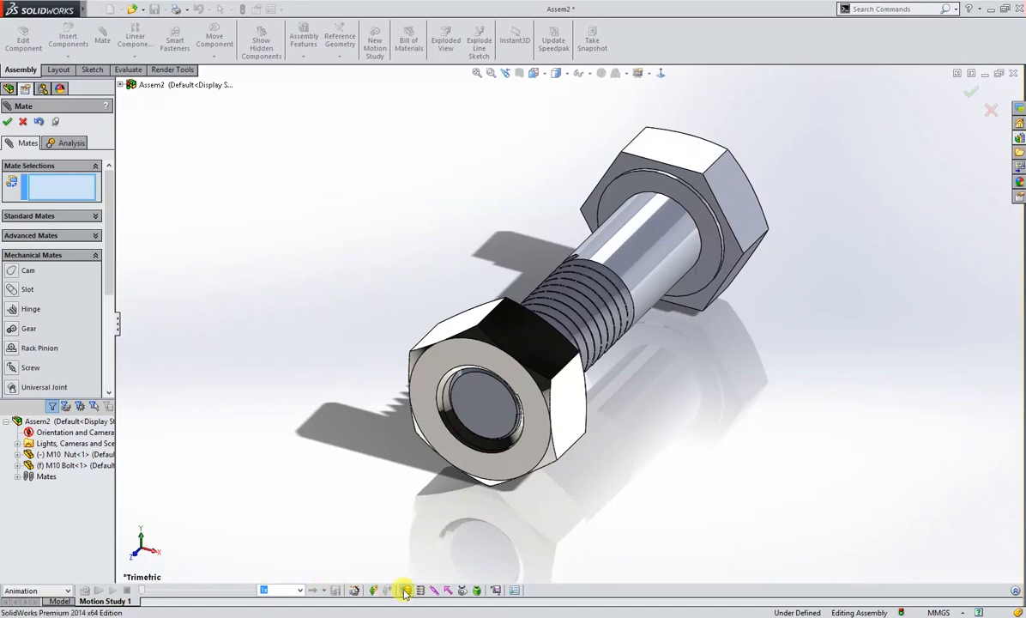
mouse_move(55, 348)
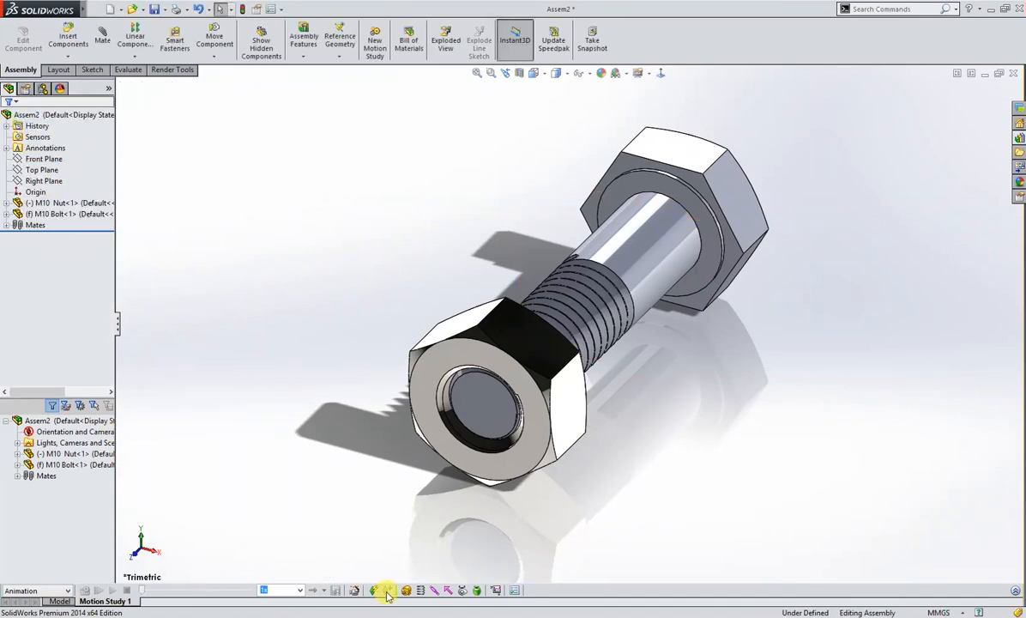
- Add a 100 RPM rotary motor on the nut edge and play the motion study
click(381, 591)
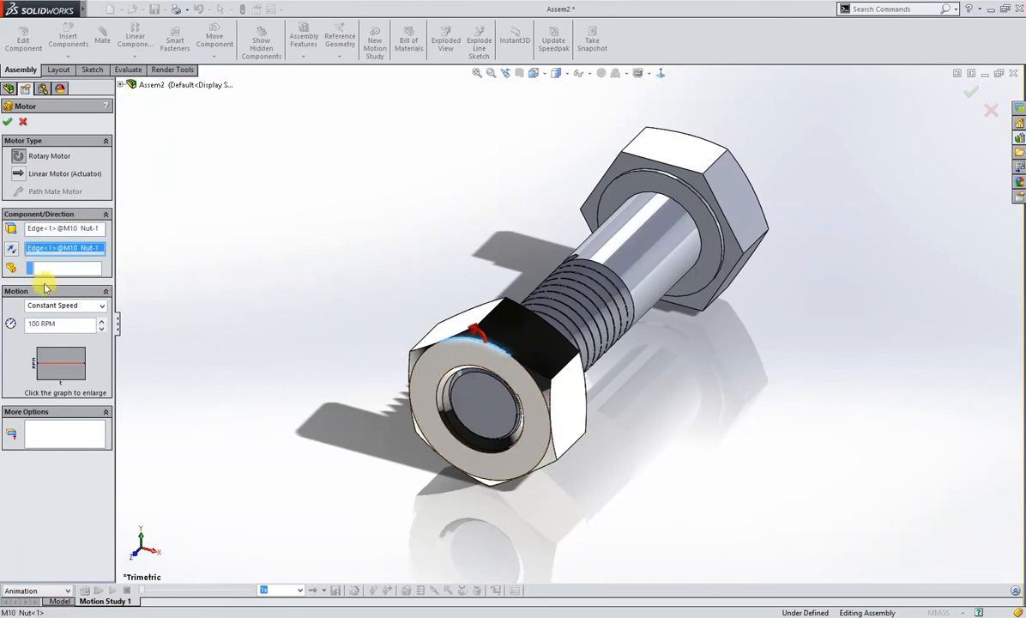
mouse_move(186, 318)
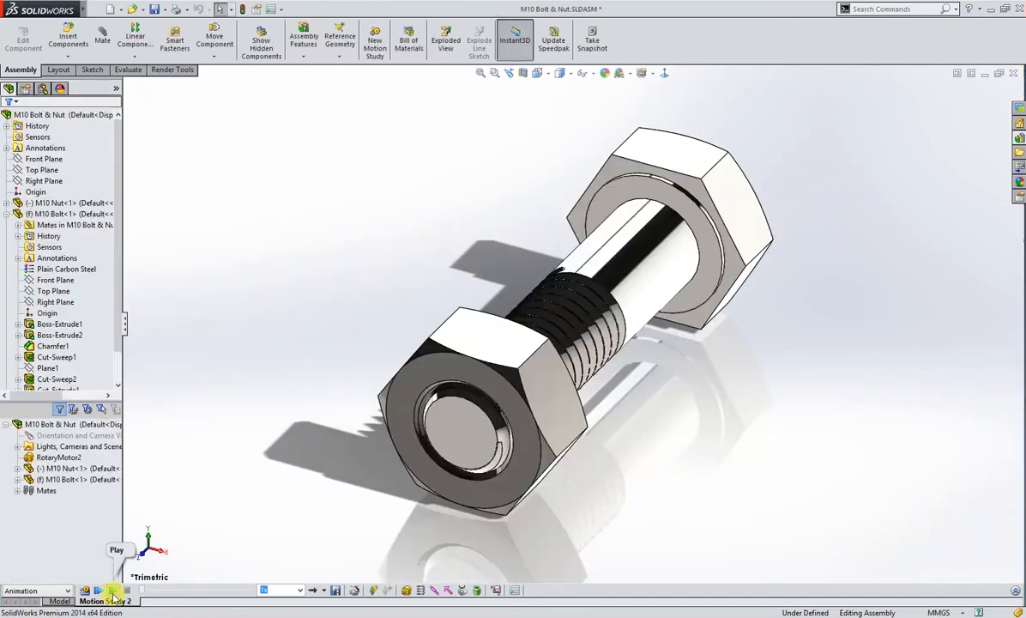
click(114, 590)
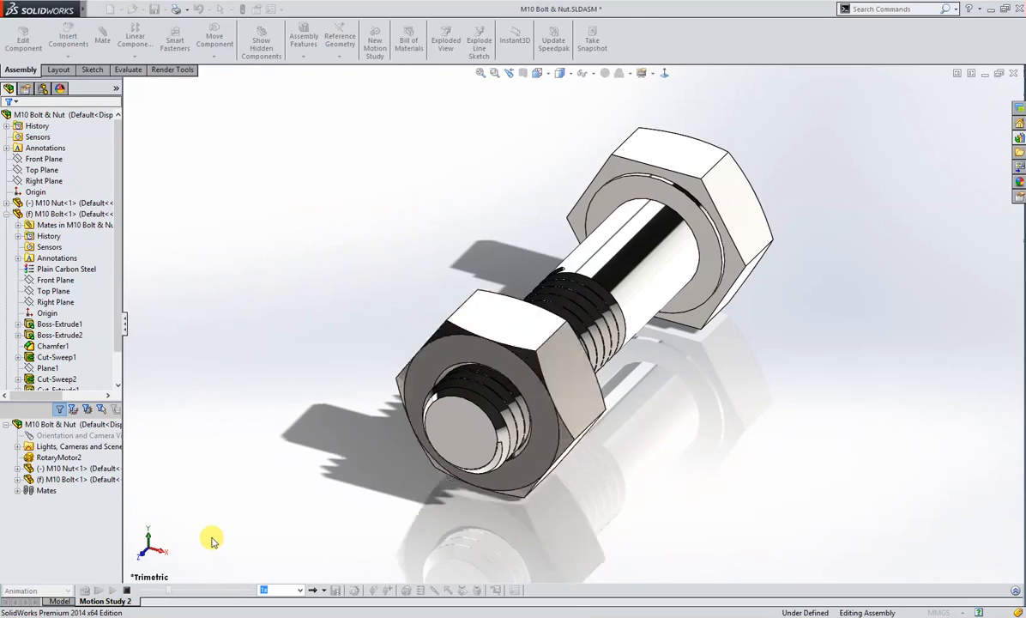